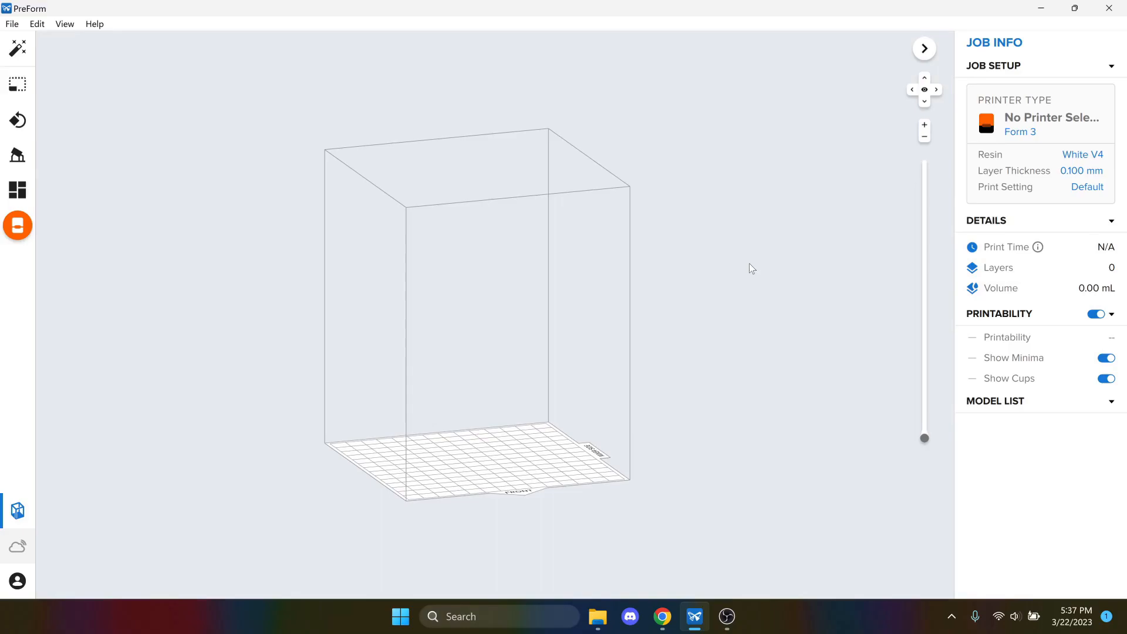
pyautogui.moveTo(683, 264)
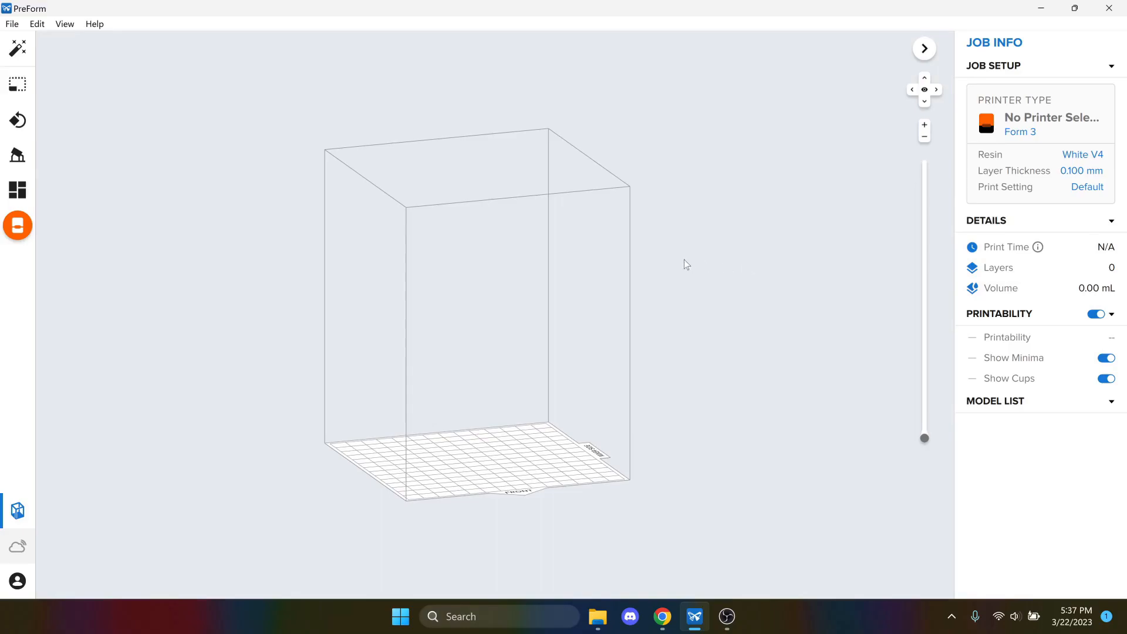
pyautogui.moveTo(521, 329)
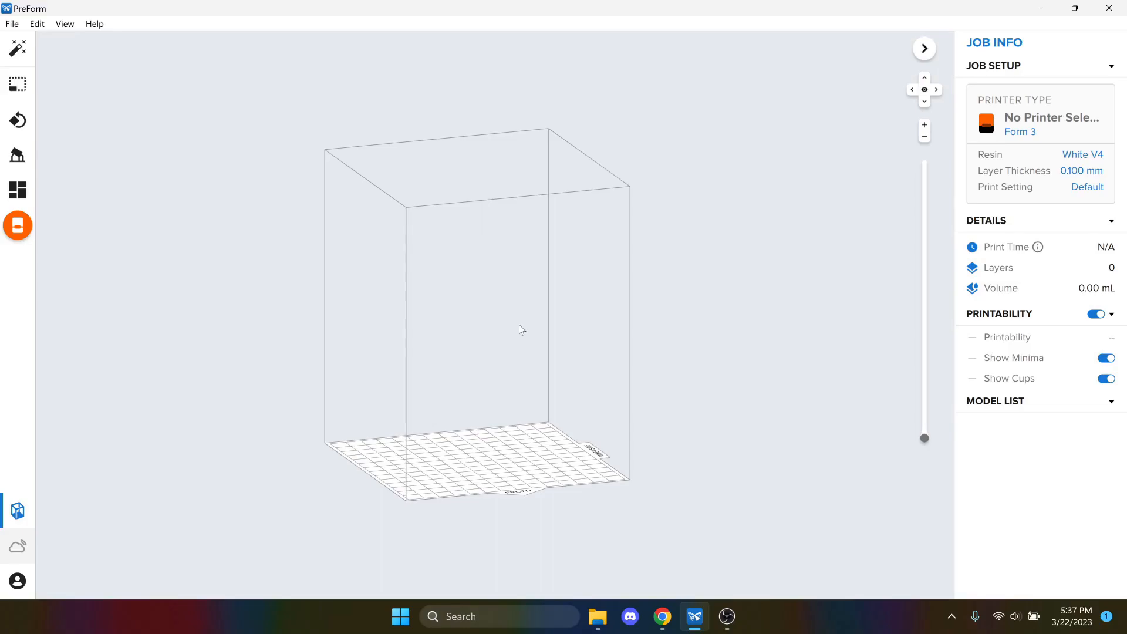
pyautogui.moveTo(705, 610)
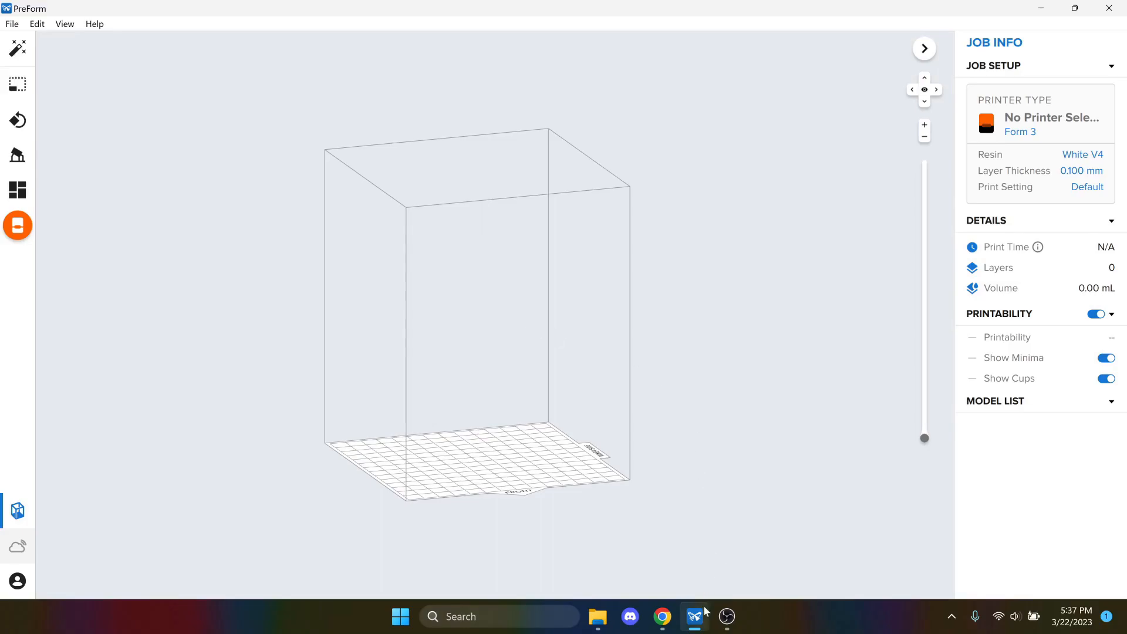
pyautogui.moveTo(693, 616)
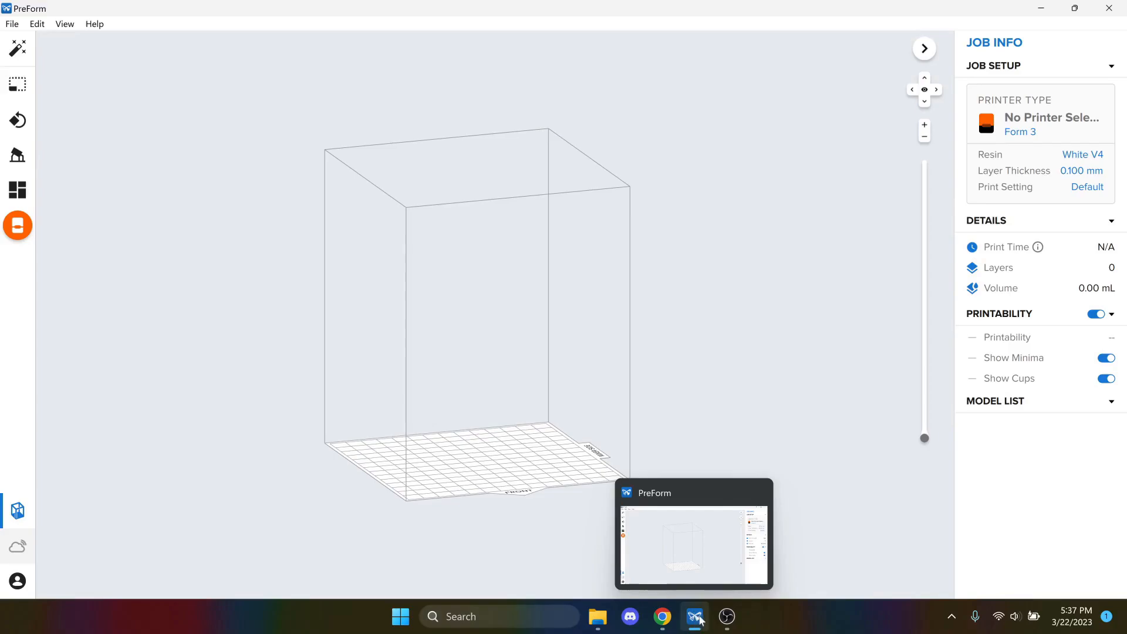
pyautogui.moveTo(697, 620)
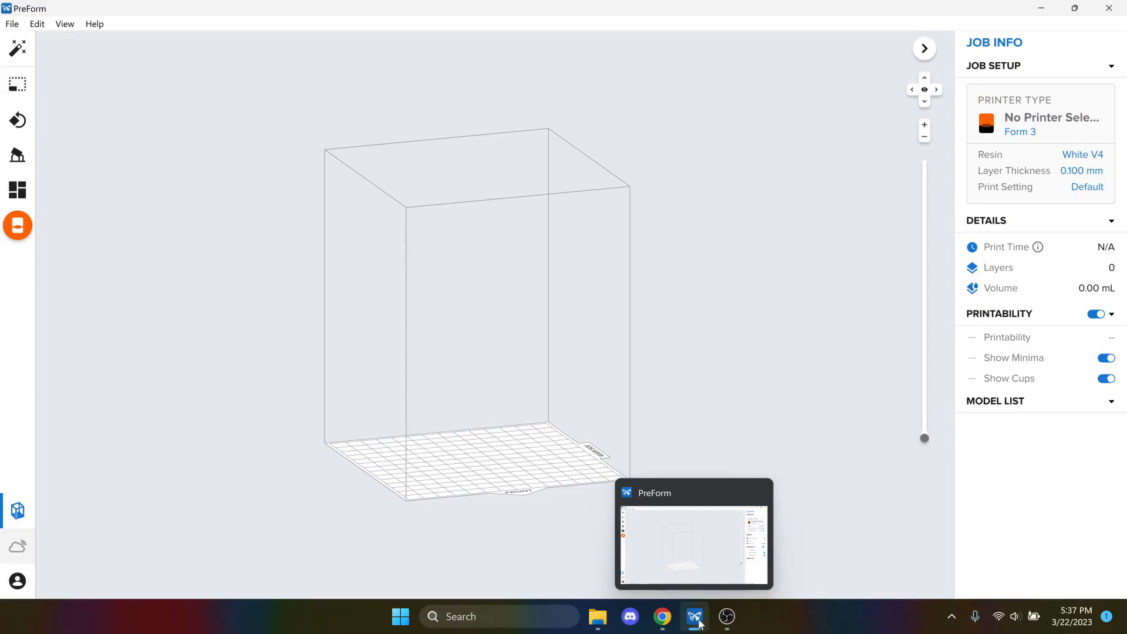
pyautogui.moveTo(500, 471)
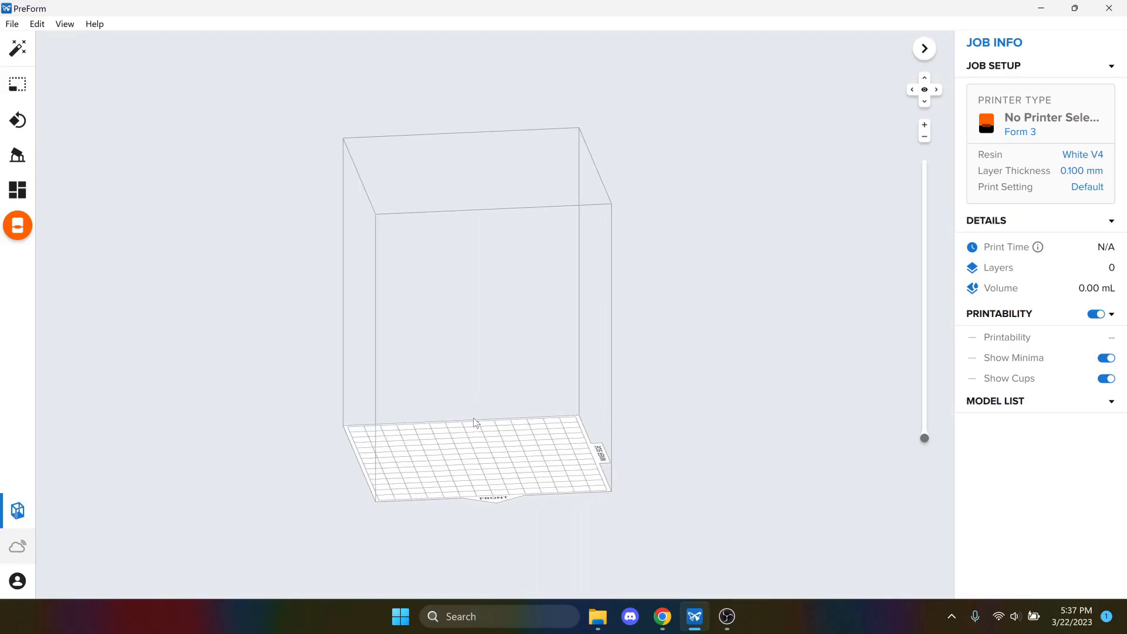
# Load 3DBenchy.stl from Downloads and let PreForm repair the broken model automatically
pyautogui.click(11, 24)
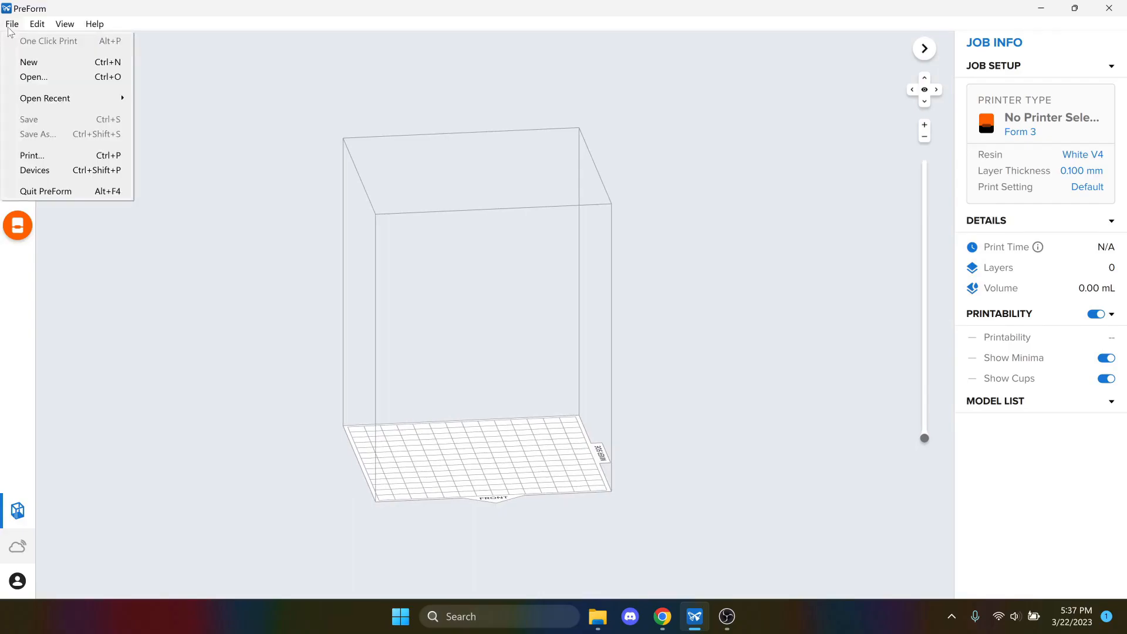
pyautogui.click(33, 78)
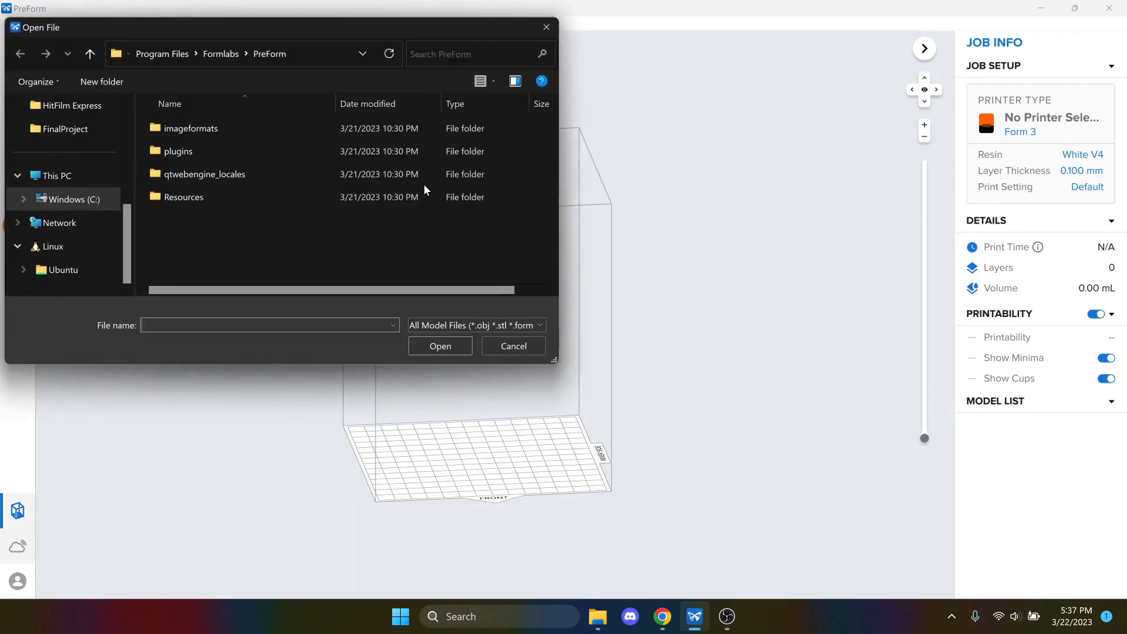
pyautogui.click(204, 174)
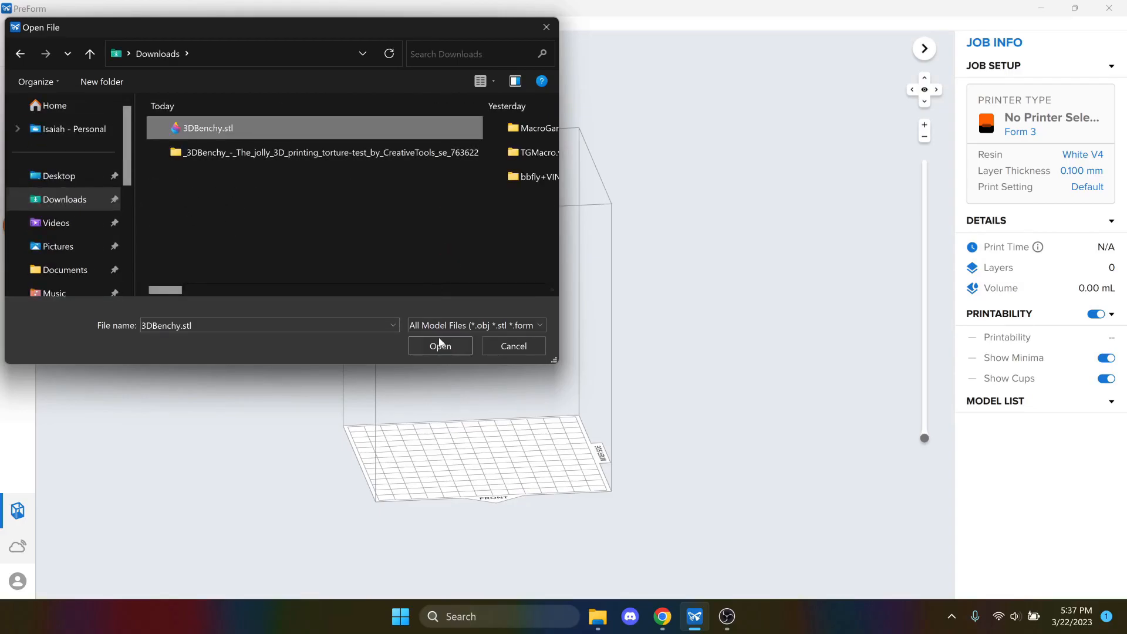
pyautogui.click(439, 345)
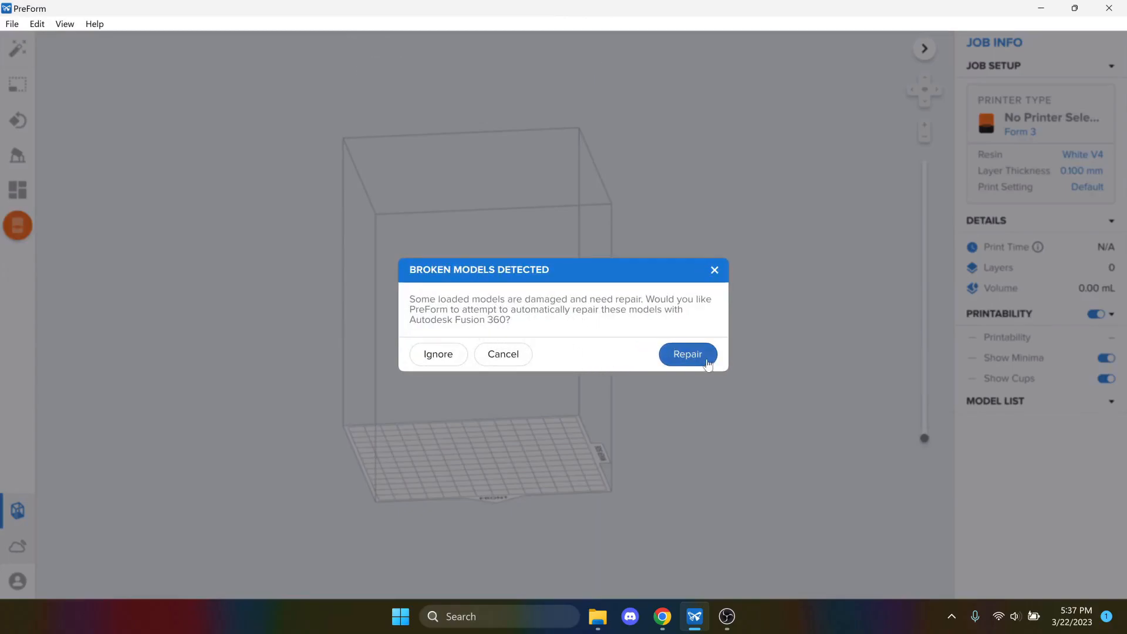
pyautogui.click(686, 353)
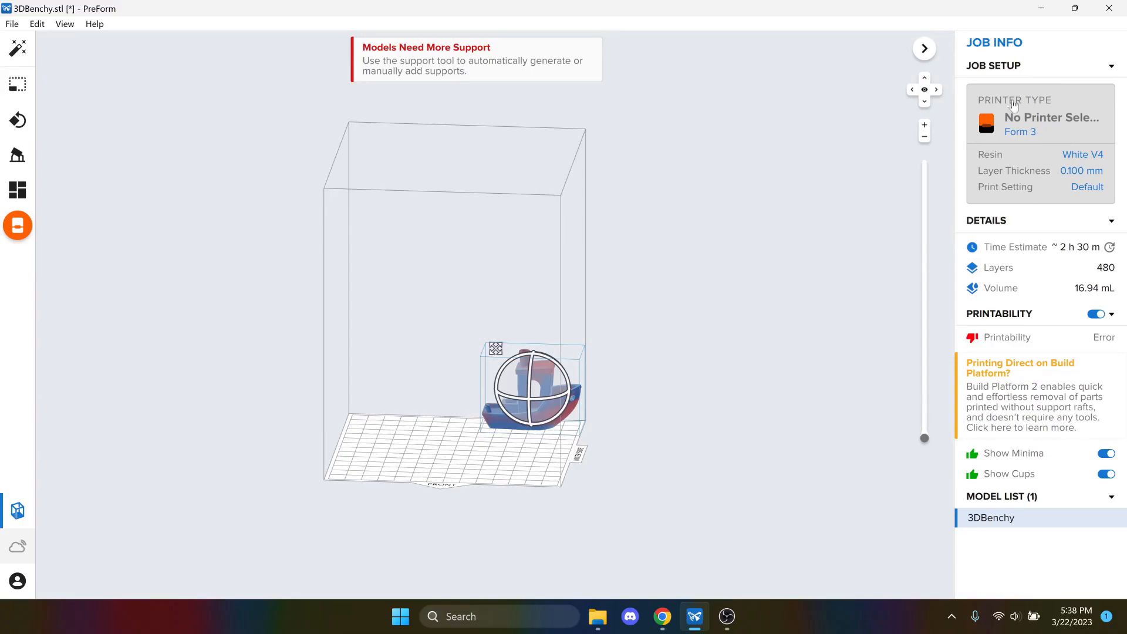
pyautogui.moveTo(1031, 125)
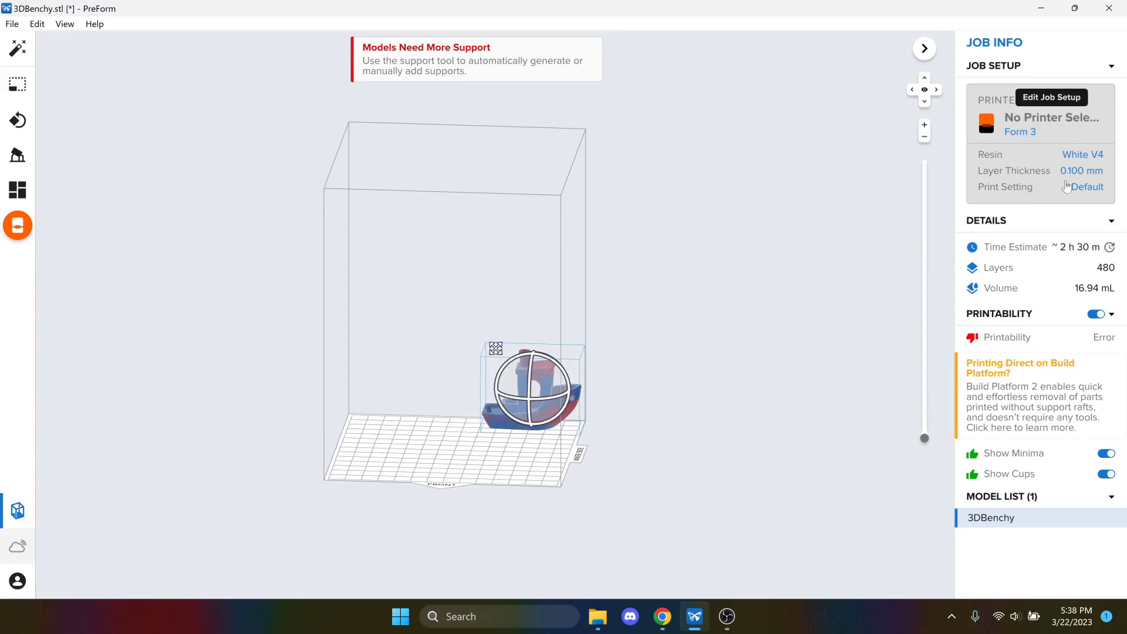
pyautogui.moveTo(994, 162)
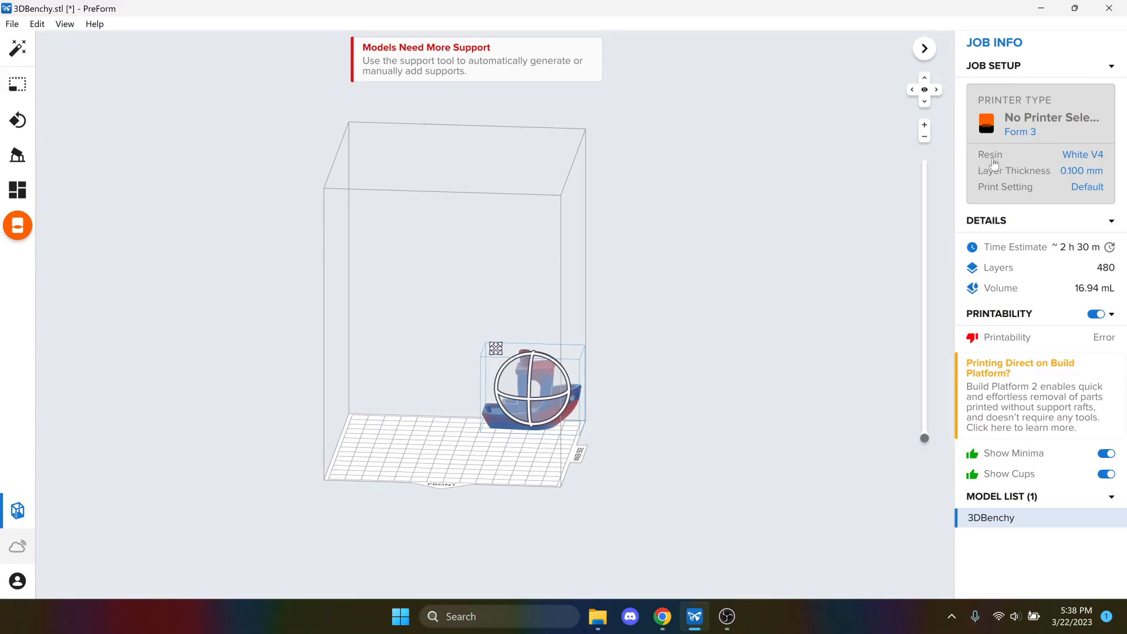
pyautogui.moveTo(1098, 166)
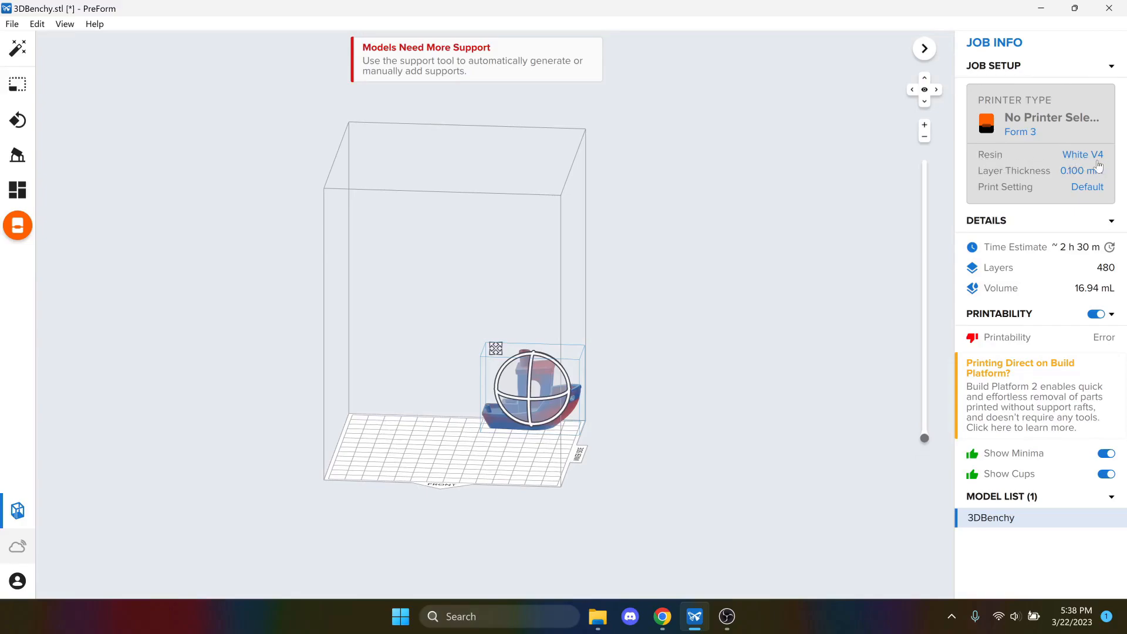
pyautogui.moveTo(1015, 183)
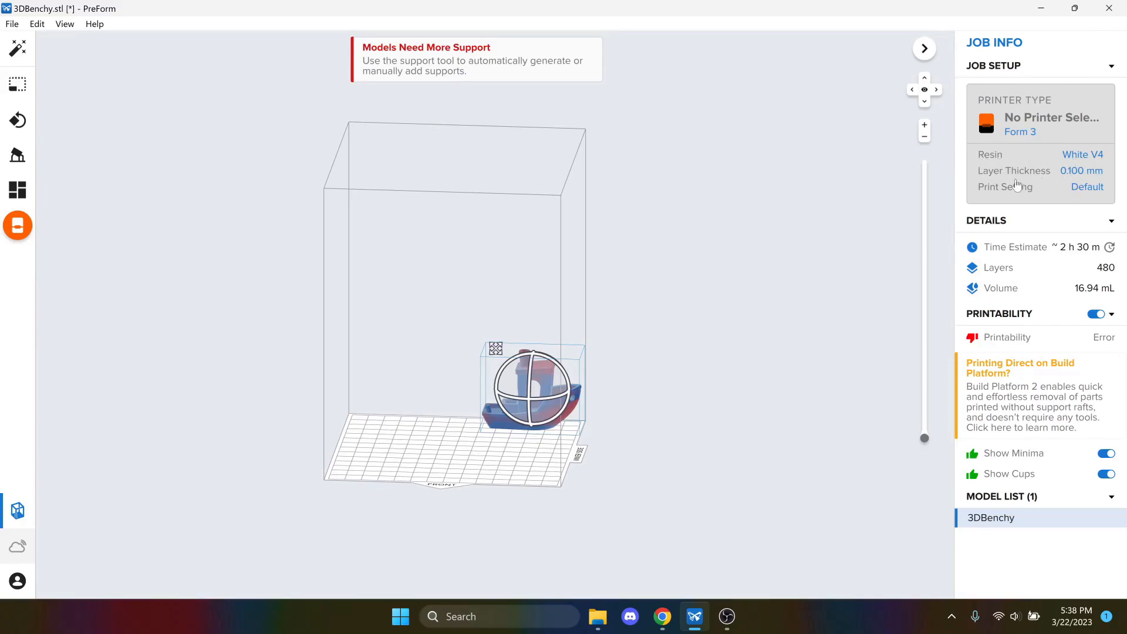
# Apply the job setup unchanged: White V4 resin, 0.100 mm layers, Default settings, name 3DBenchy
pyautogui.click(1039, 122)
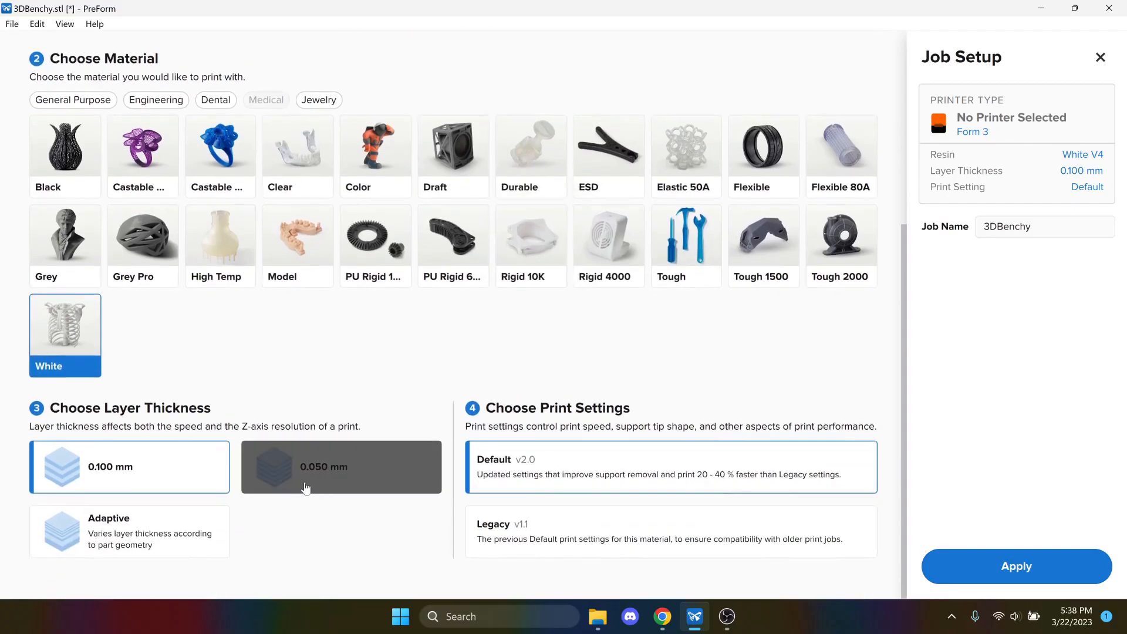
pyautogui.click(129, 466)
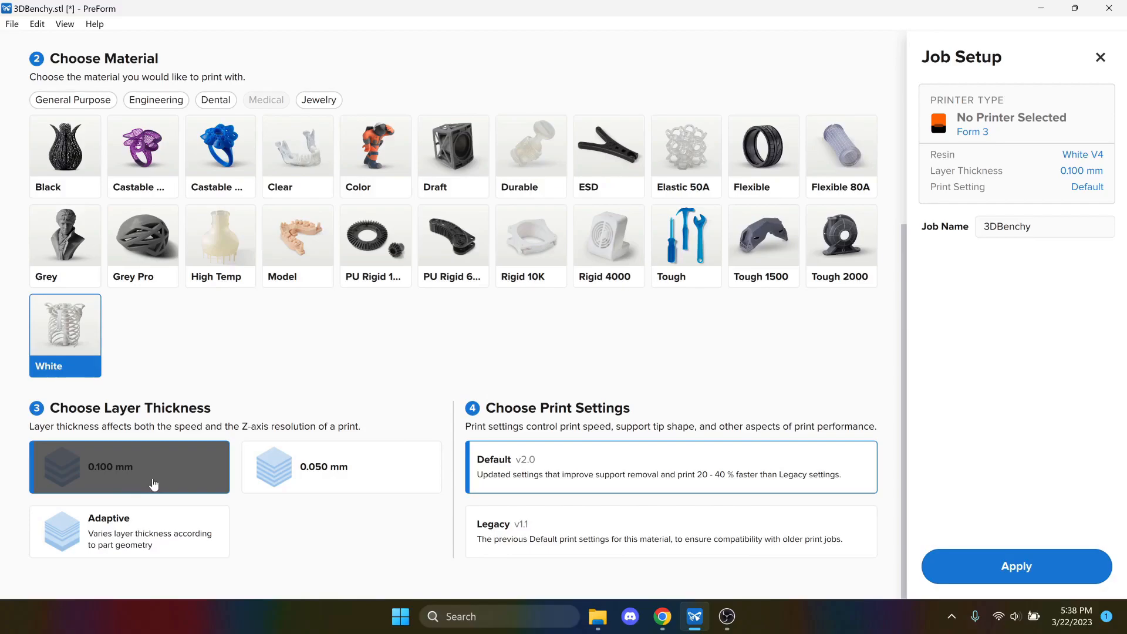
pyautogui.moveTo(312, 494)
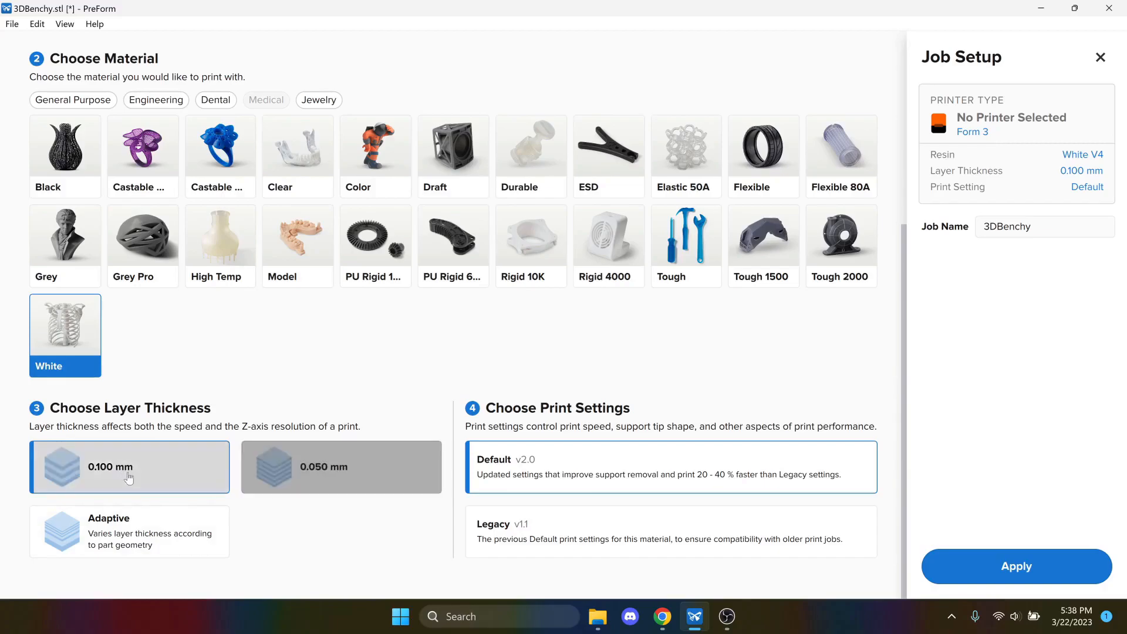
pyautogui.moveTo(1015, 566)
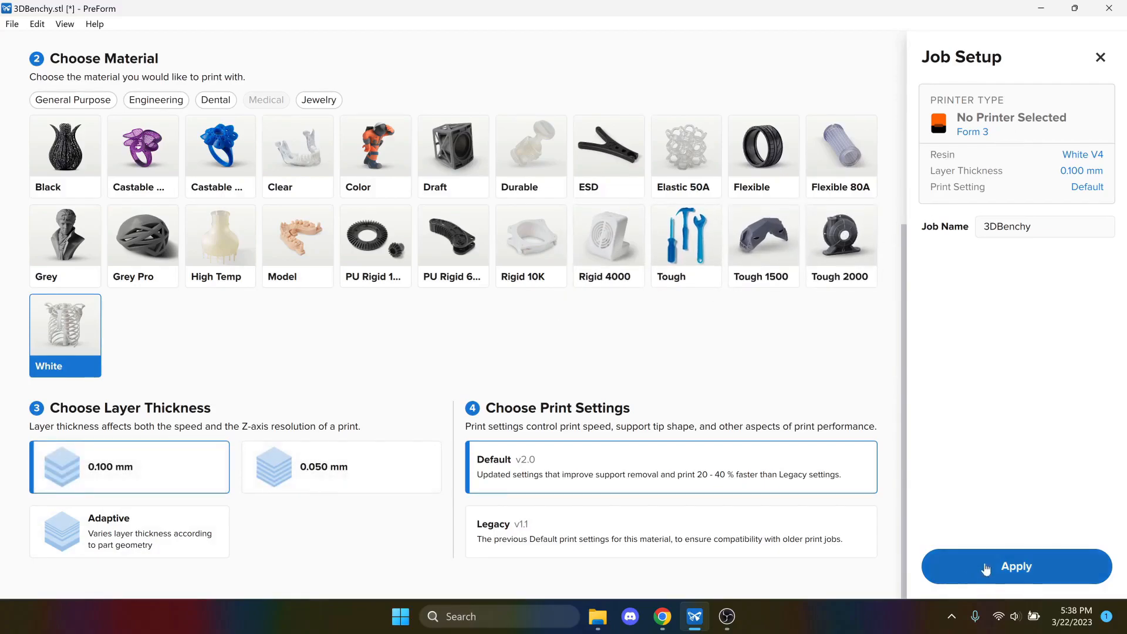
pyautogui.click(1015, 565)
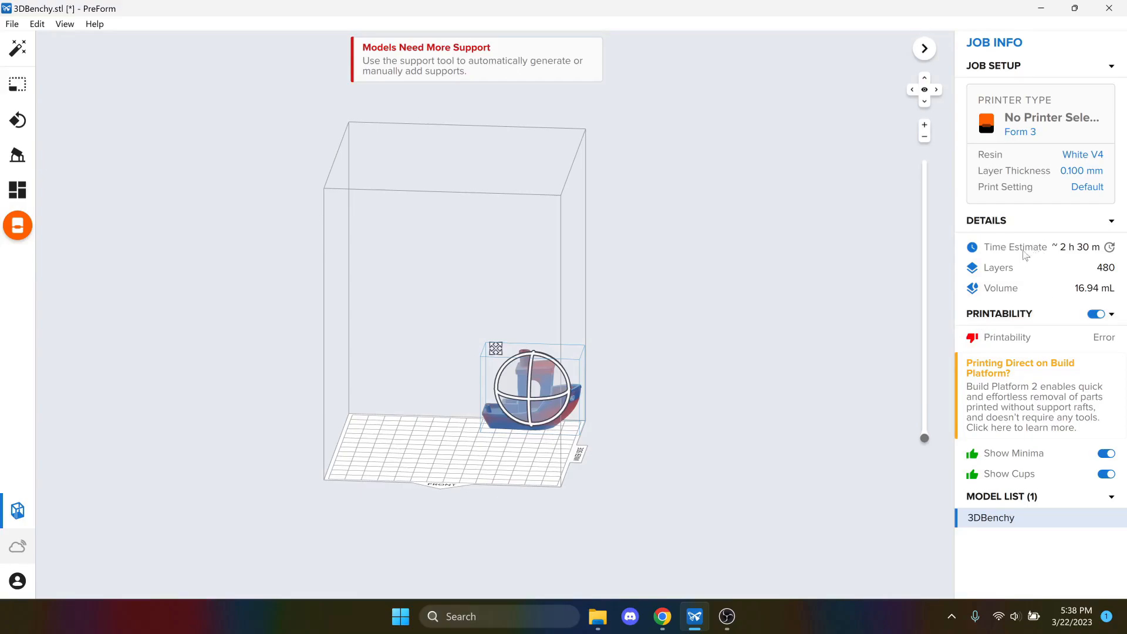
pyautogui.moveTo(1023, 257)
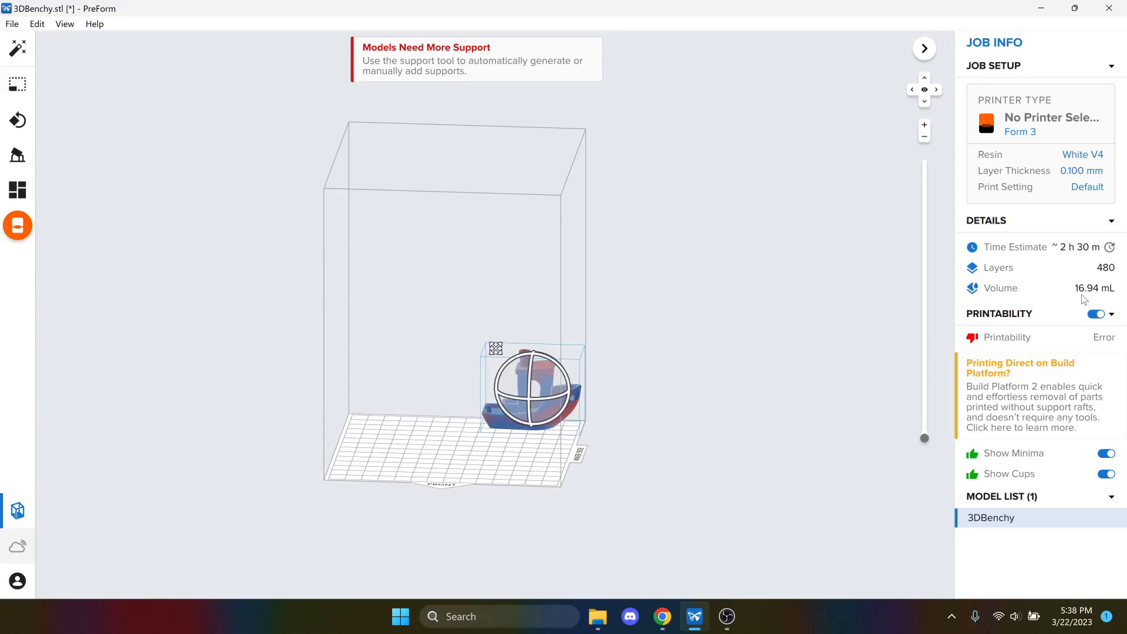
pyautogui.moveTo(1046, 297)
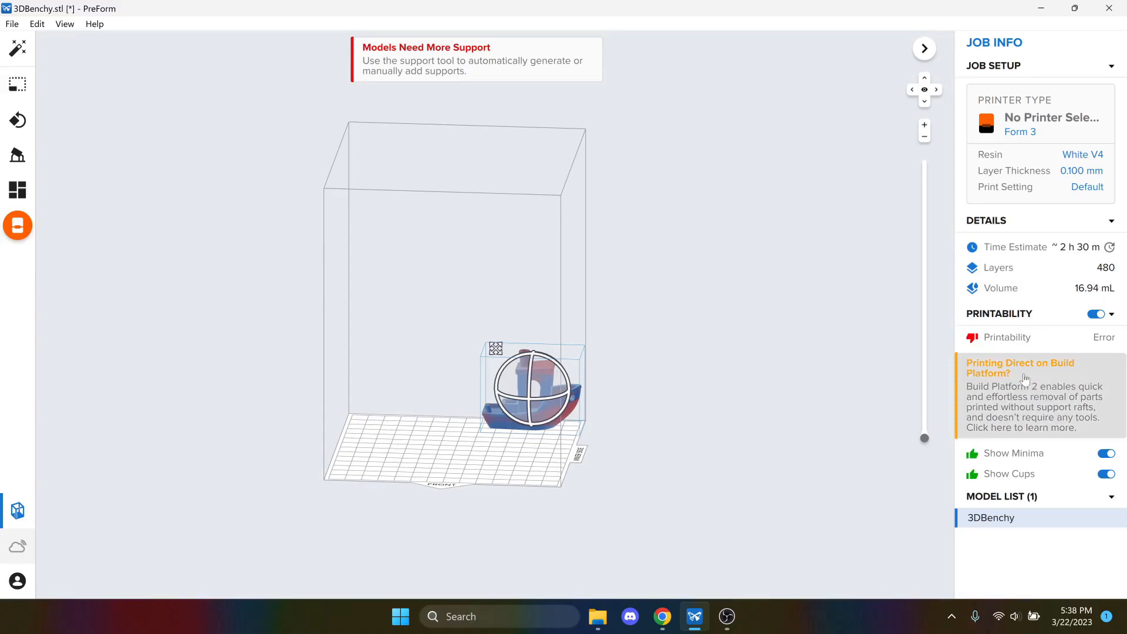
pyautogui.moveTo(1039, 363)
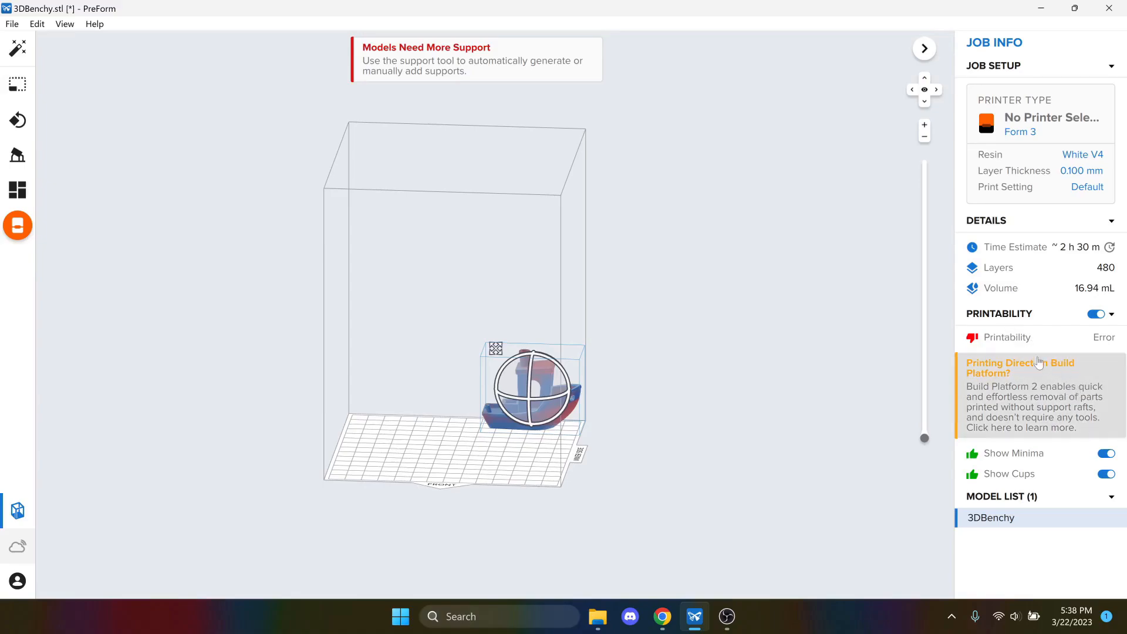
pyautogui.moveTo(606, 375)
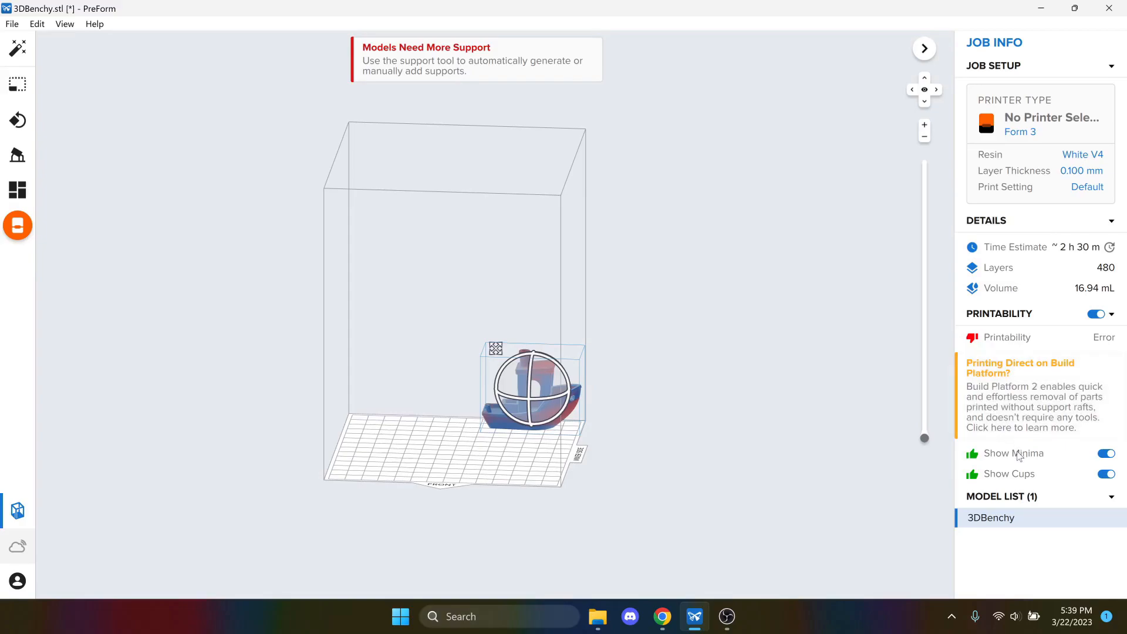
pyautogui.moveTo(1007, 471)
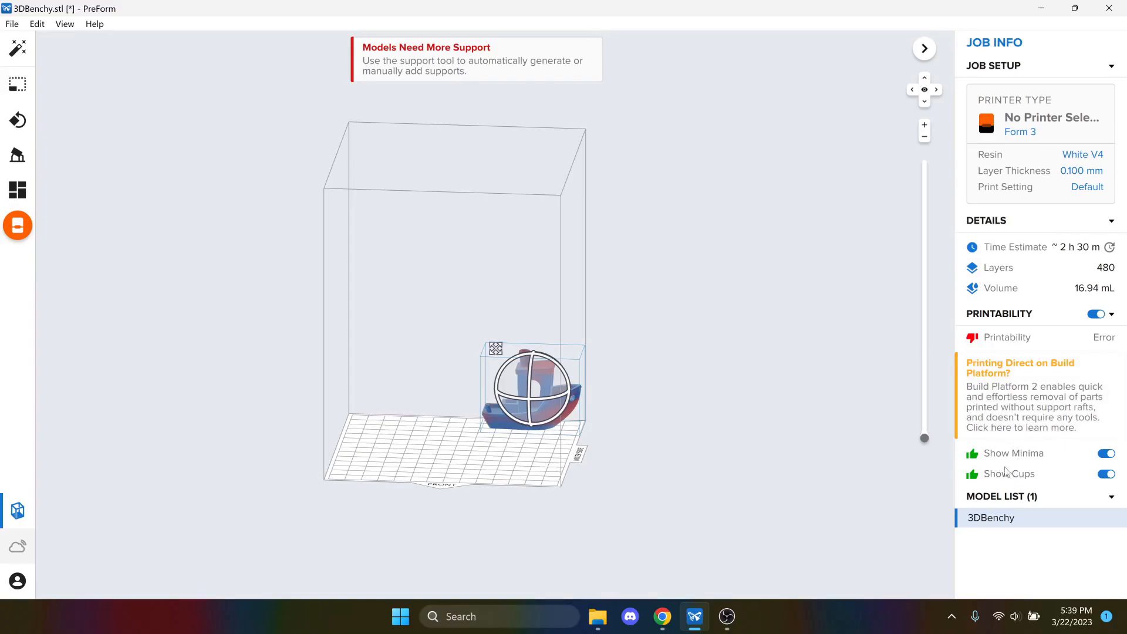
pyautogui.moveTo(986, 450)
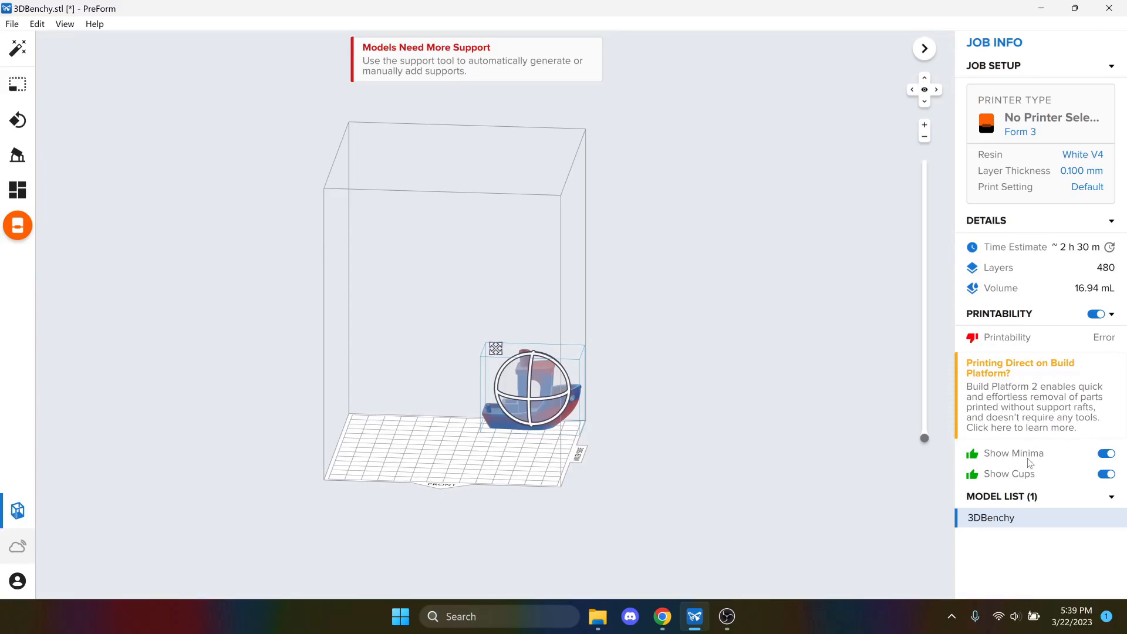
pyautogui.moveTo(218, 152)
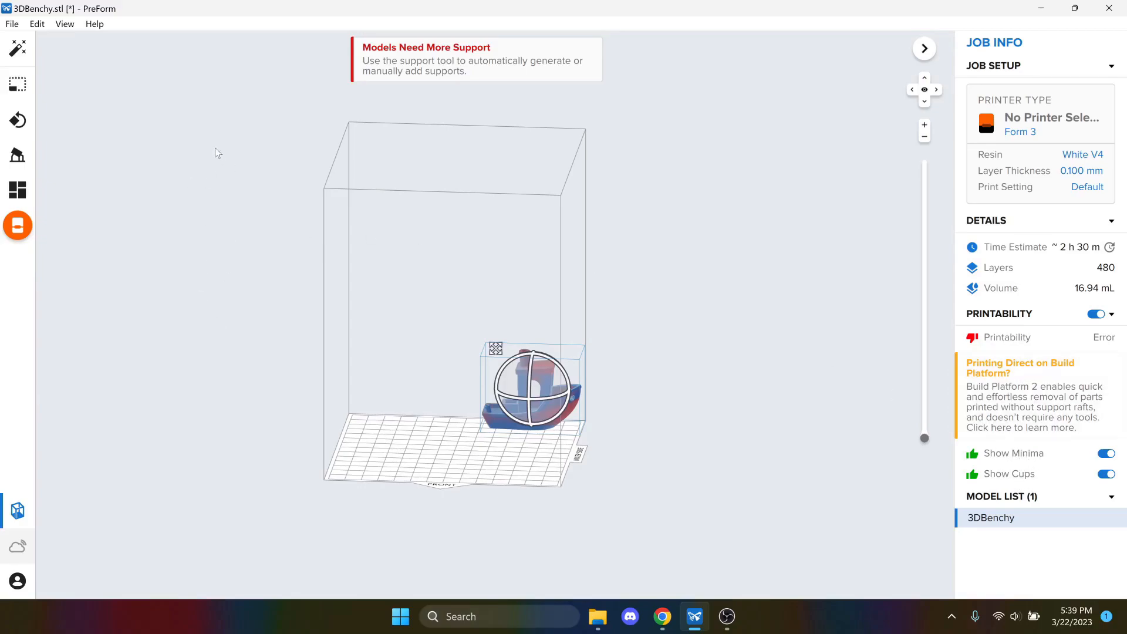
pyautogui.moveTo(15, 48)
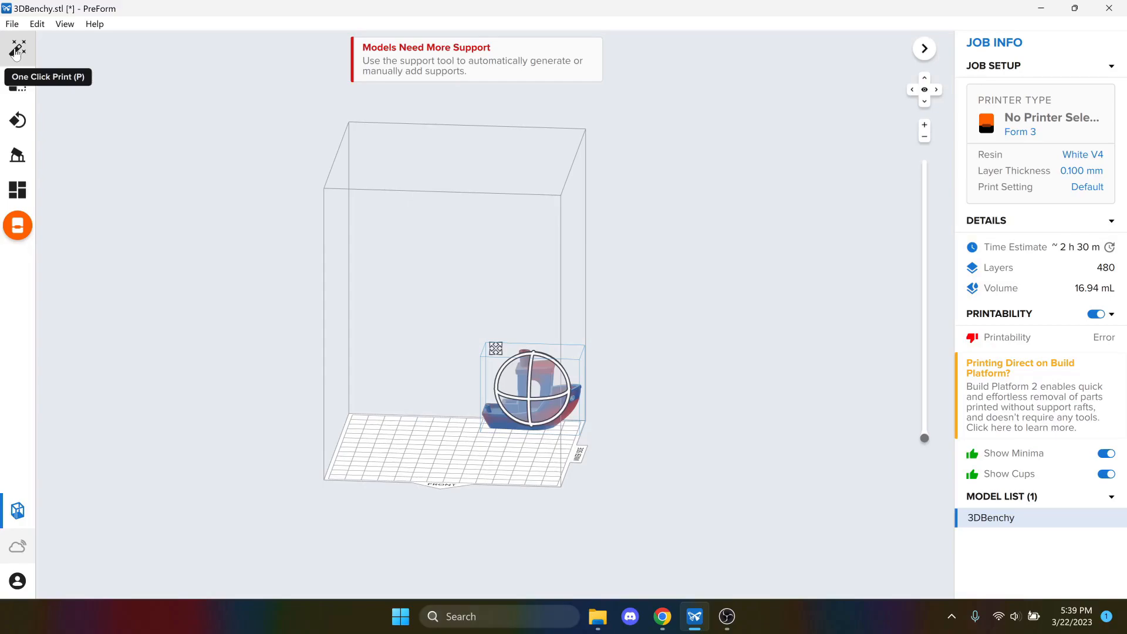
pyautogui.moveTo(28, 58)
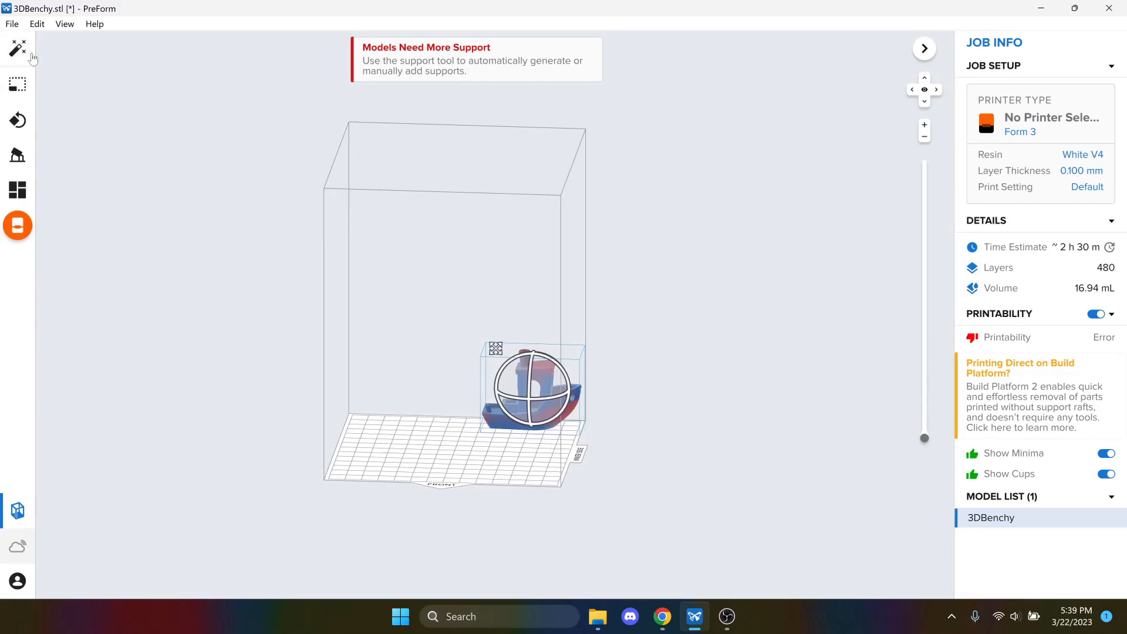
# Run One Click Print to auto-orient and support the Benchy, then inspect the result
pyautogui.click(18, 48)
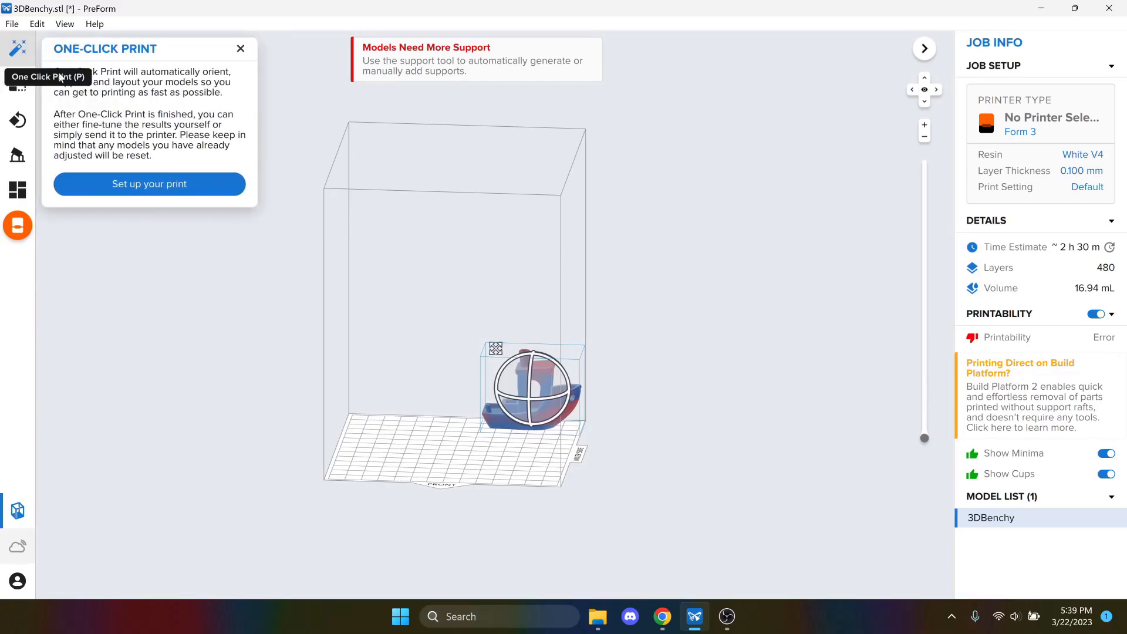
pyautogui.moveTo(172, 188)
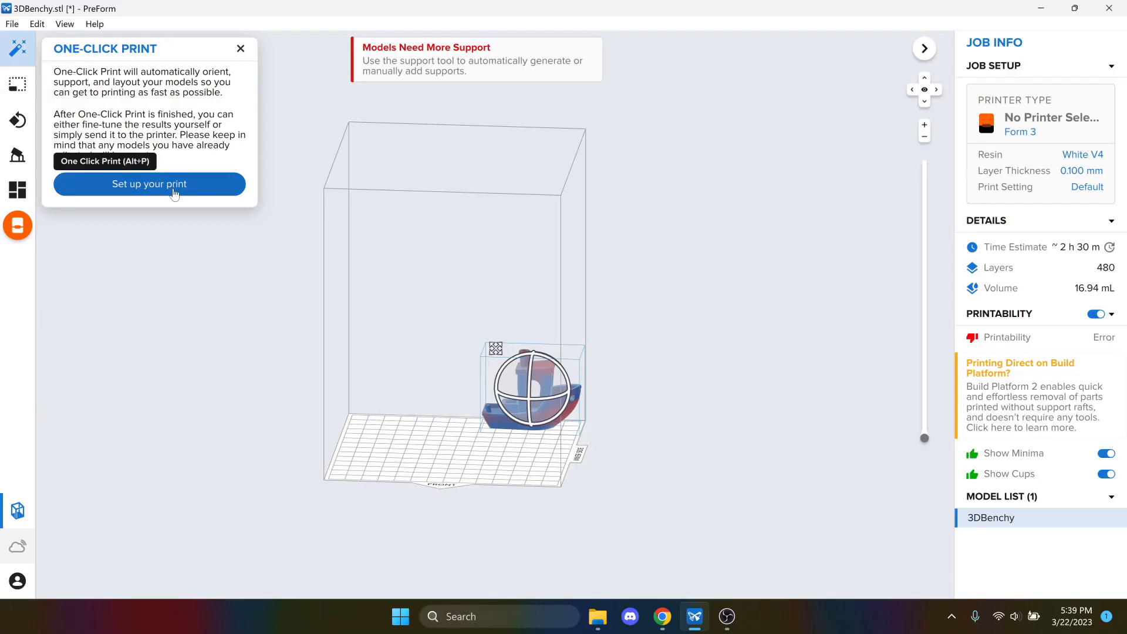
pyautogui.click(149, 185)
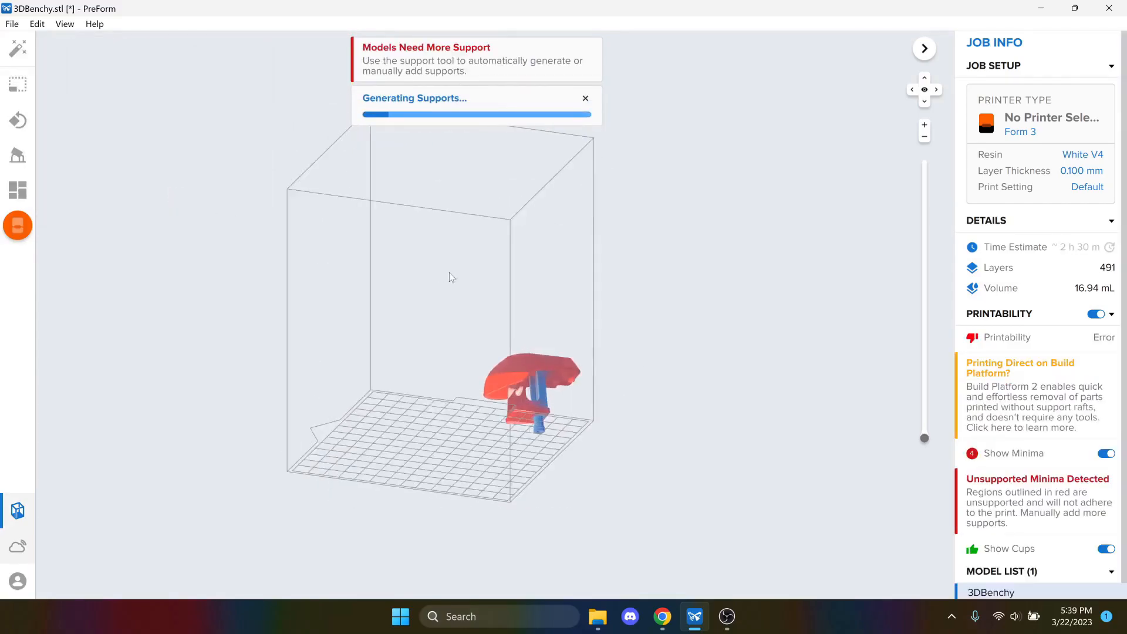
pyautogui.moveTo(450, 278); pyautogui.dragTo(399, 382)
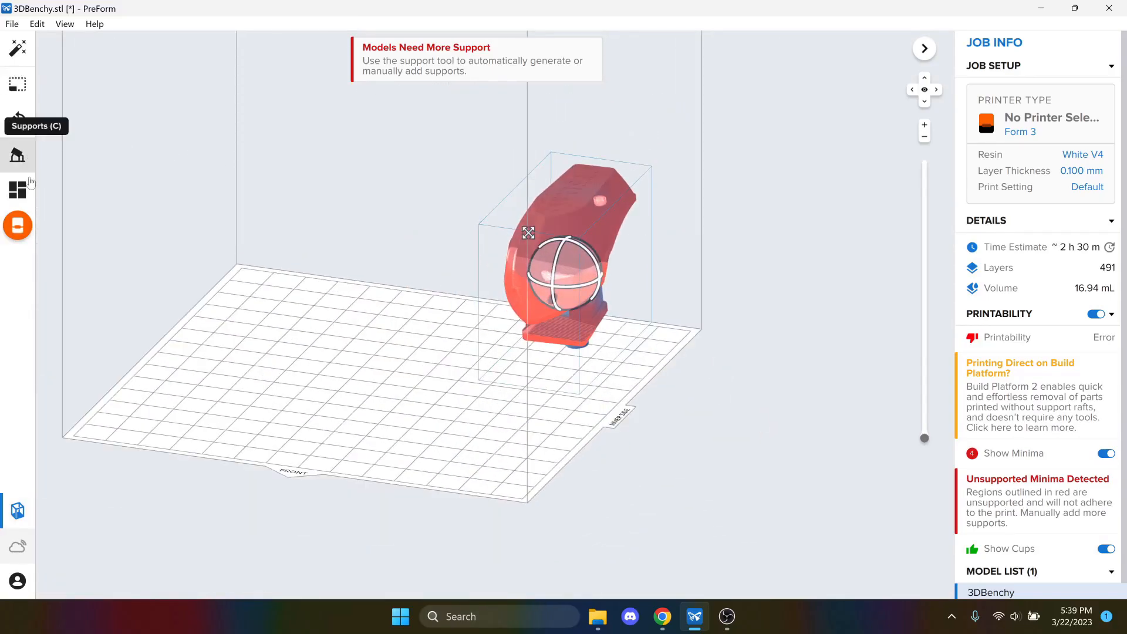
pyautogui.moveTo(17, 120)
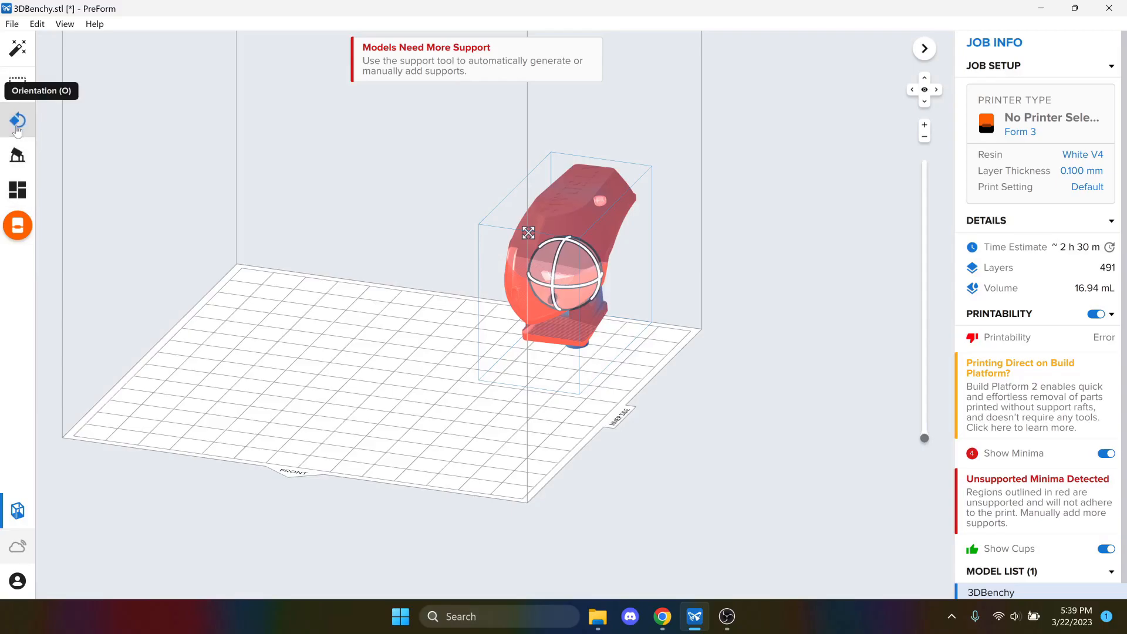
# Use Select Base to rest the Benchy upright on its flat hull bottom, removing supports
pyautogui.click(17, 120)
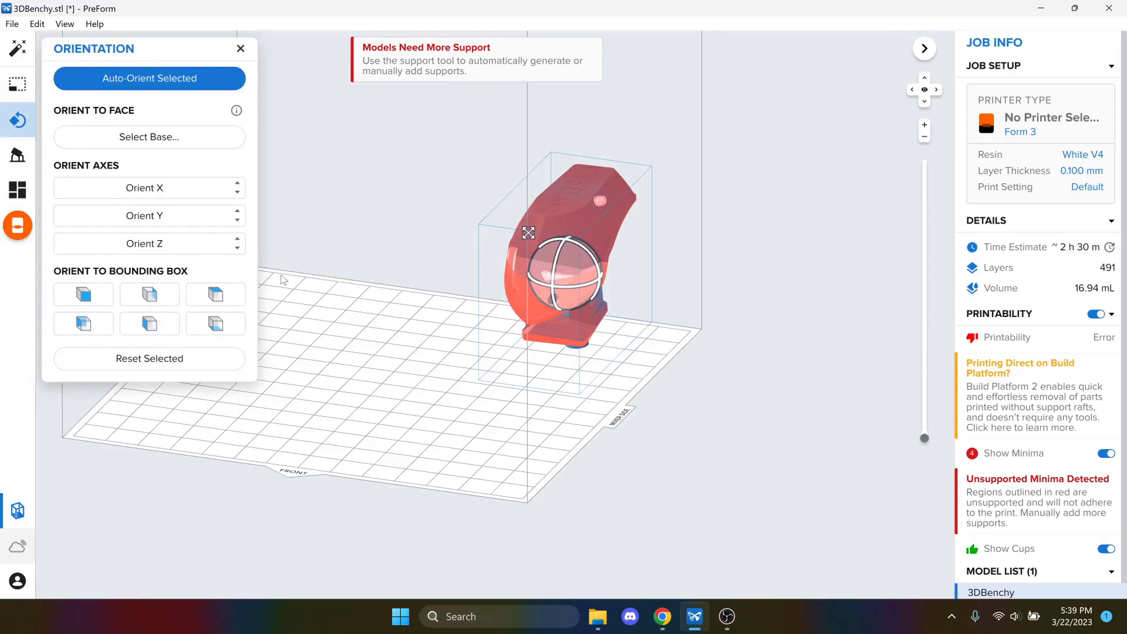
pyautogui.click(149, 136)
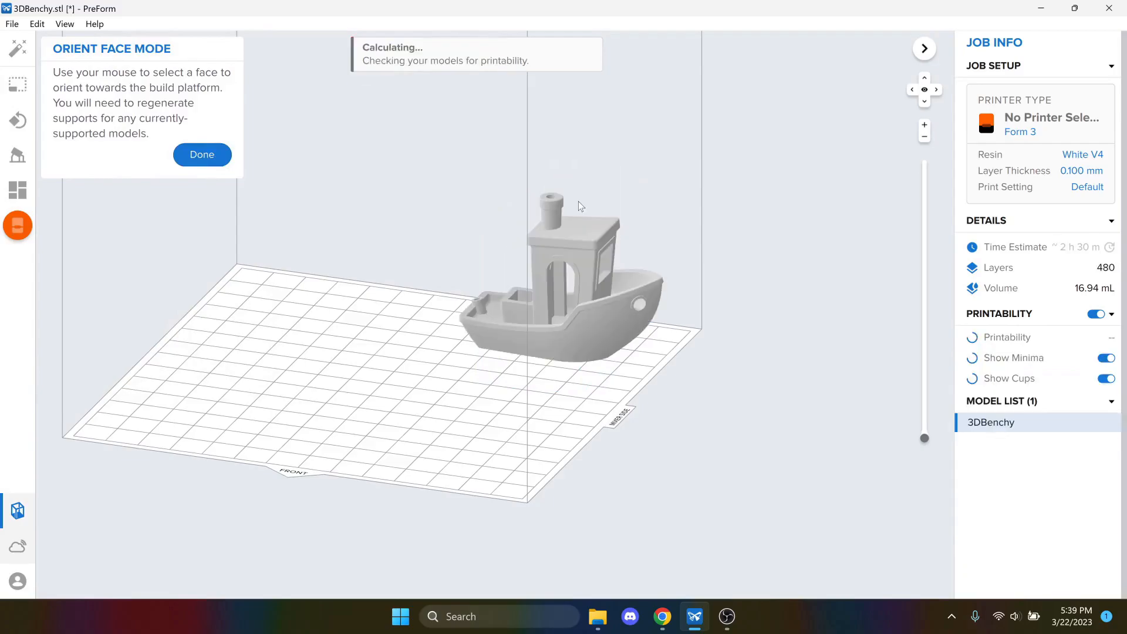
pyautogui.click(201, 155)
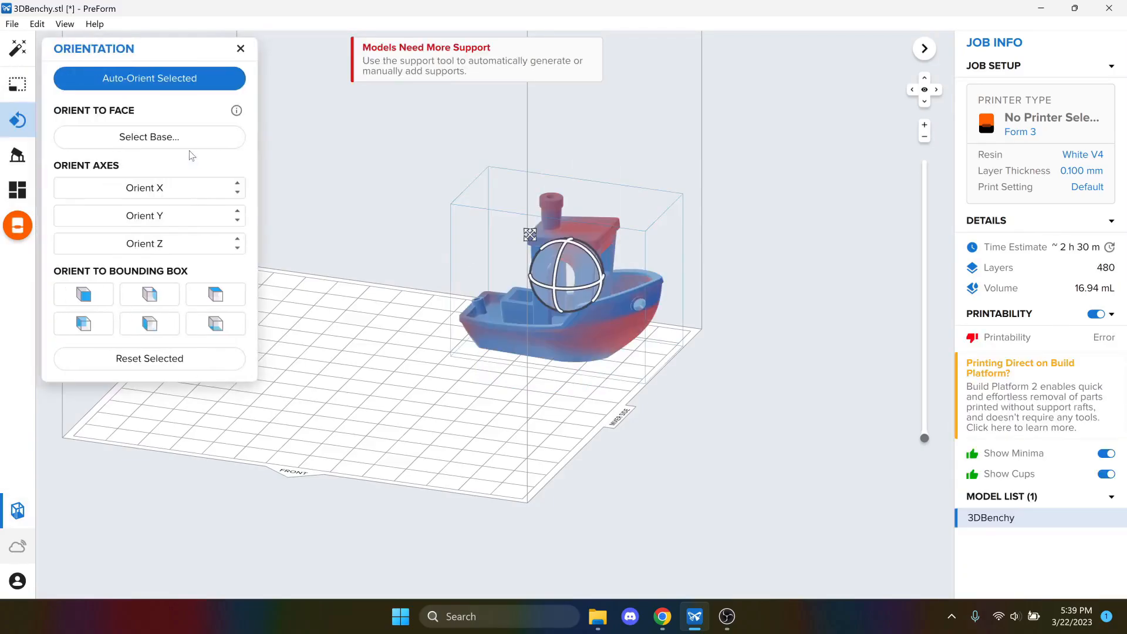
pyautogui.click(16, 85)
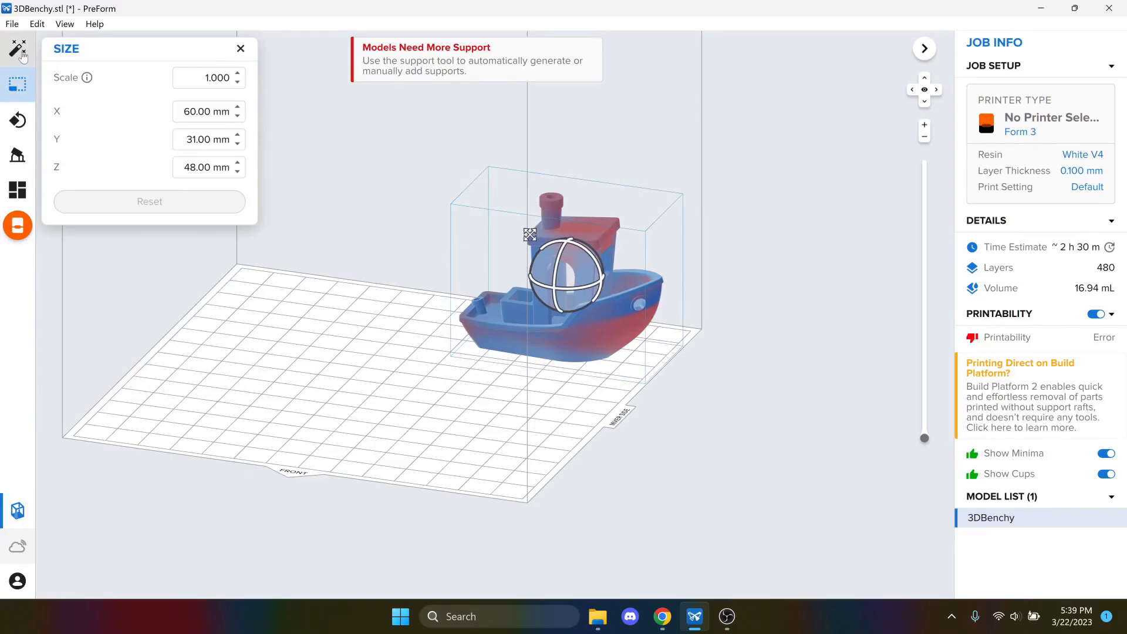
pyautogui.moveTo(17, 47)
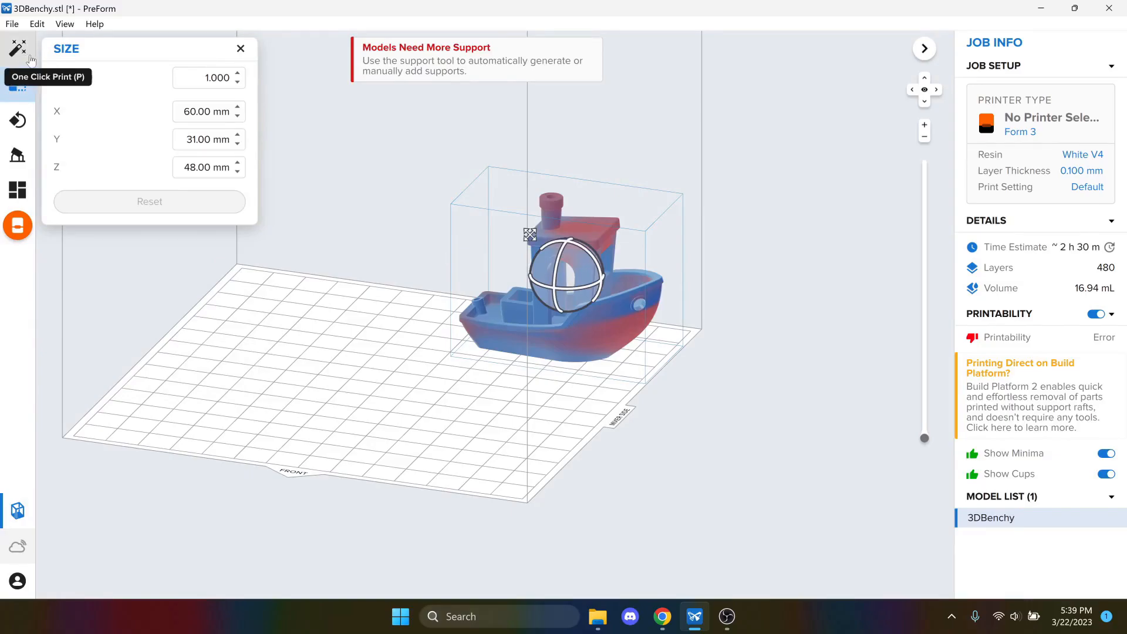
pyautogui.moveTo(18, 84)
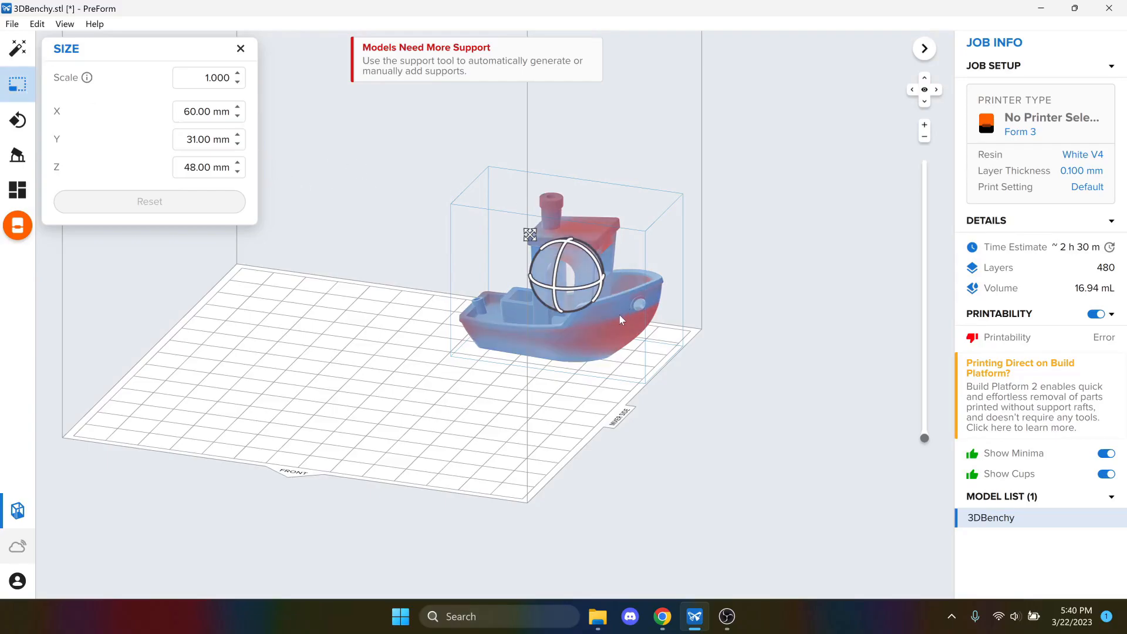
pyautogui.click(237, 73)
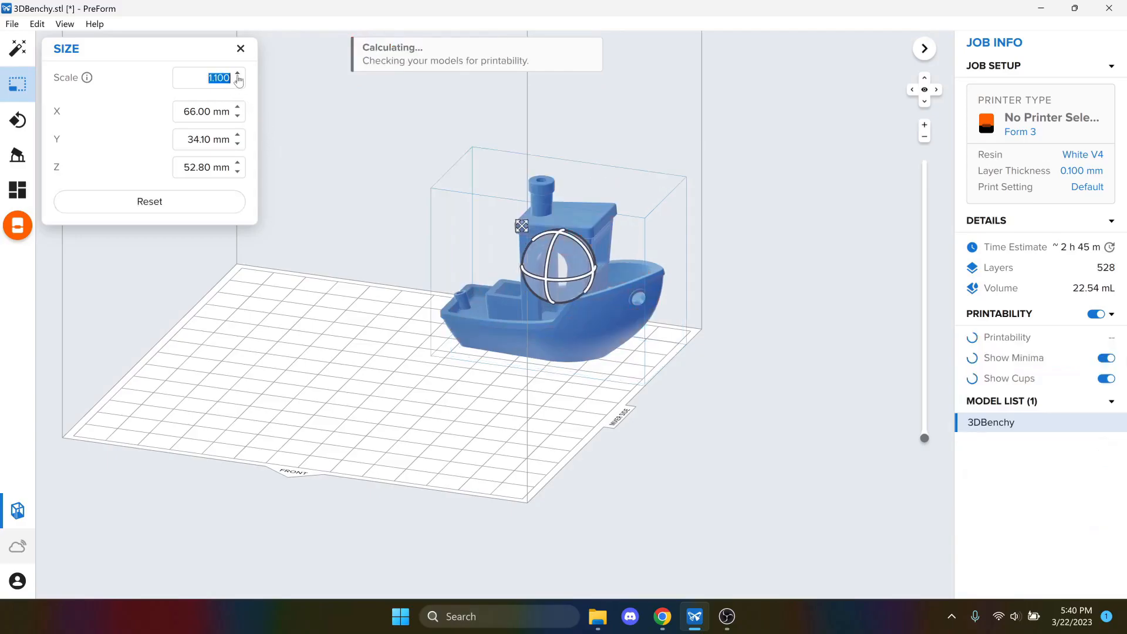
pyautogui.click(237, 74)
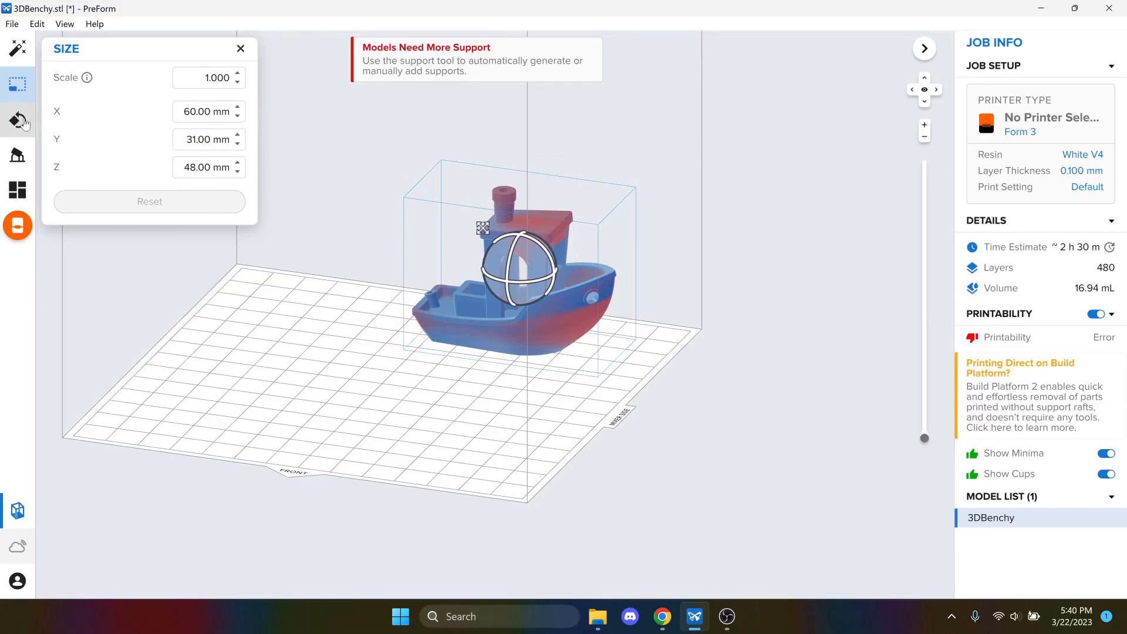
# Pick a base face for the Benchy with the Orientation tool's Select Base
pyautogui.click(17, 120)
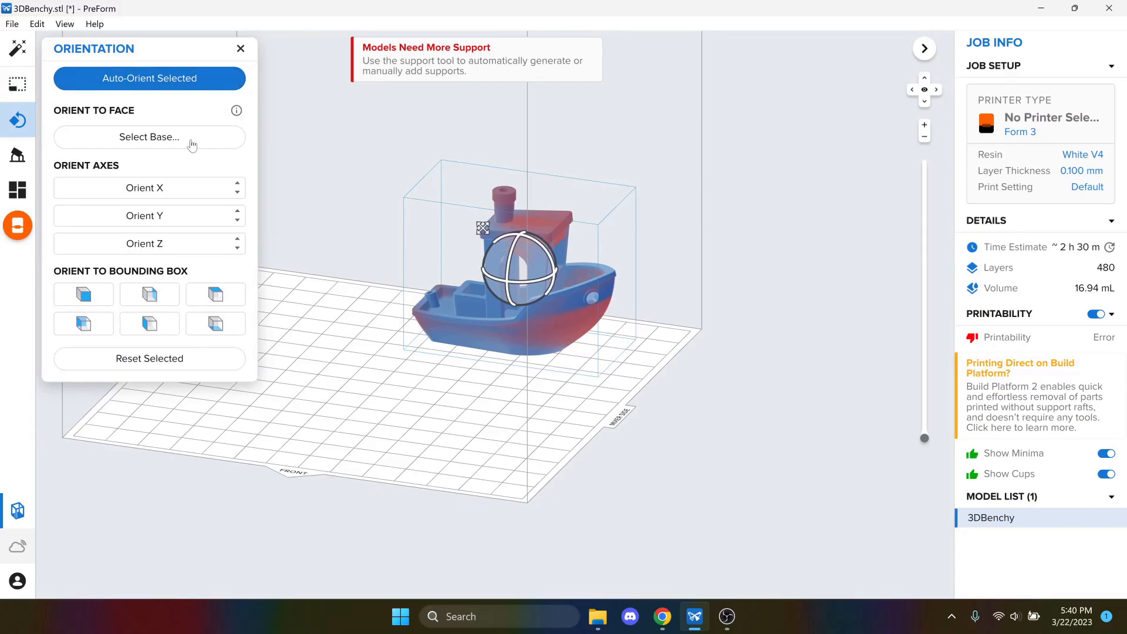
pyautogui.click(149, 137)
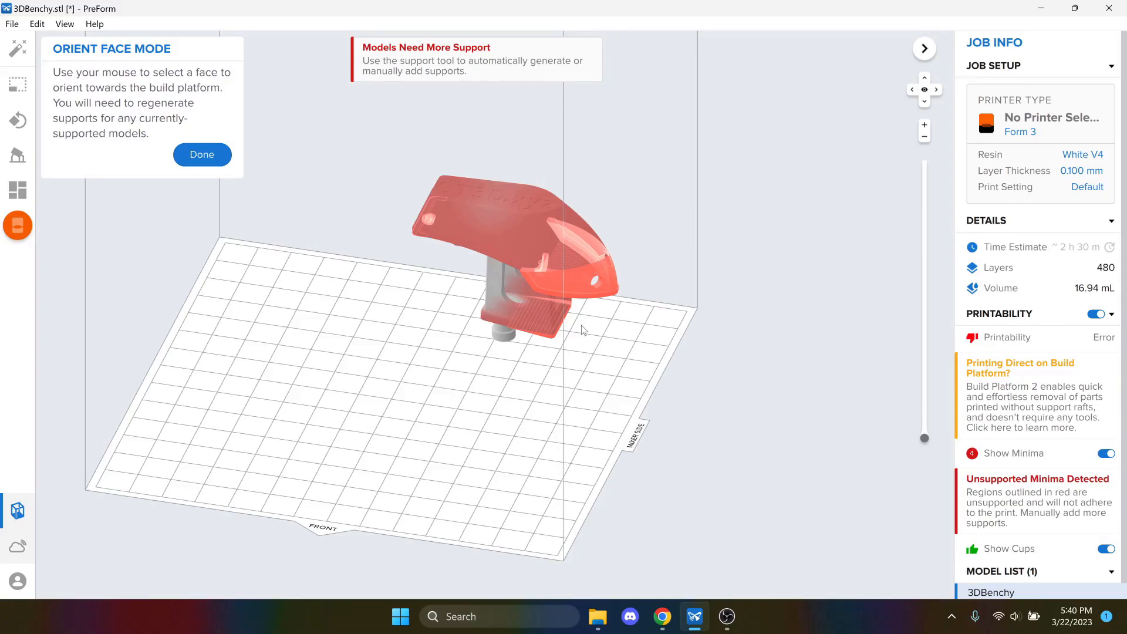
pyautogui.moveTo(487, 357)
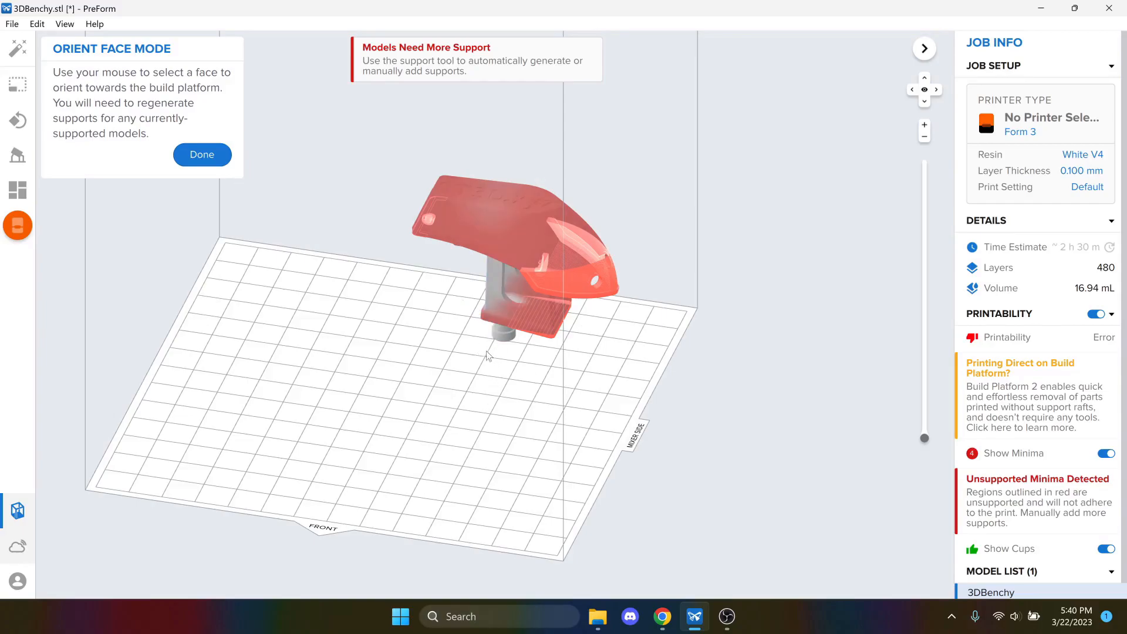
pyautogui.click(487, 196)
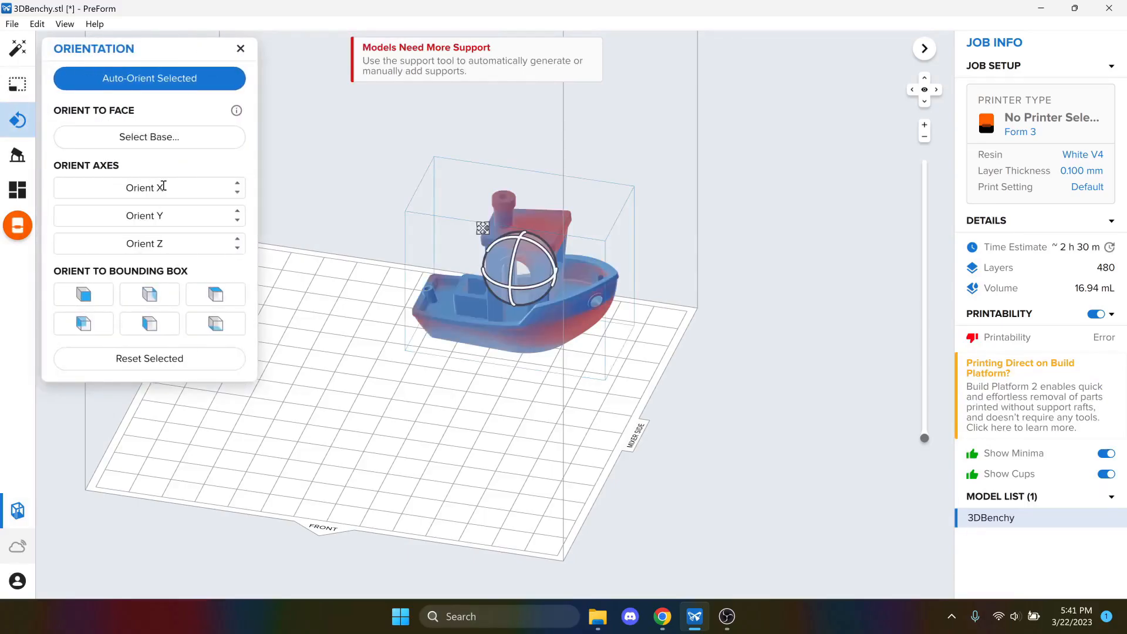
pyautogui.moveTo(303, 220)
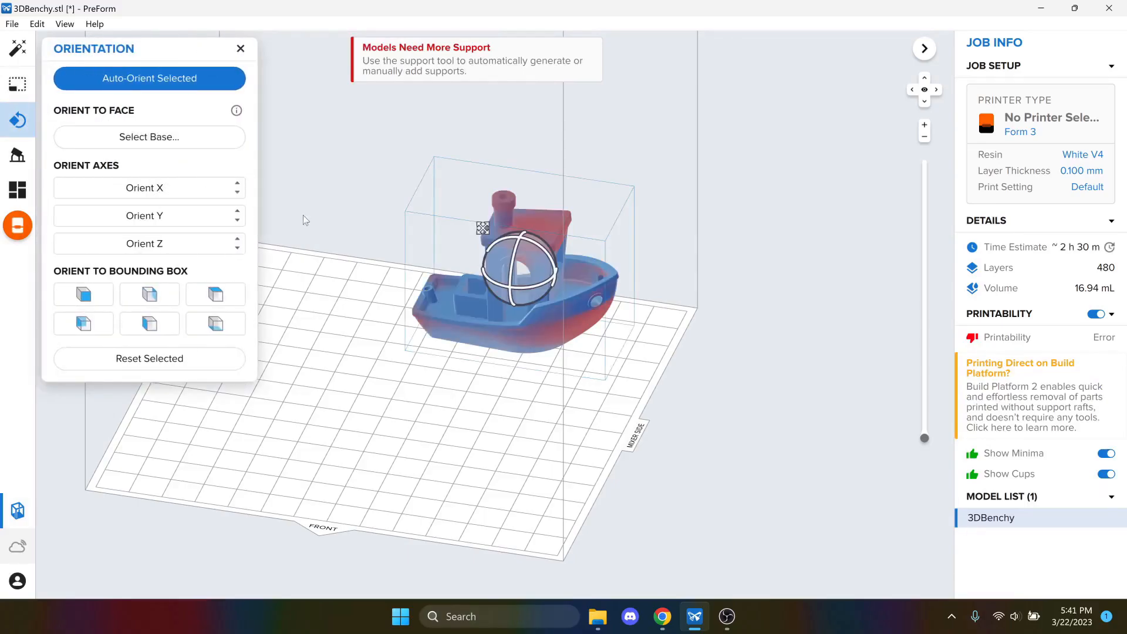
# Try bounding-box orientations until the boat stands upright on its hull
pyautogui.click(150, 295)
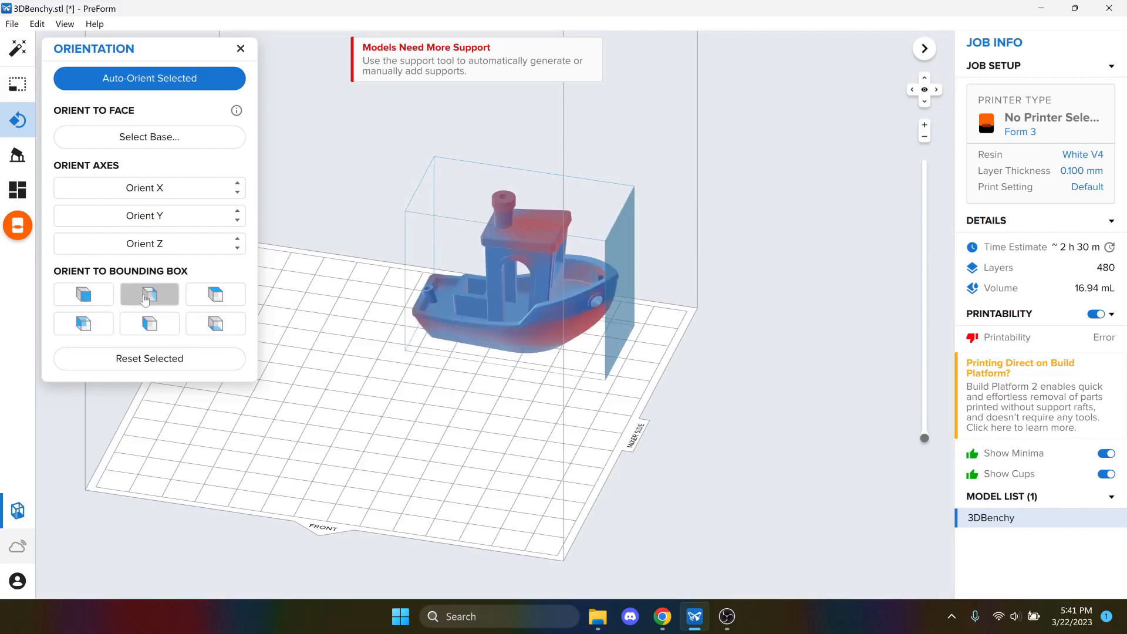
pyautogui.click(149, 293)
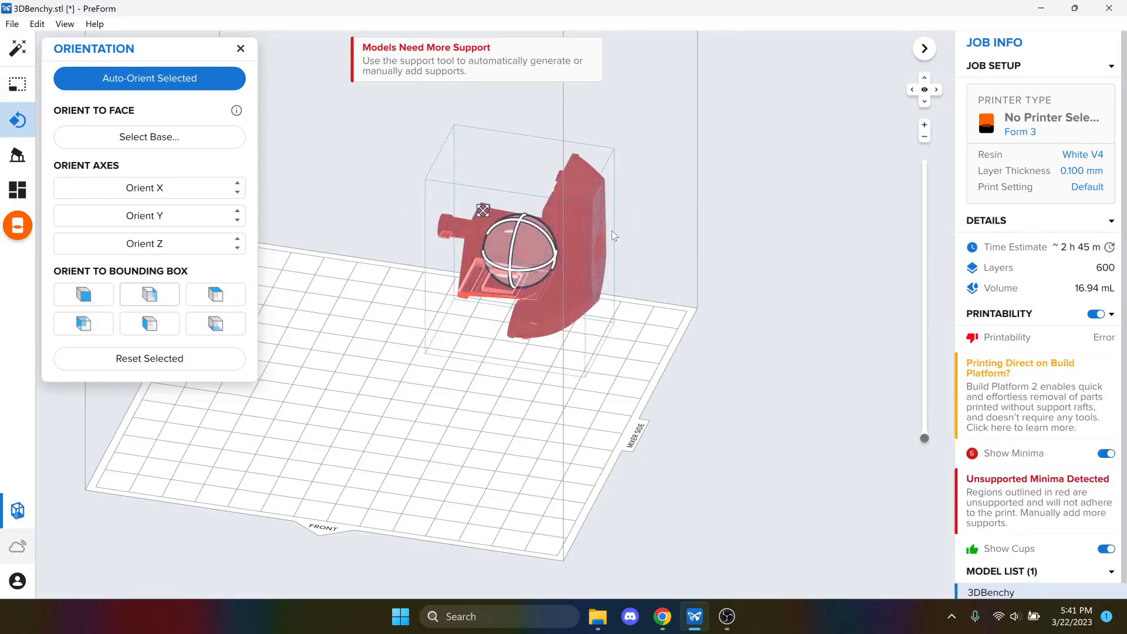
pyautogui.click(214, 293)
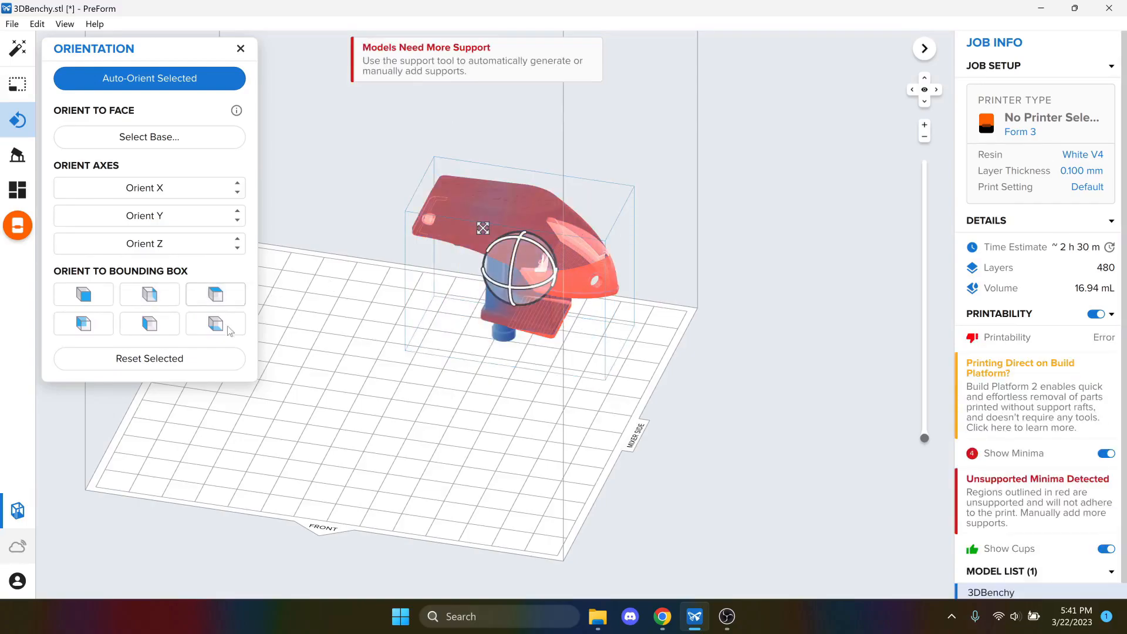
pyautogui.click(214, 323)
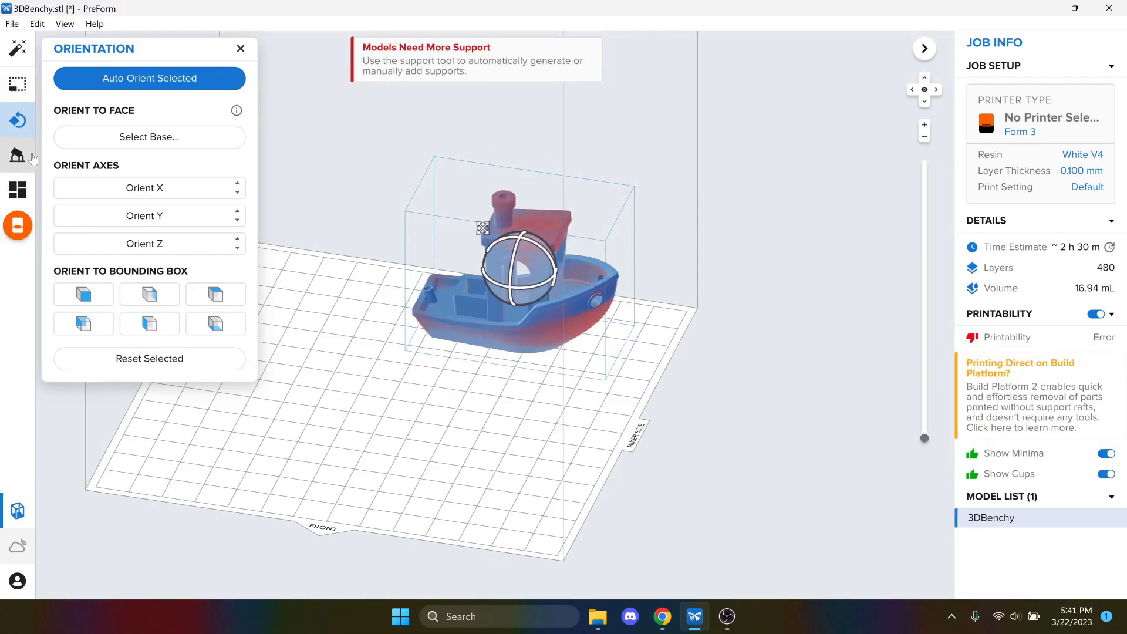
pyautogui.click(17, 155)
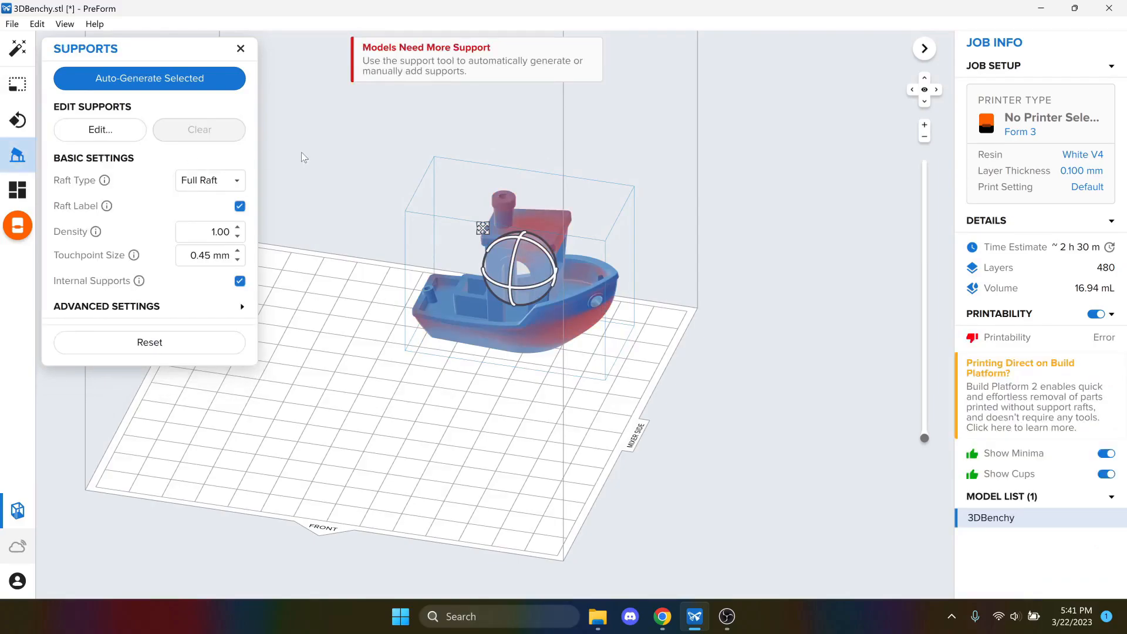
pyautogui.moveTo(149, 78)
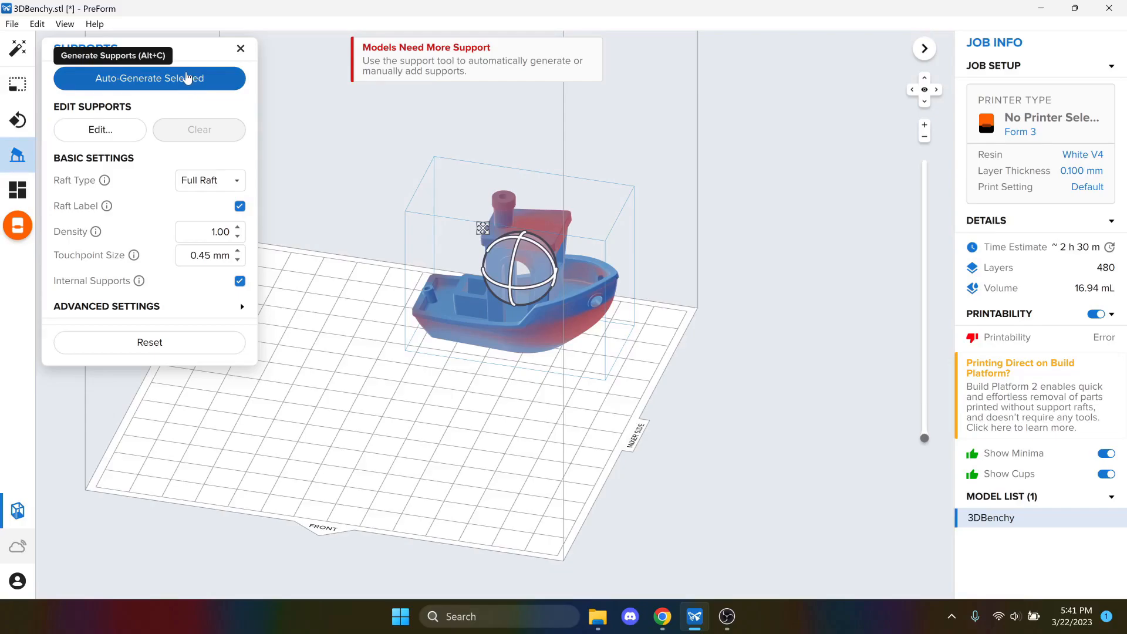
# Auto-generate supports on a full raft and inspect the supported boat
pyautogui.click(149, 79)
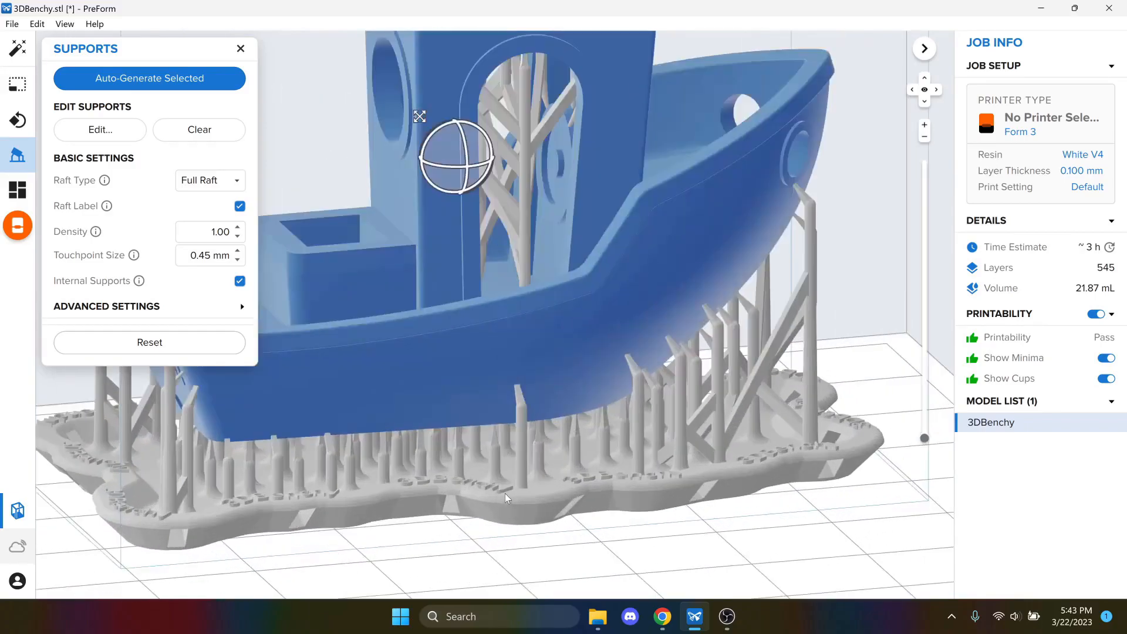
pyautogui.moveTo(507, 498); pyautogui.dragTo(500, 449)
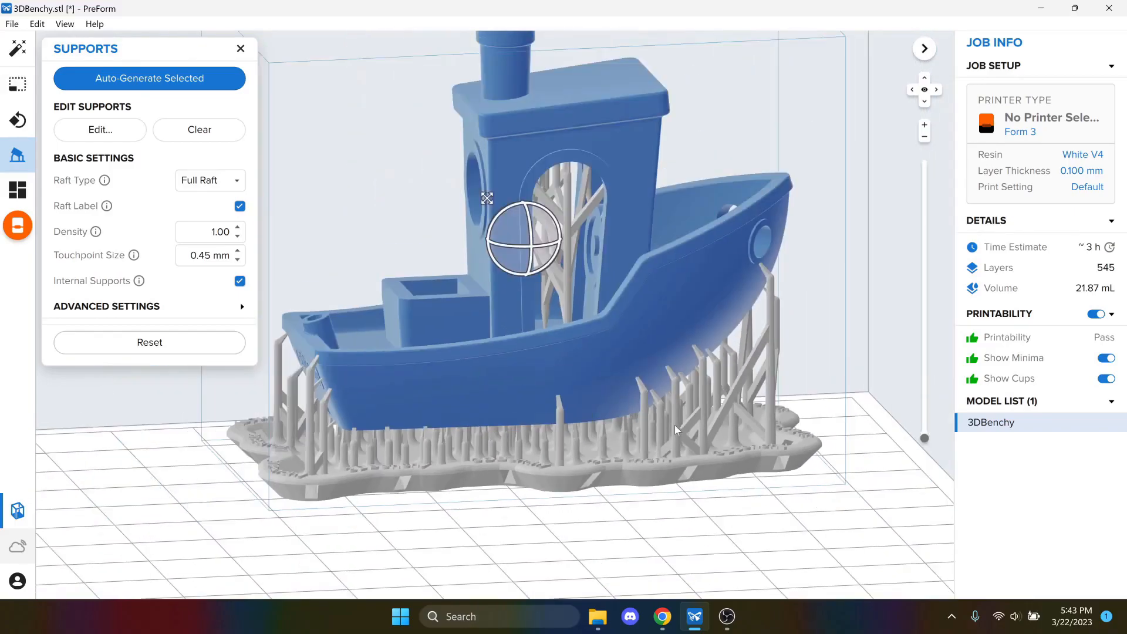
pyautogui.moveTo(676, 430); pyautogui.dragTo(635, 358)
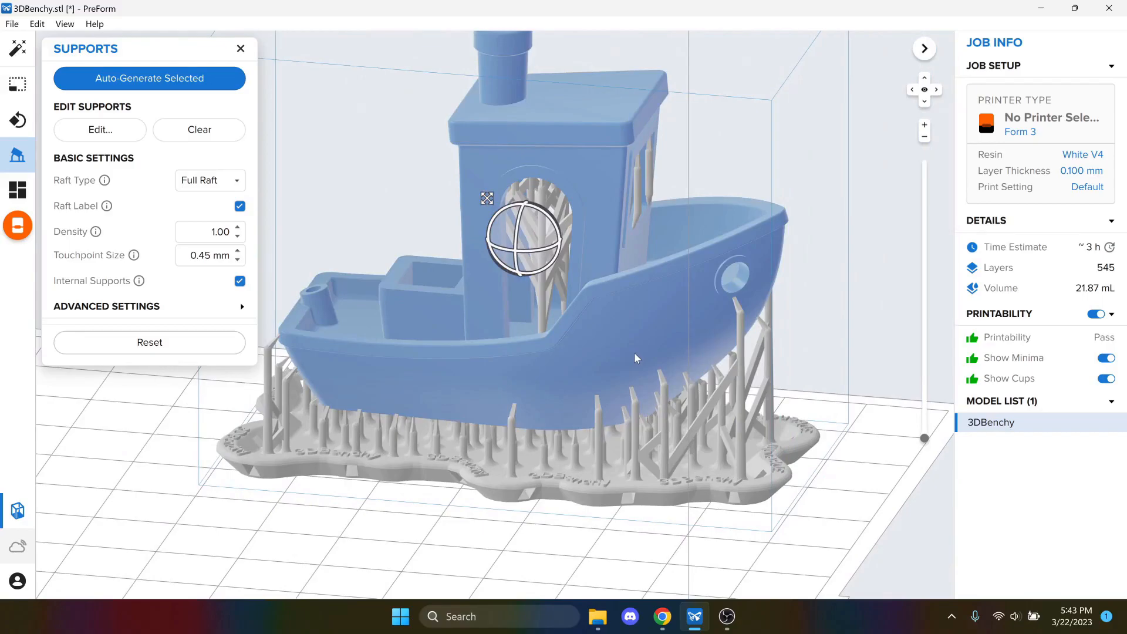
pyautogui.moveTo(694, 303)
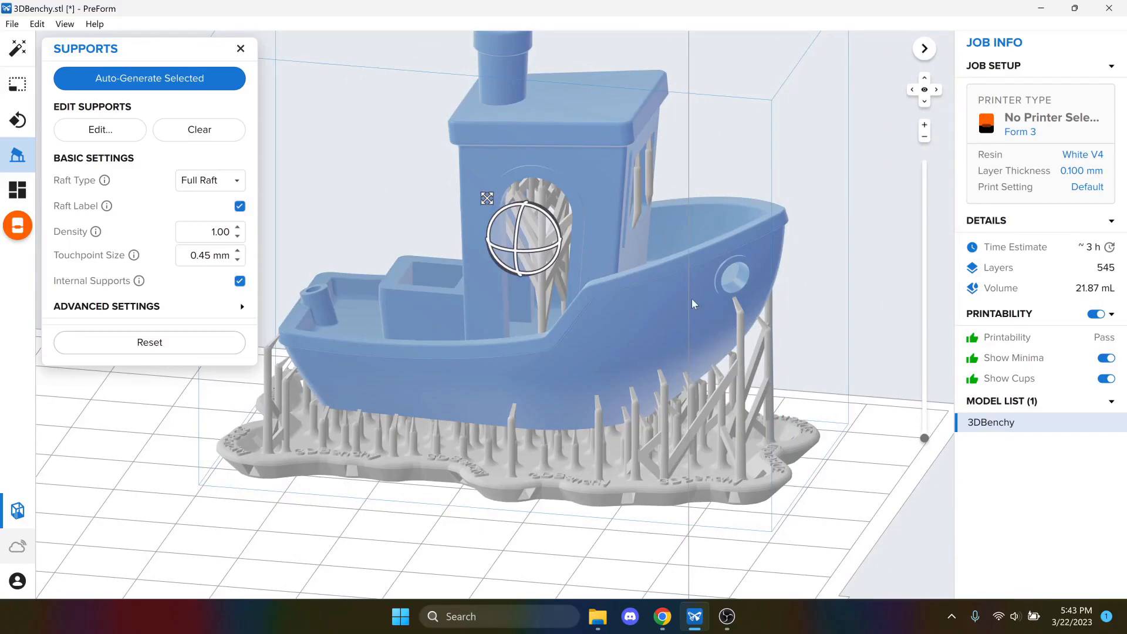
pyautogui.moveTo(681, 229)
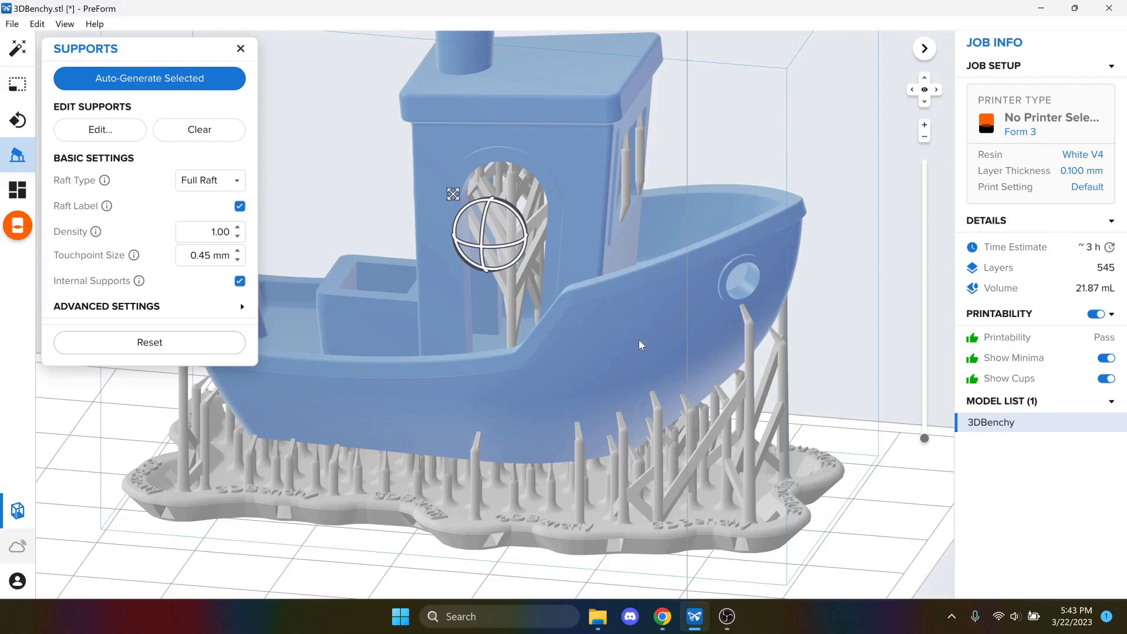
pyautogui.moveTo(659, 342)
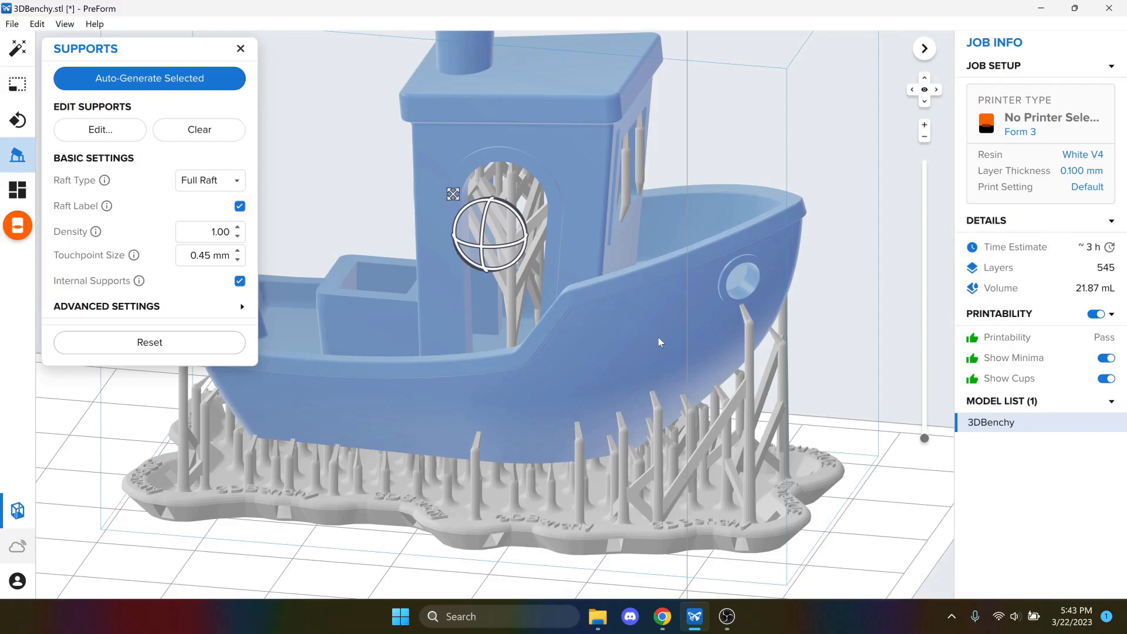
pyautogui.moveTo(701, 338)
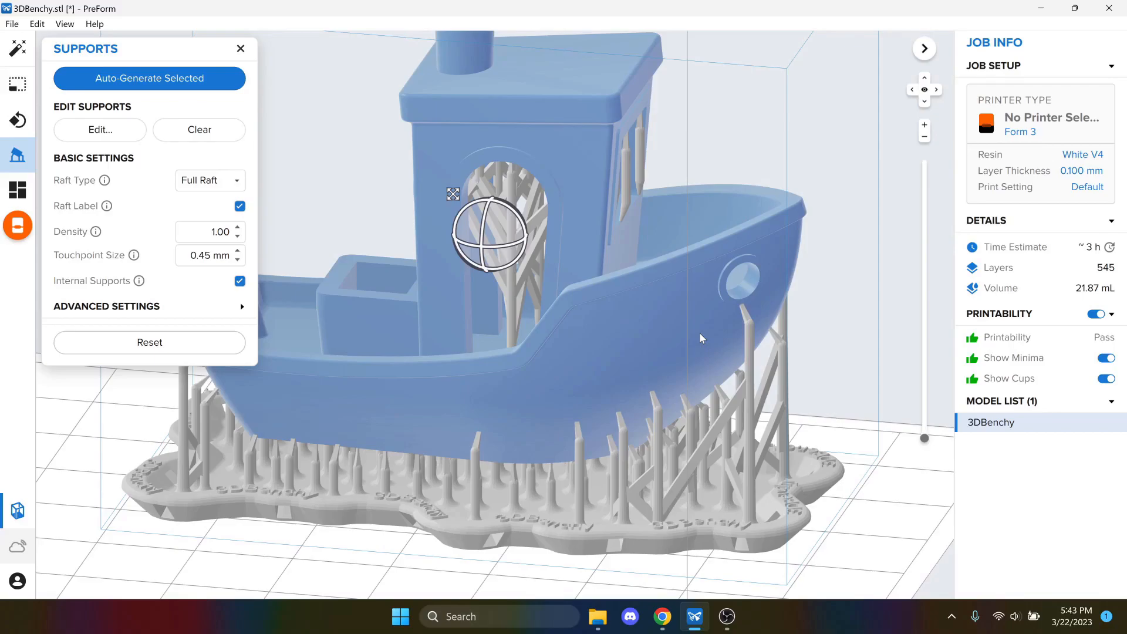
pyautogui.moveTo(583, 318)
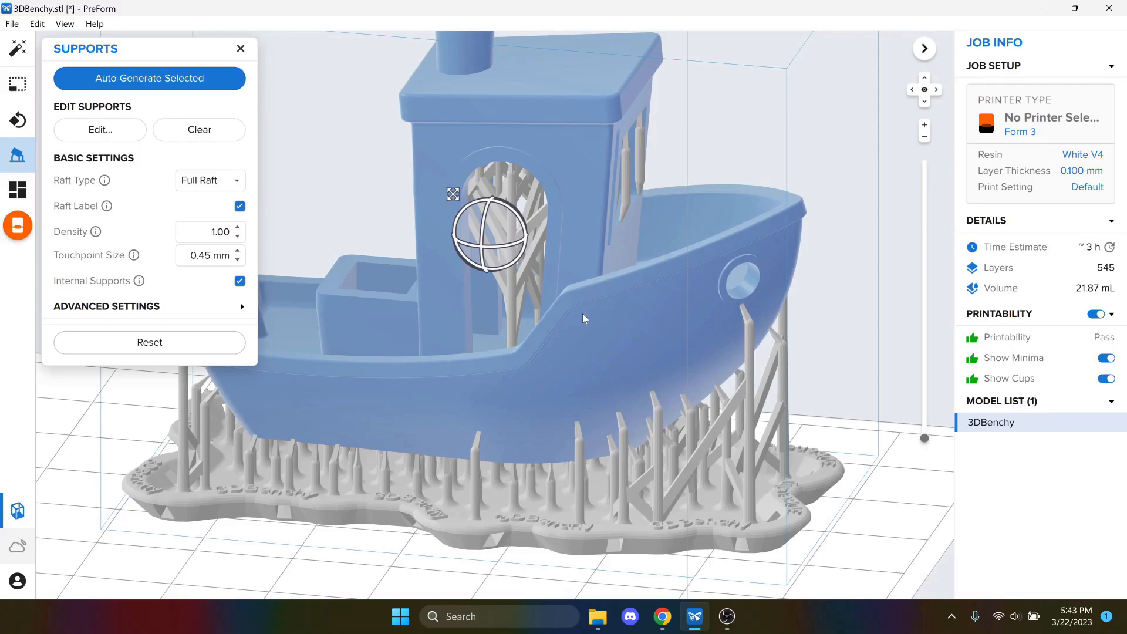
pyautogui.moveTo(443, 289)
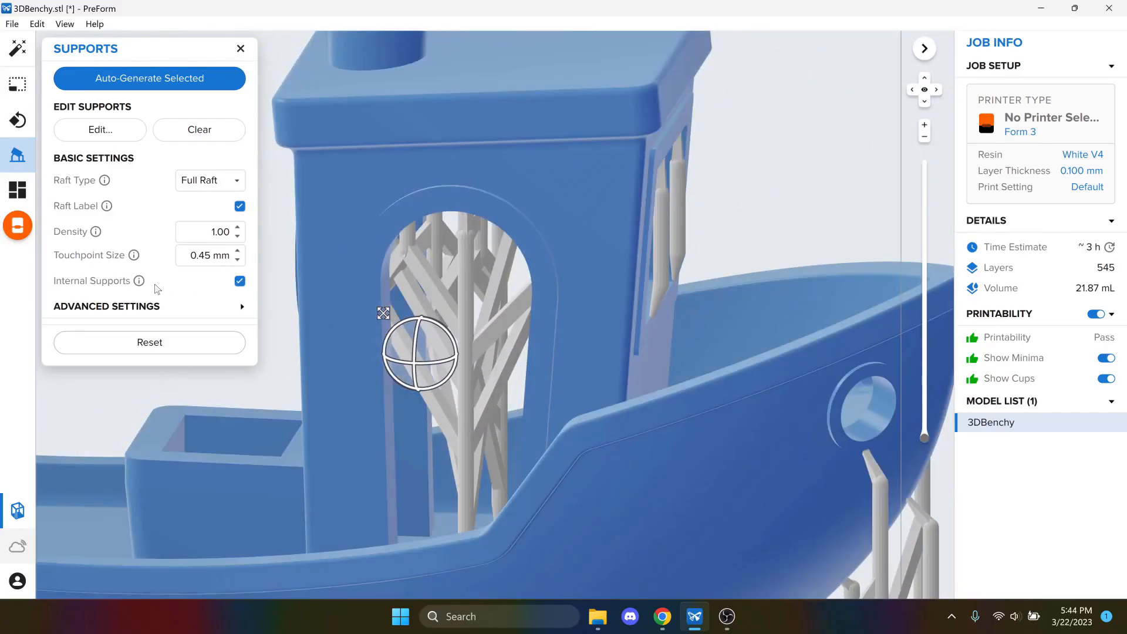
# Turn off Internal Supports, regenerate, and check the cabin interior is empty
pyautogui.click(239, 280)
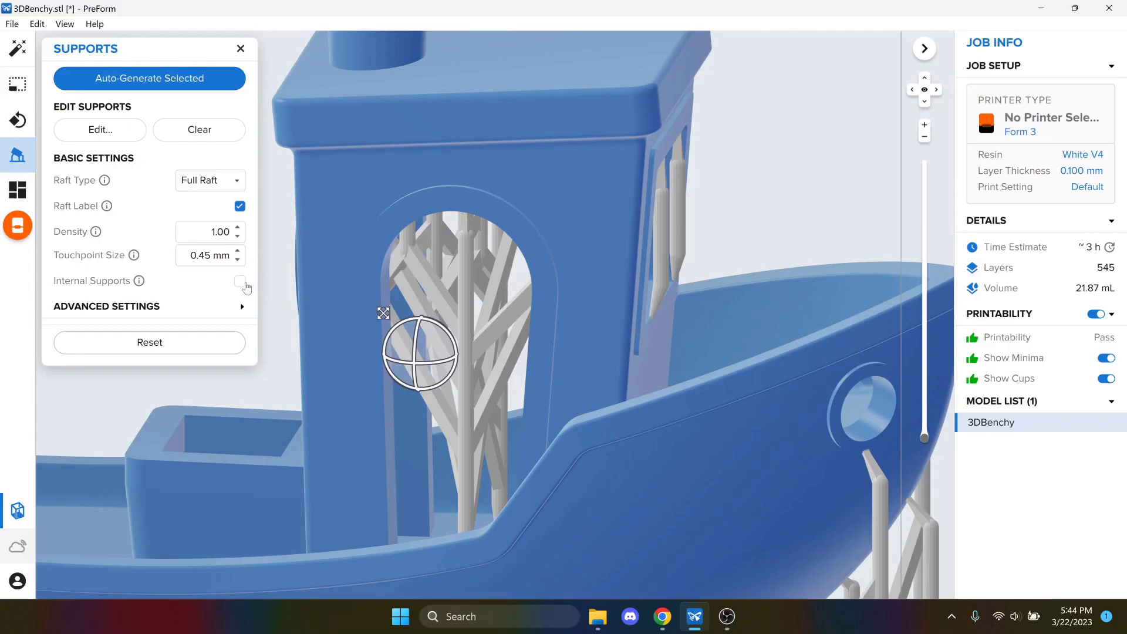
pyautogui.click(149, 79)
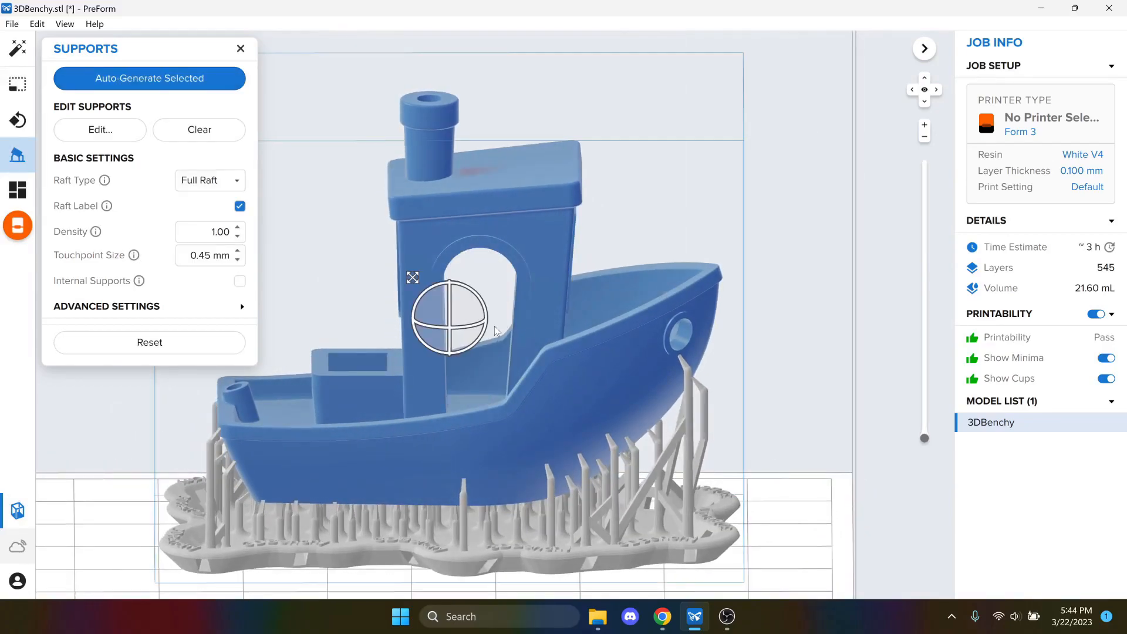
pyautogui.moveTo(494, 331); pyautogui.dragTo(591, 413)
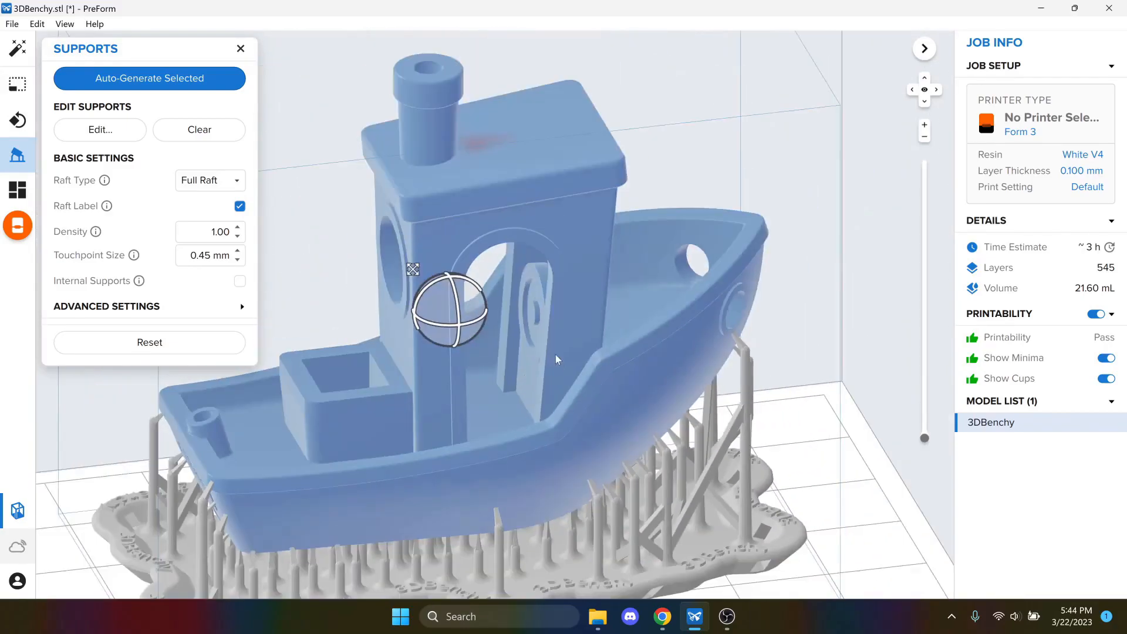
pyautogui.scroll(3)
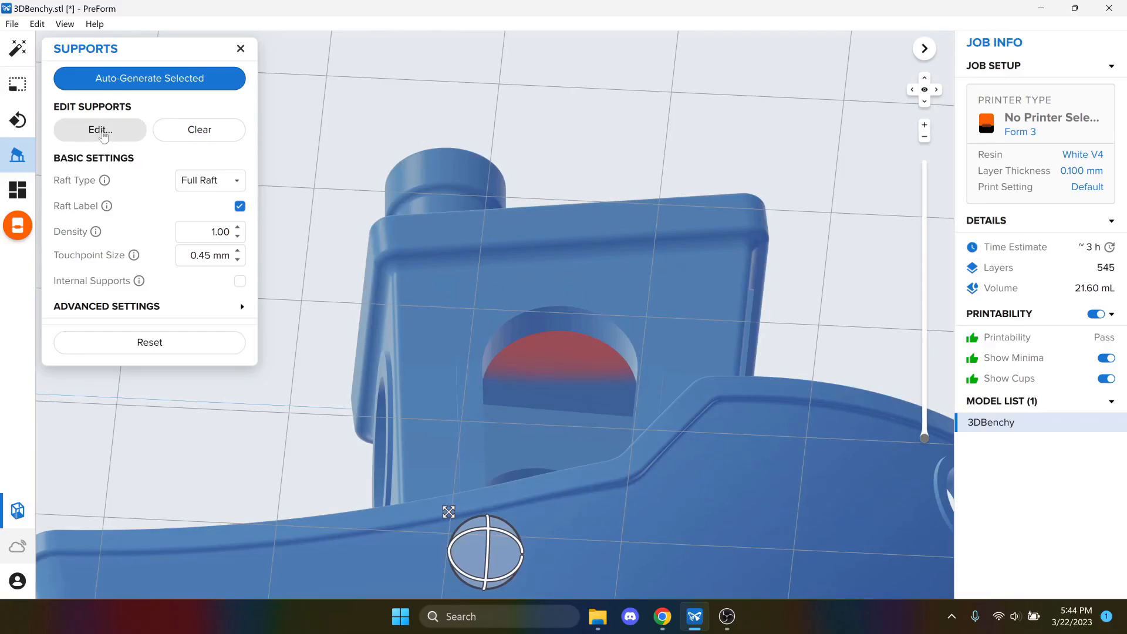
# Add manual support points under the cabin roof with Internal Supports enabled and apply them
pyautogui.click(98, 129)
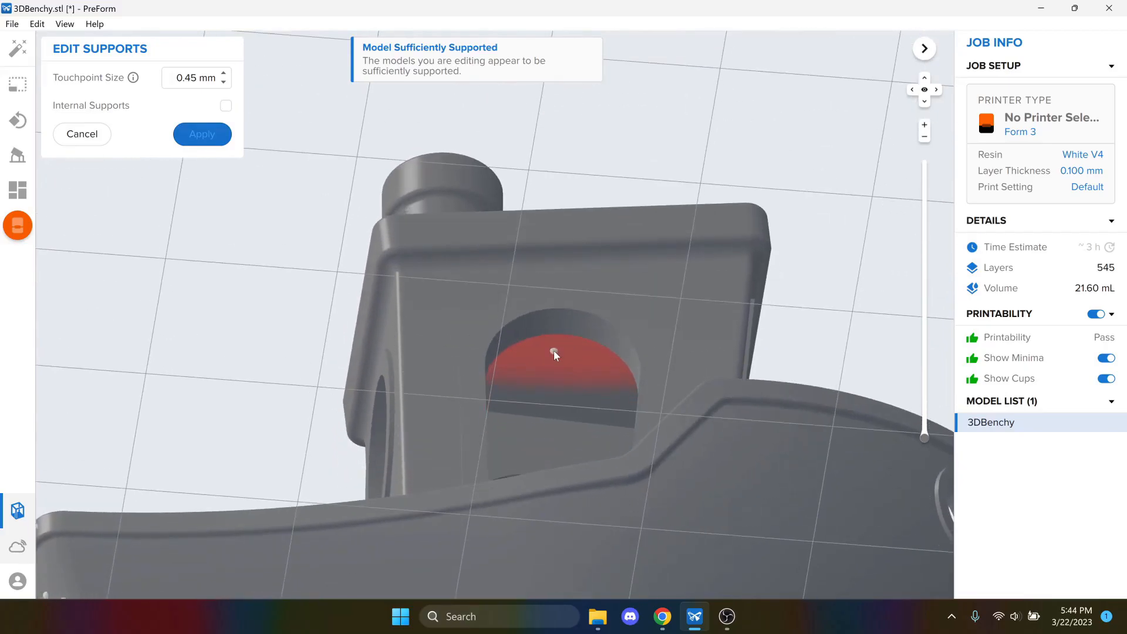
pyautogui.click(554, 354)
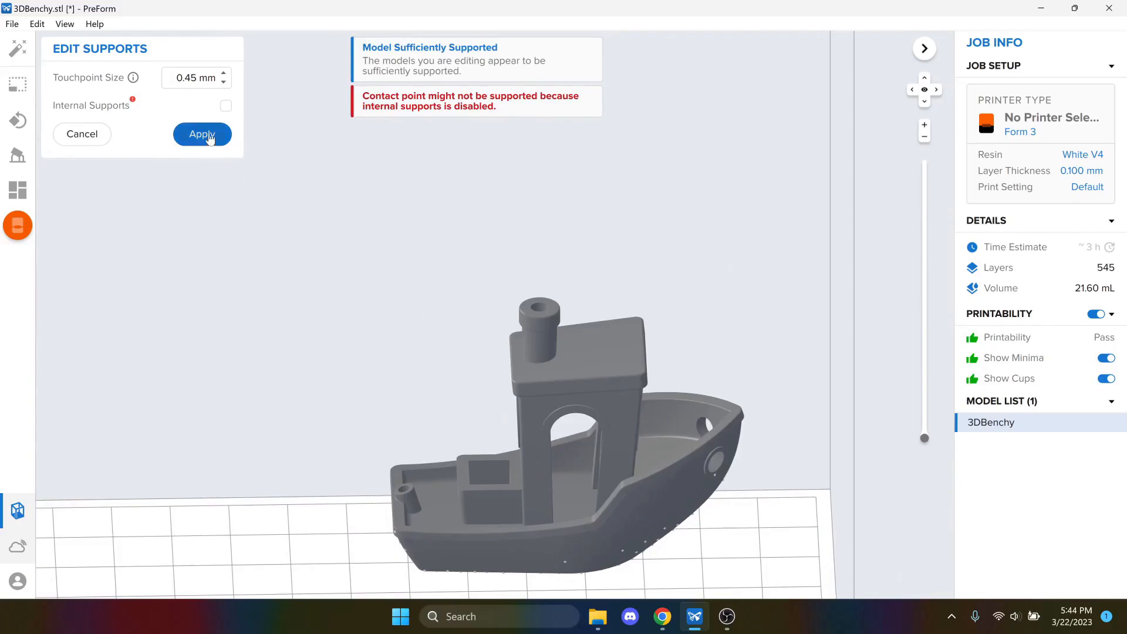
pyautogui.click(225, 105)
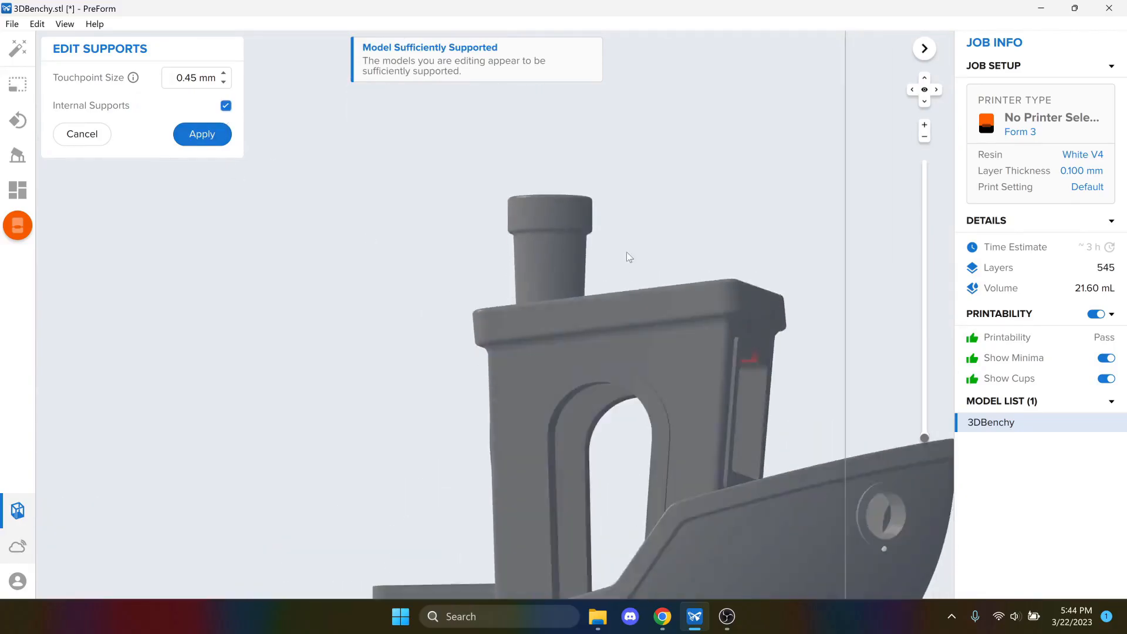
pyautogui.moveTo(625, 257); pyautogui.dragTo(478, 449)
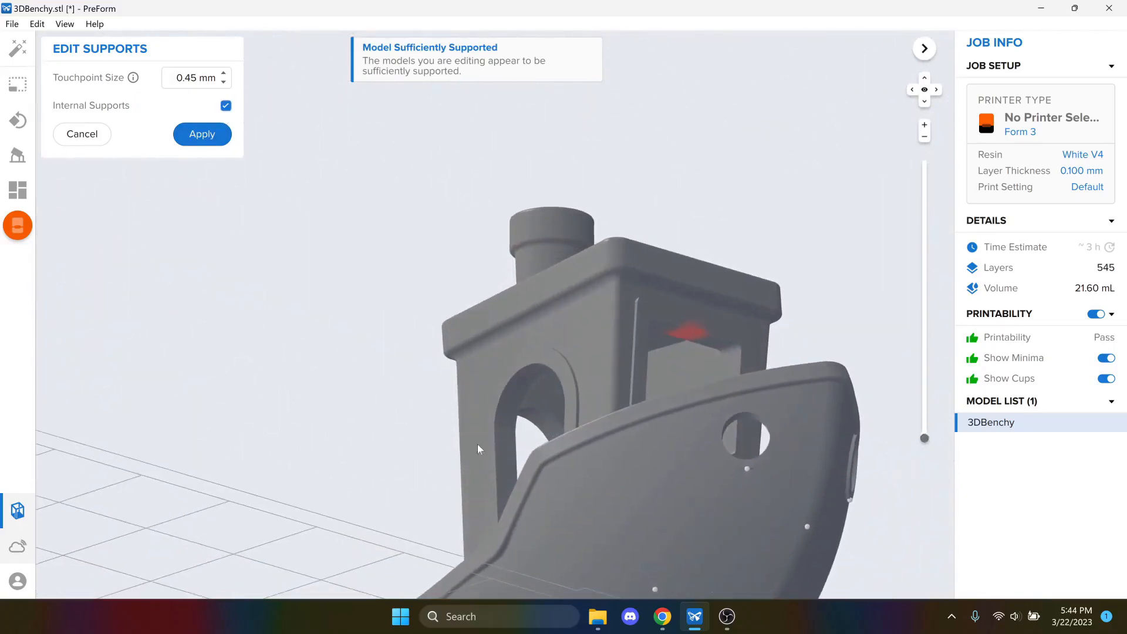
pyautogui.click(201, 134)
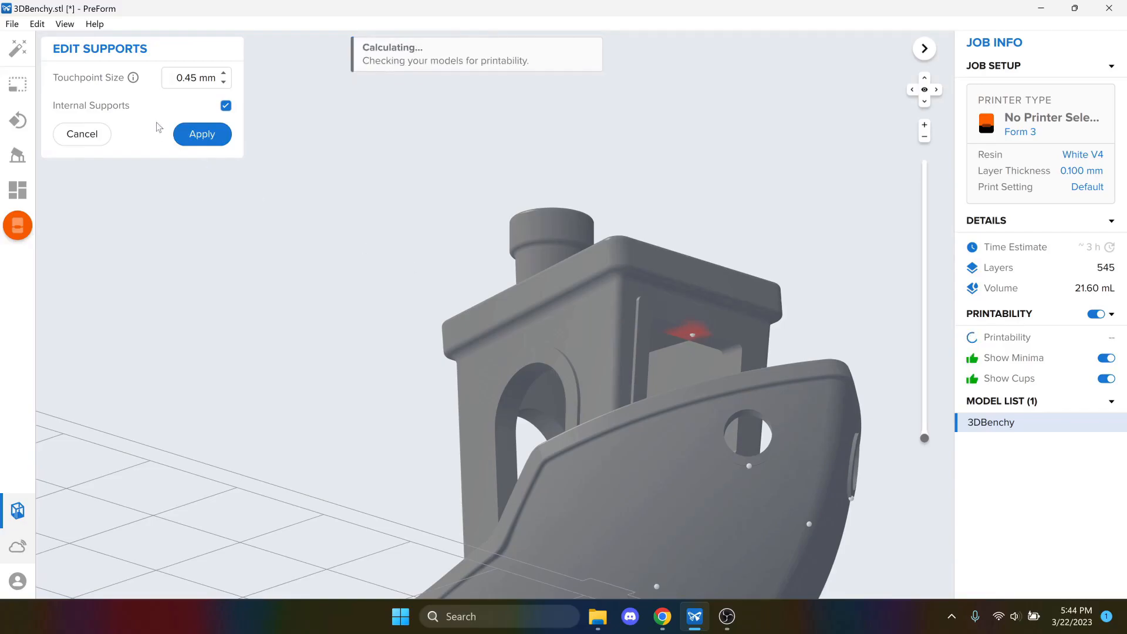
pyautogui.click(201, 134)
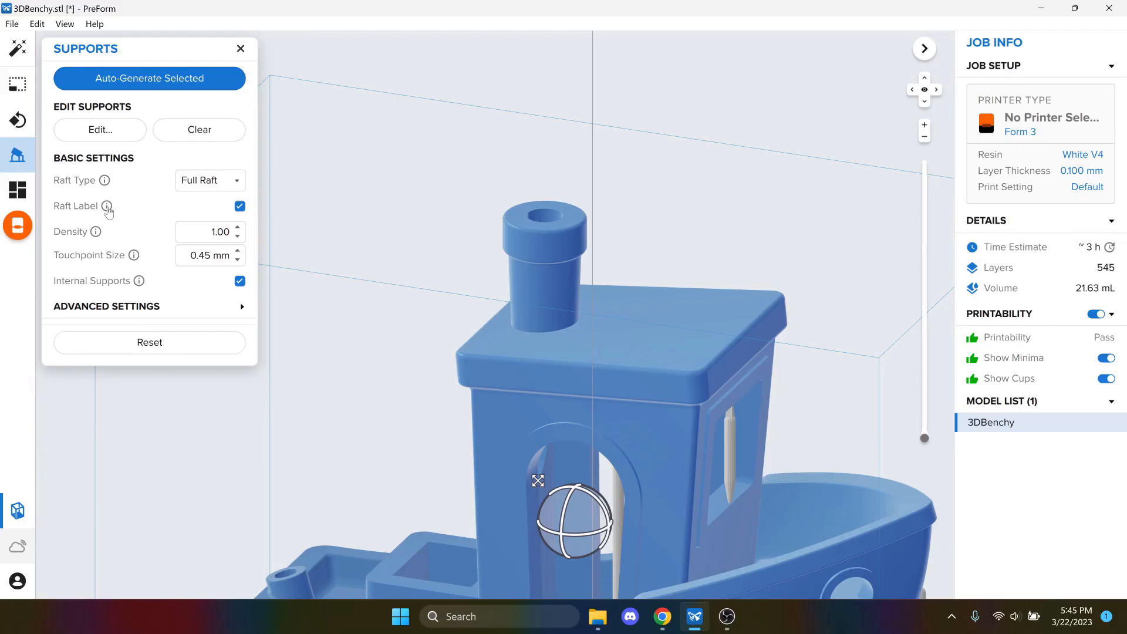
pyautogui.moveTo(18, 189)
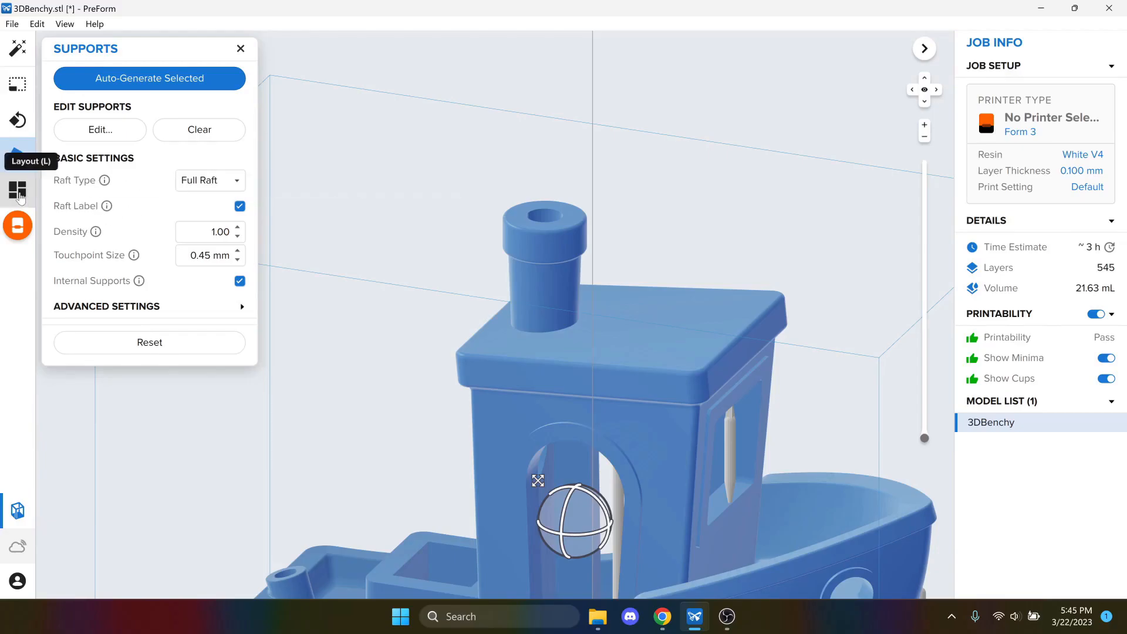
# Drag the boat toward the mixer side in Layout and check its orientation and size
pyautogui.click(18, 190)
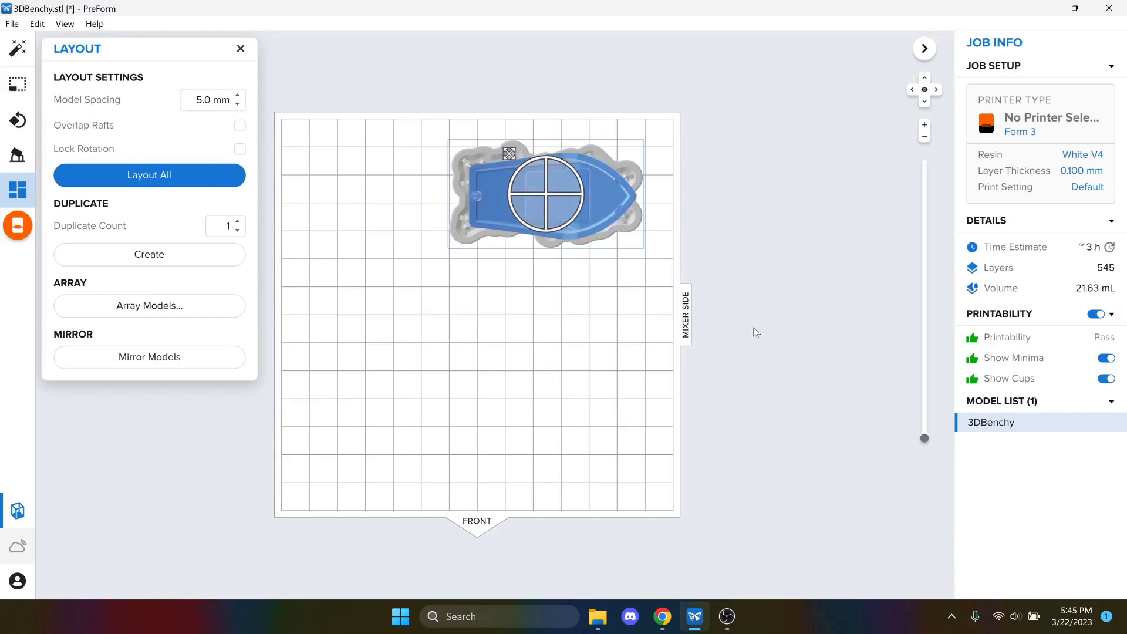
pyautogui.moveTo(710, 274)
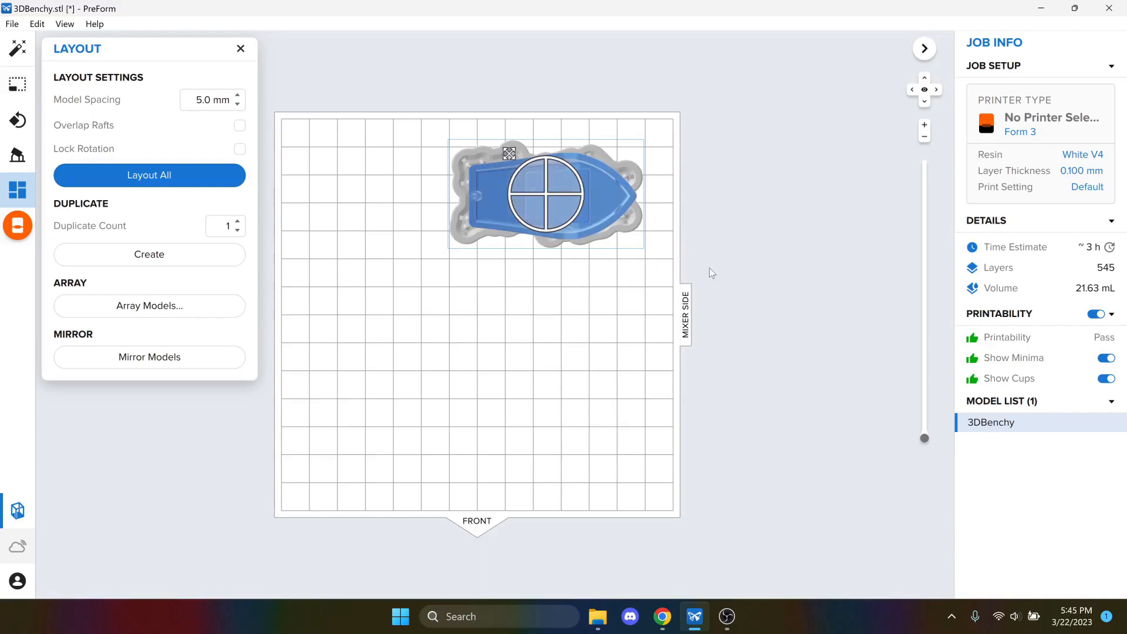
pyautogui.moveTo(680, 273)
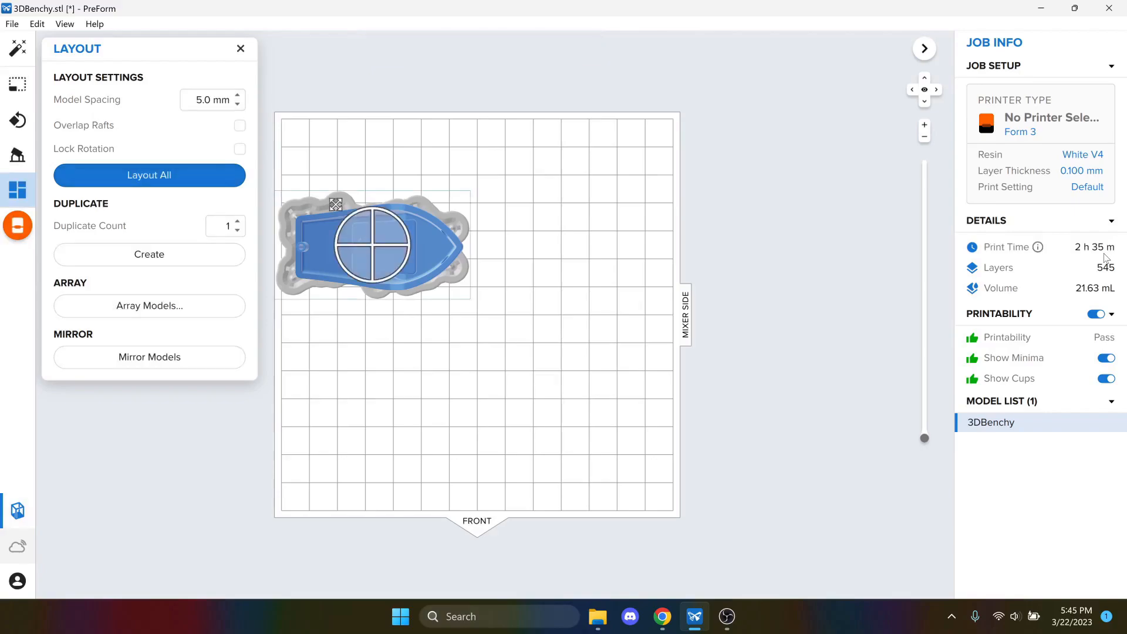
pyautogui.moveTo(374, 244); pyautogui.dragTo(525, 245)
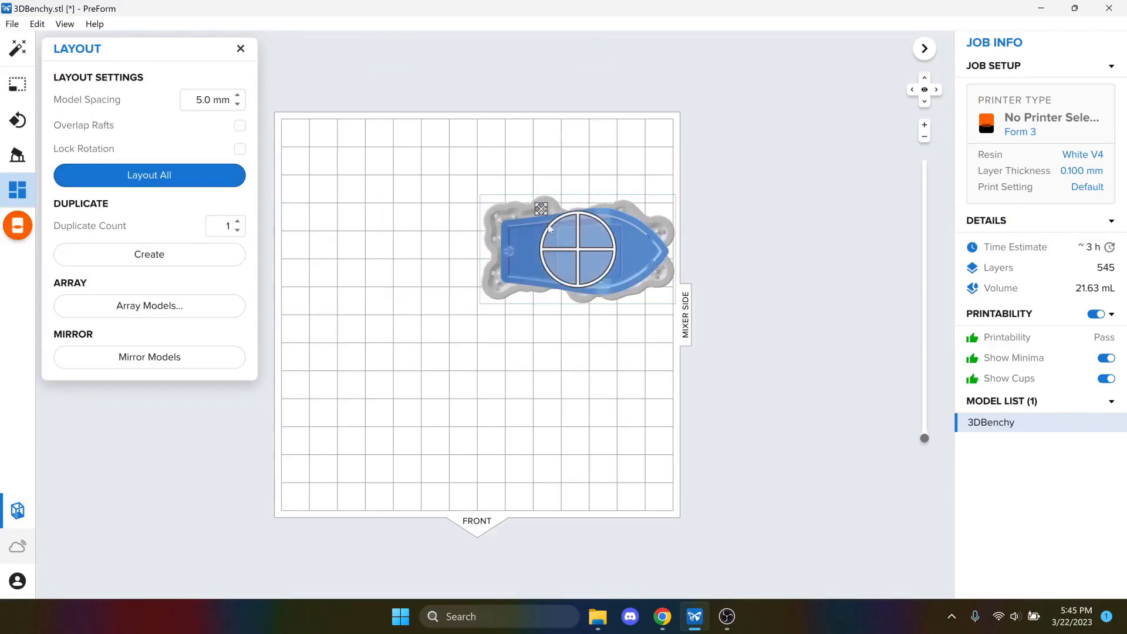
pyautogui.click(17, 120)
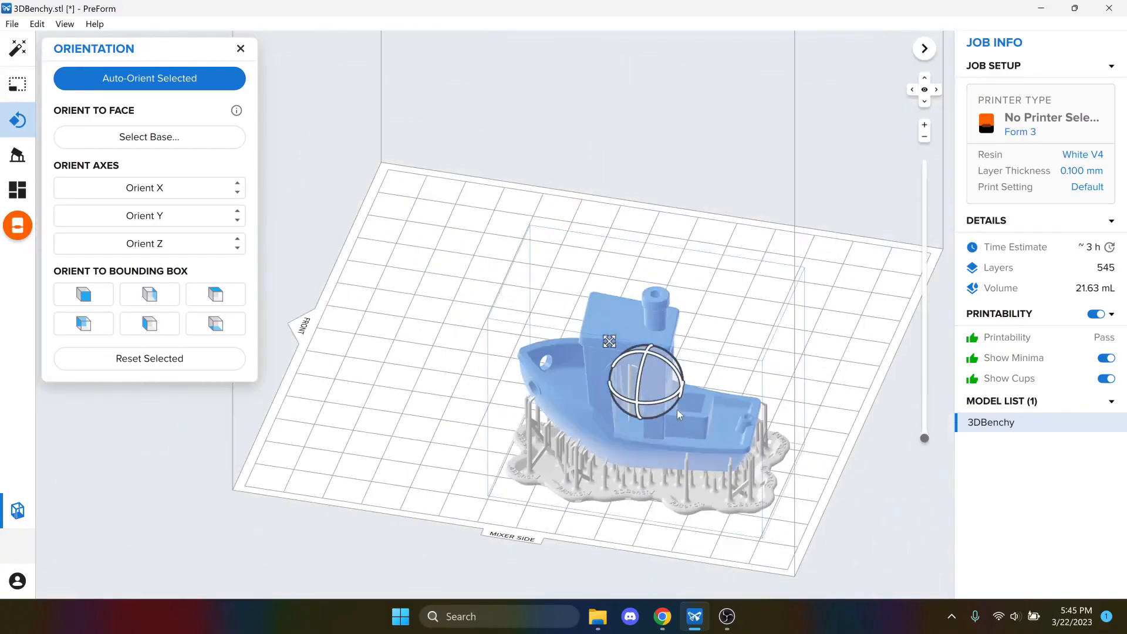
pyautogui.click(18, 84)
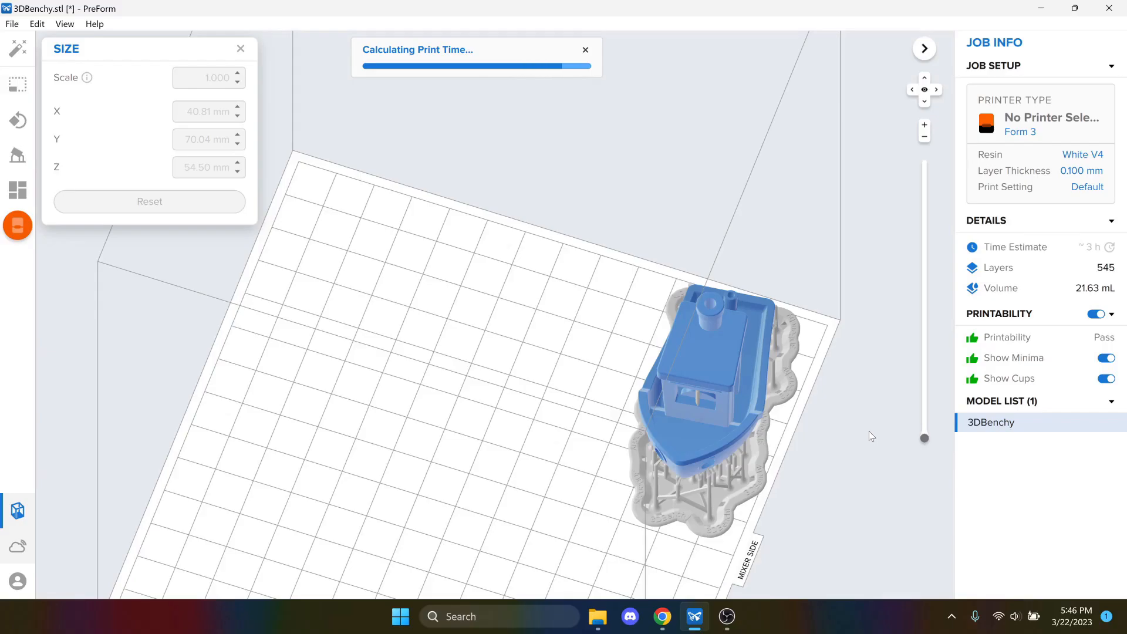
pyautogui.click(17, 84)
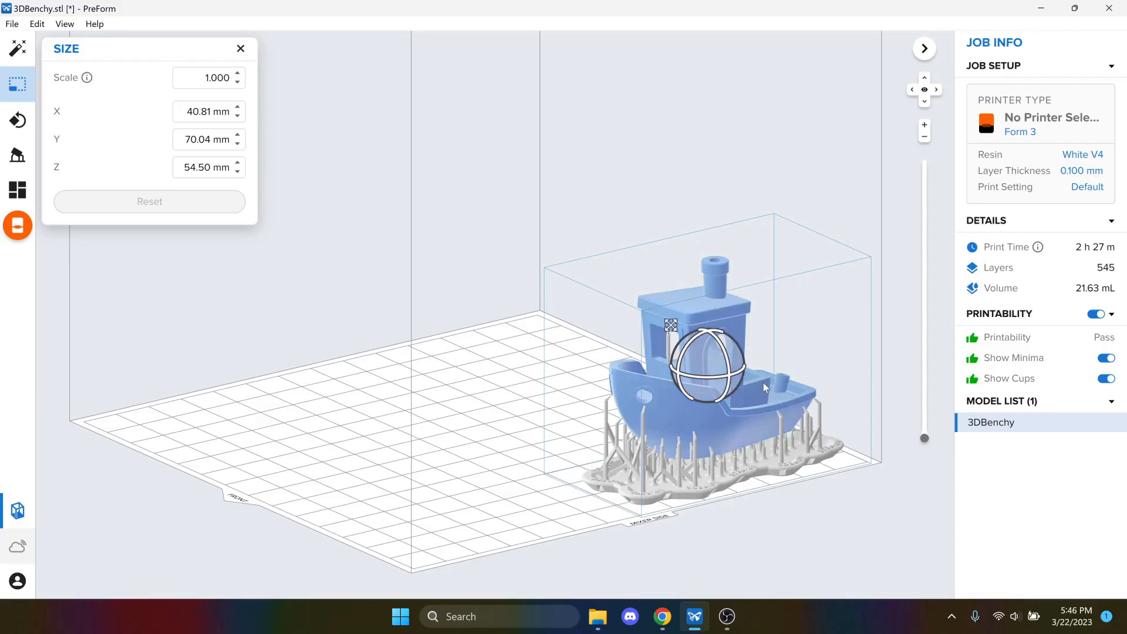
# Recalculate detailed print time and attempt to create 3 duplicates of the boat
pyautogui.click(17, 190)
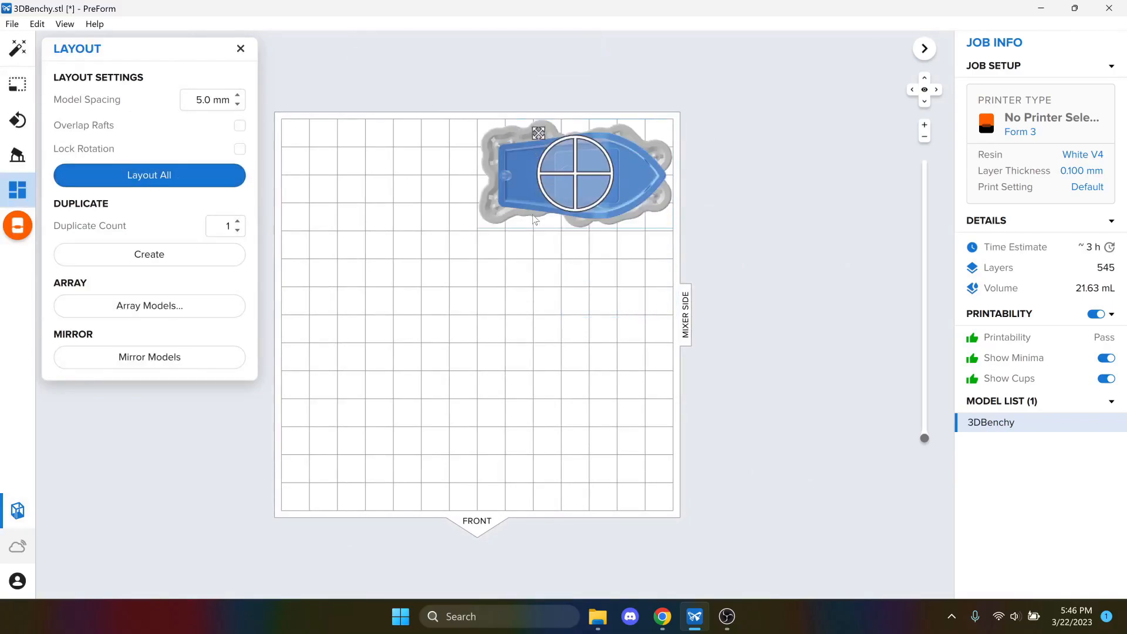
pyautogui.moveTo(1111, 248)
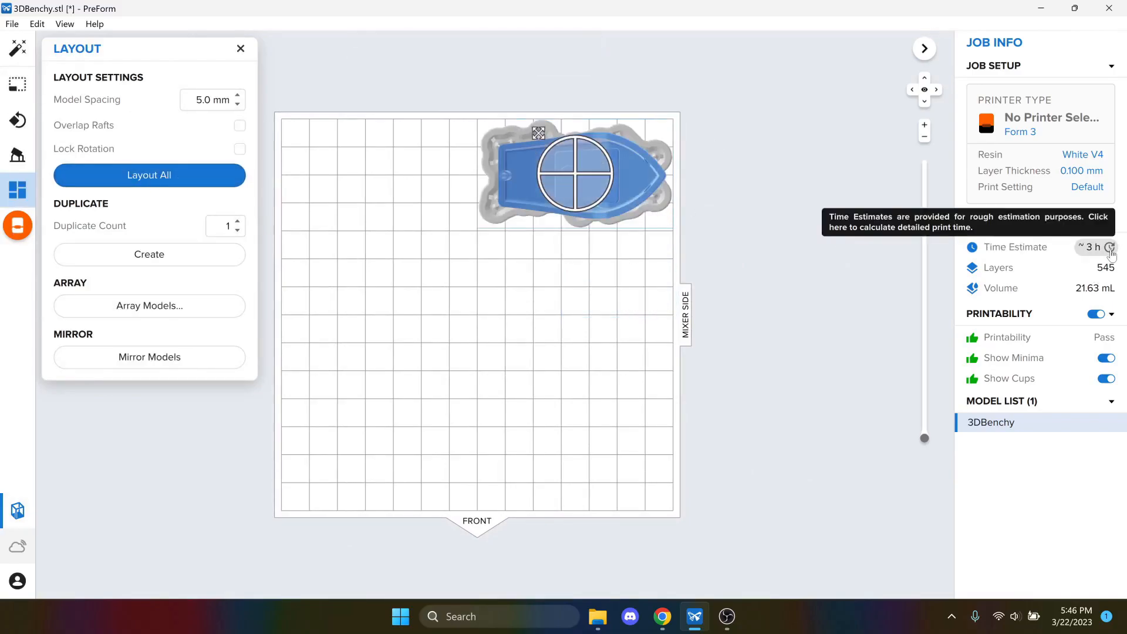
pyautogui.click(1111, 248)
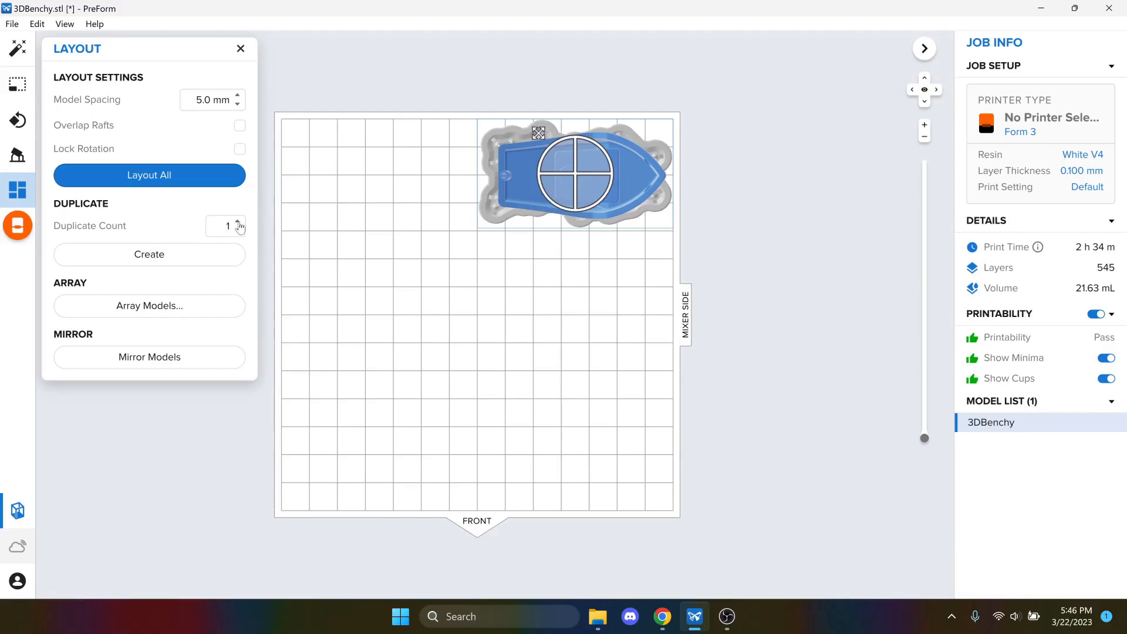
pyautogui.click(149, 255)
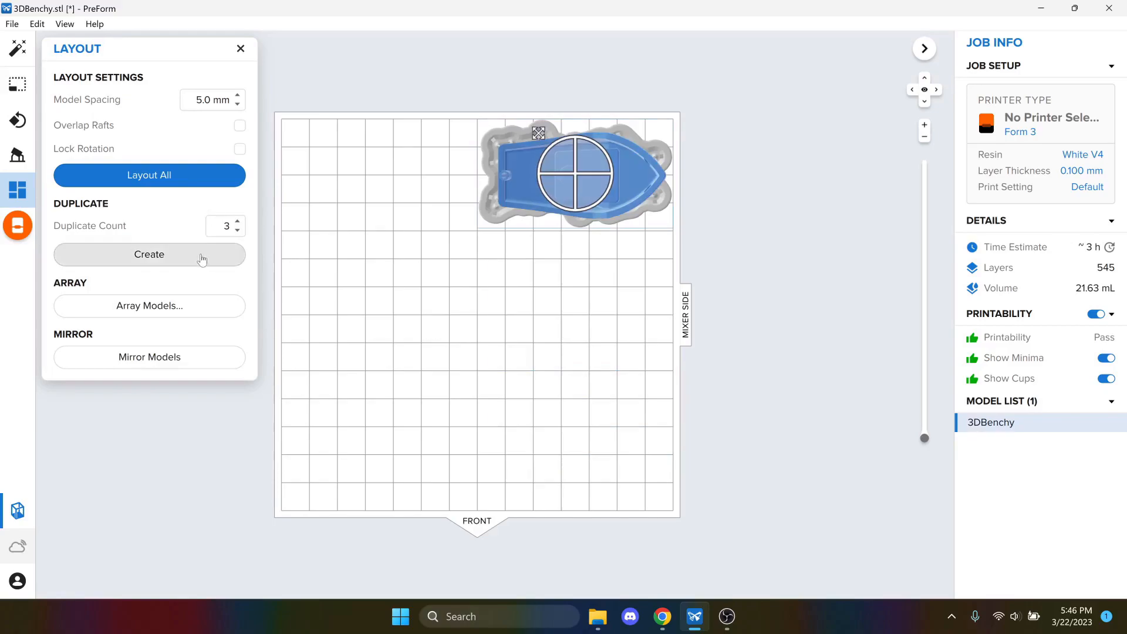
pyautogui.click(149, 255)
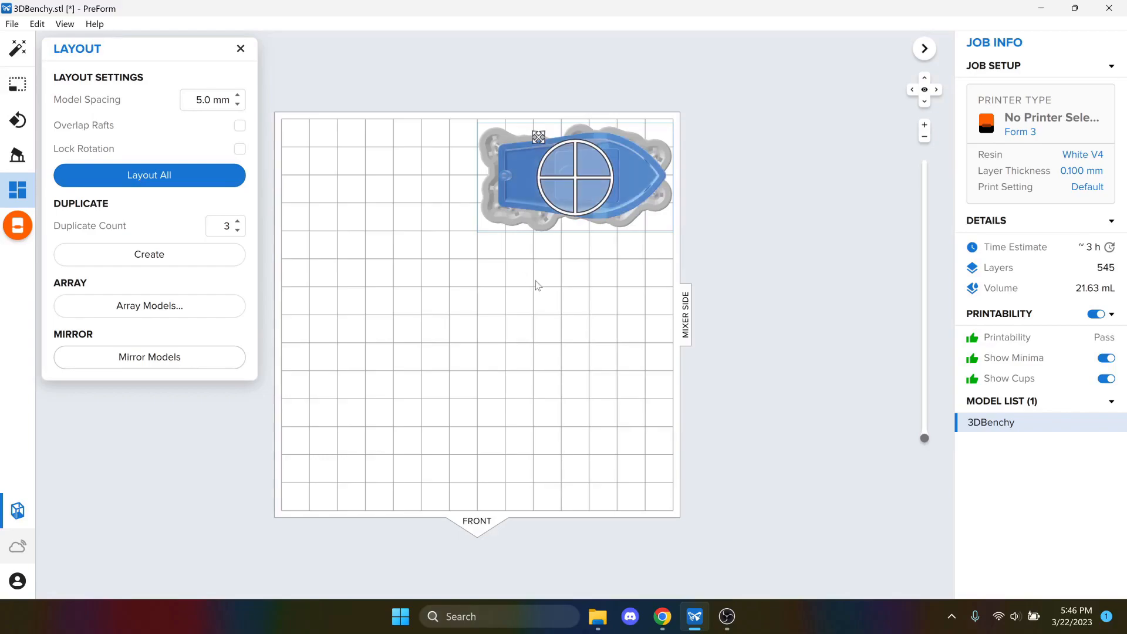
pyautogui.moveTo(405, 290)
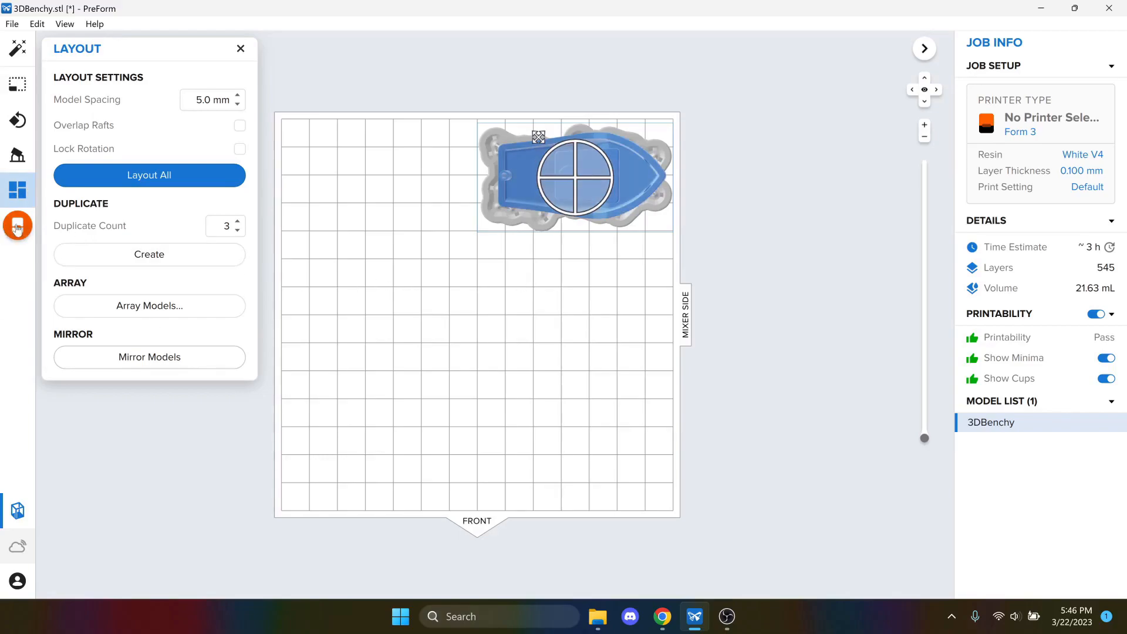
pyautogui.click(18, 226)
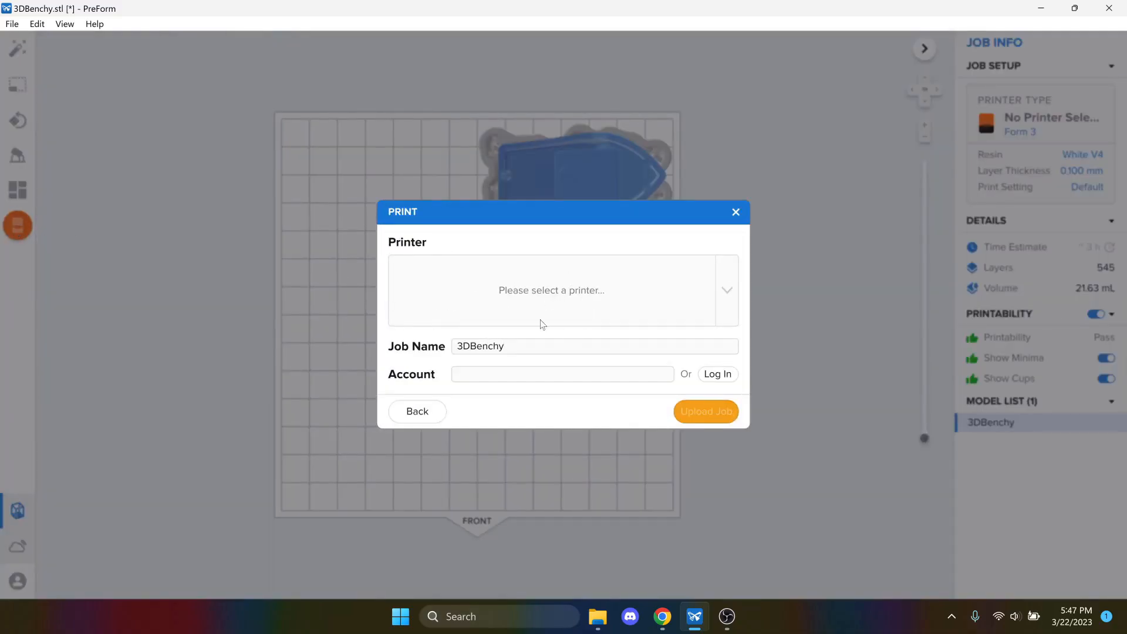
pyautogui.moveTo(1061, 151)
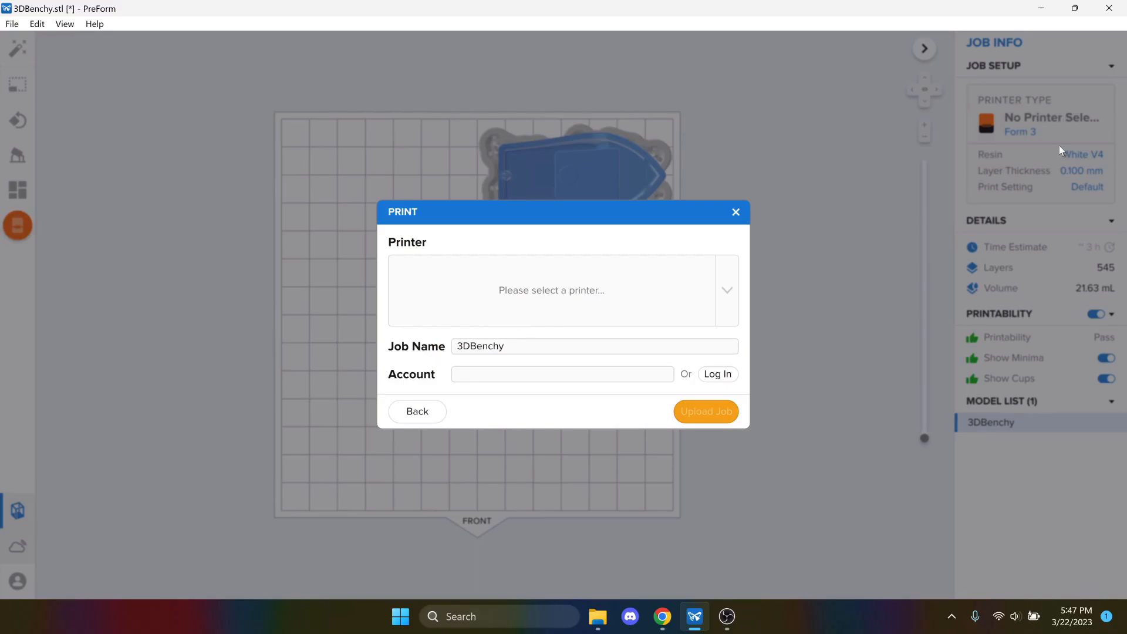
pyautogui.moveTo(1019, 128)
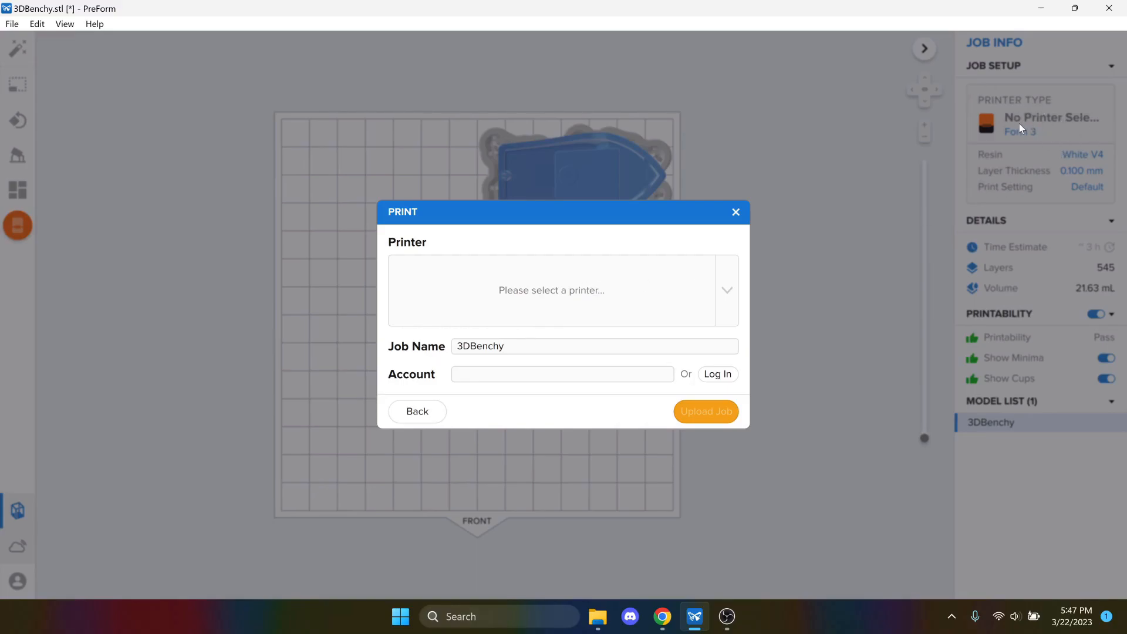
pyautogui.moveTo(712, 315)
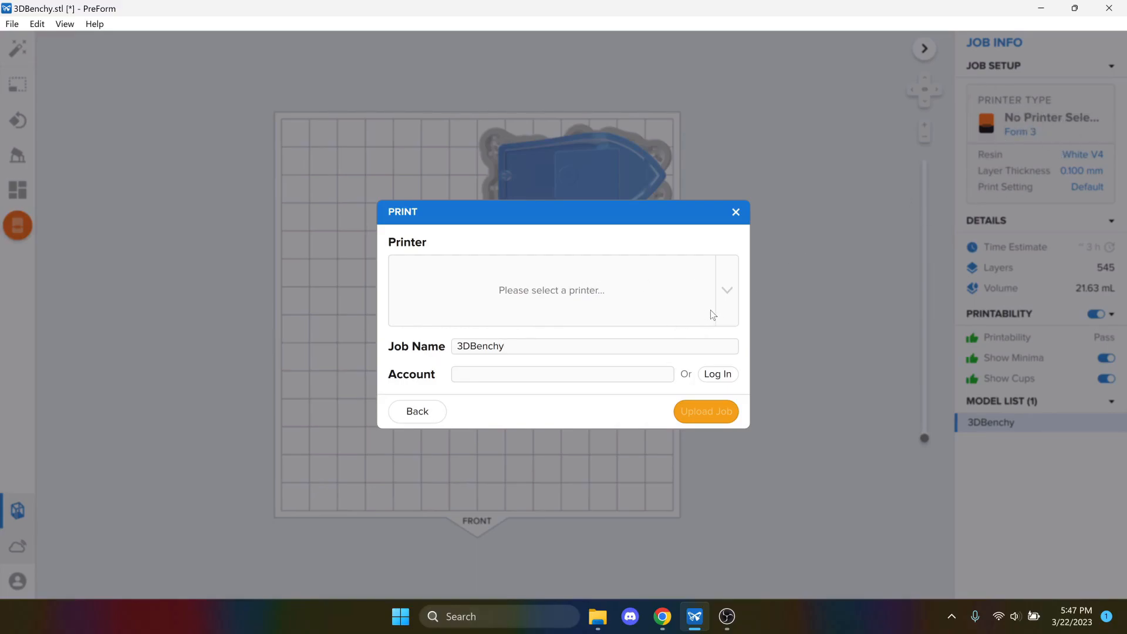
pyautogui.click(505, 345)
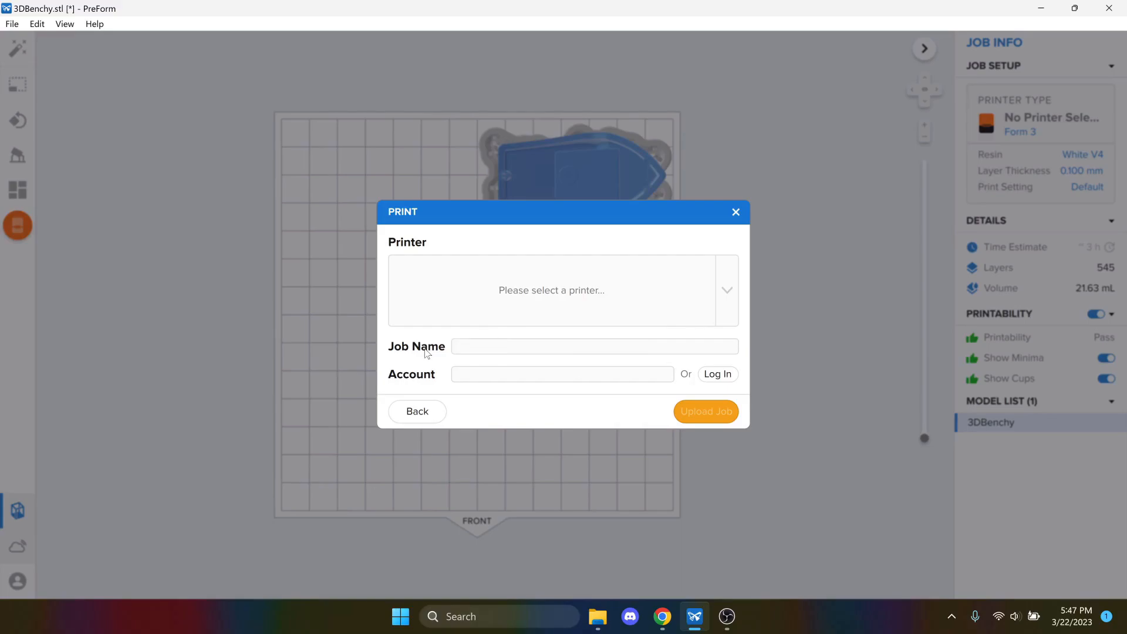
pyautogui.click(593, 345)
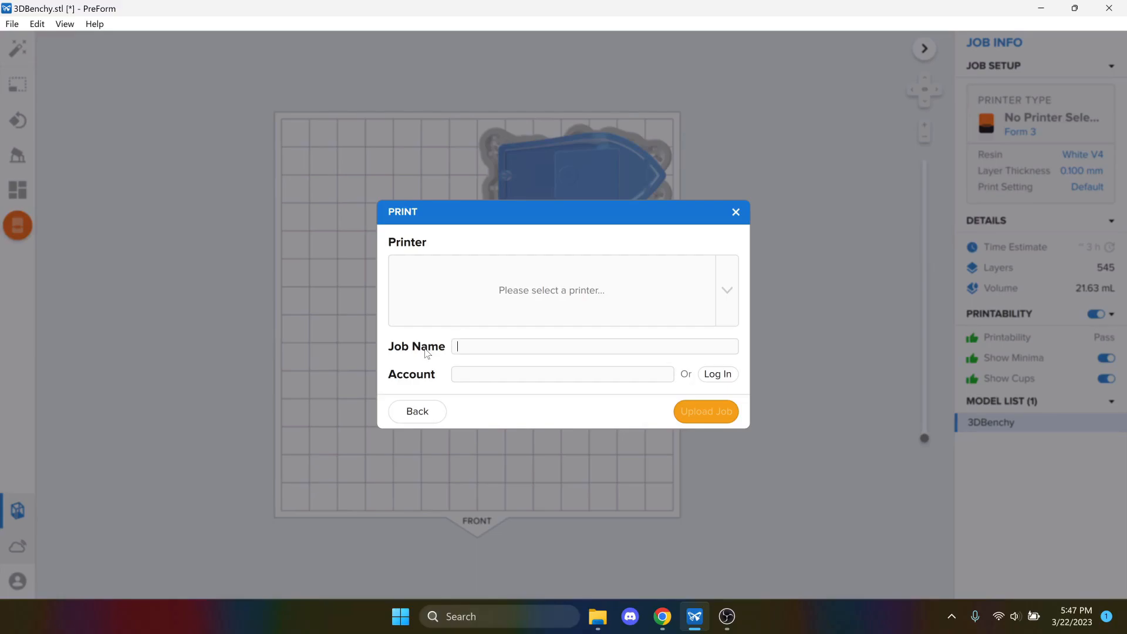
pyautogui.write('MPI_')
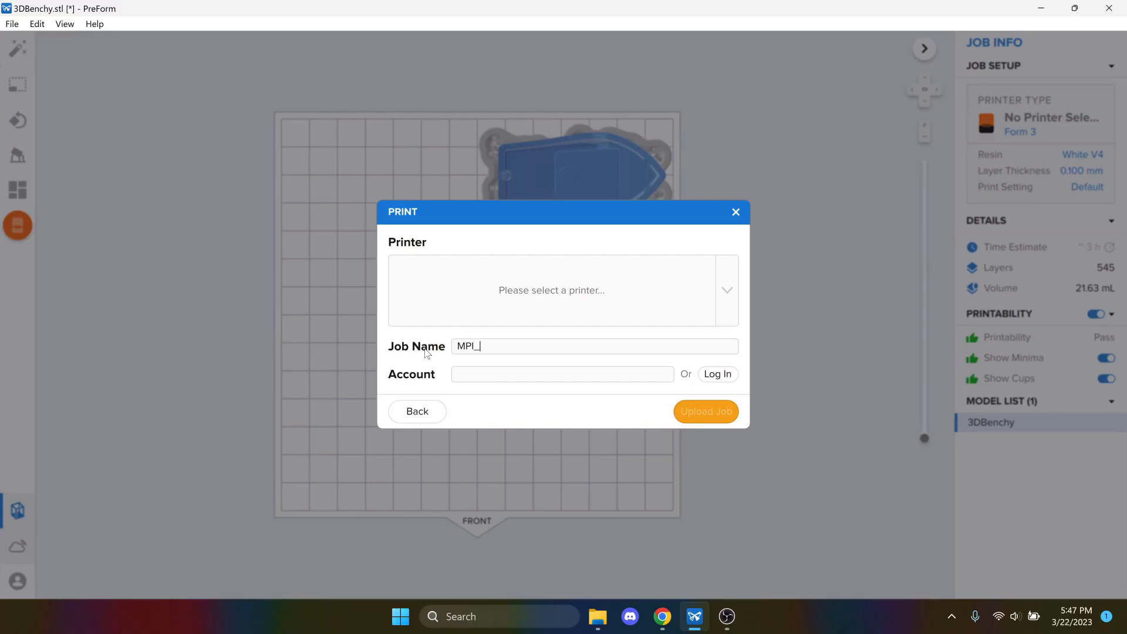
pyautogui.write('Isaiah_B')
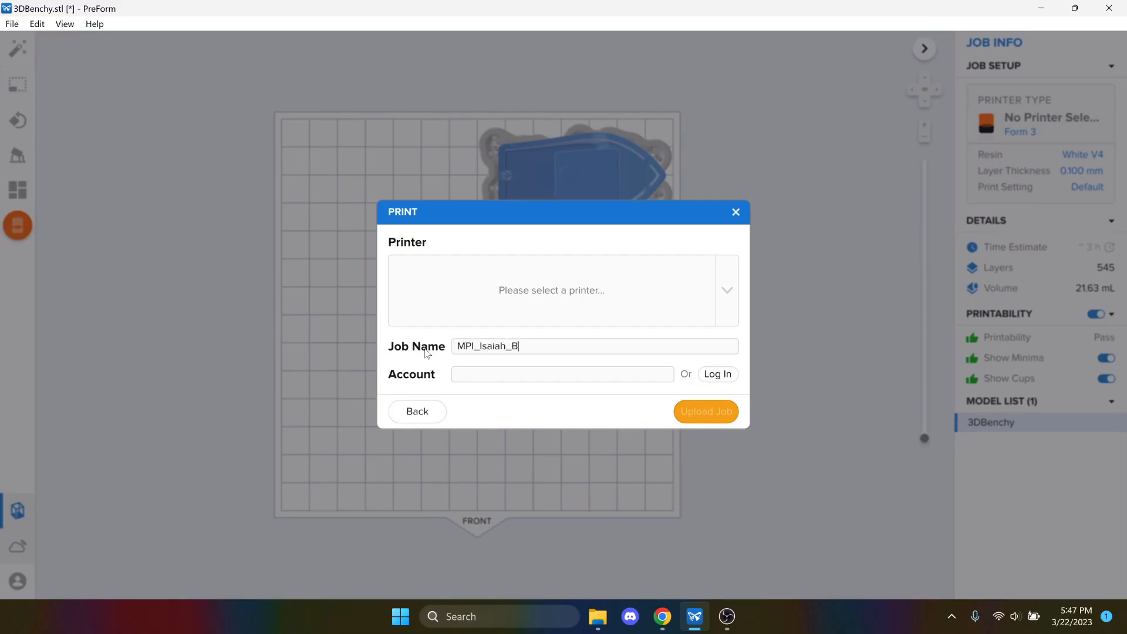
pyautogui.write('ailey_B')
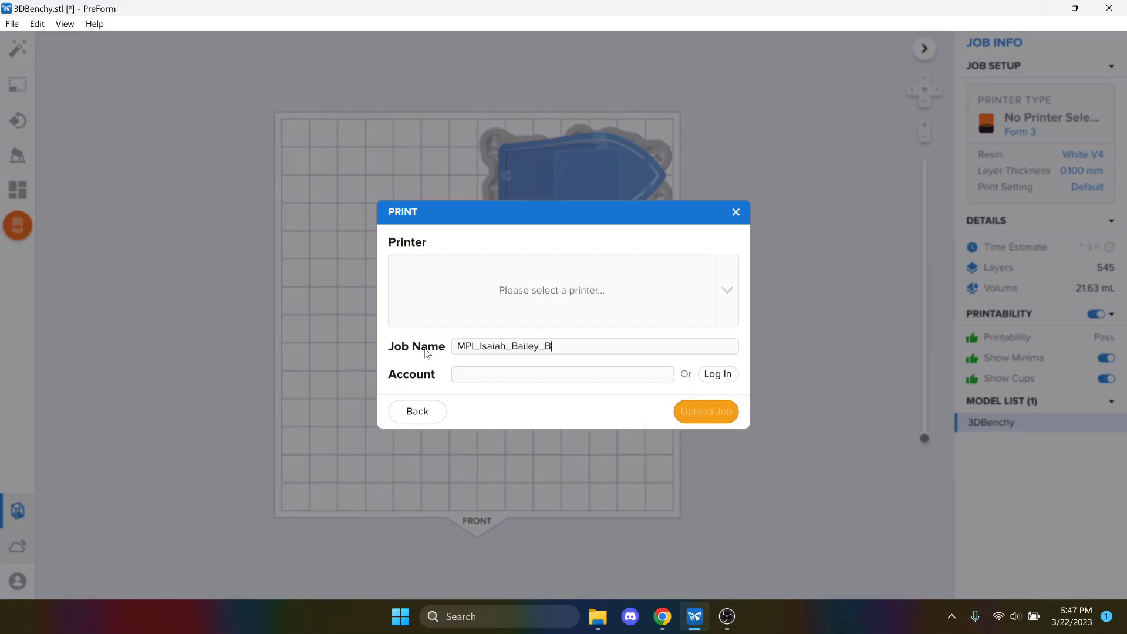
pyautogui.write('enchy')
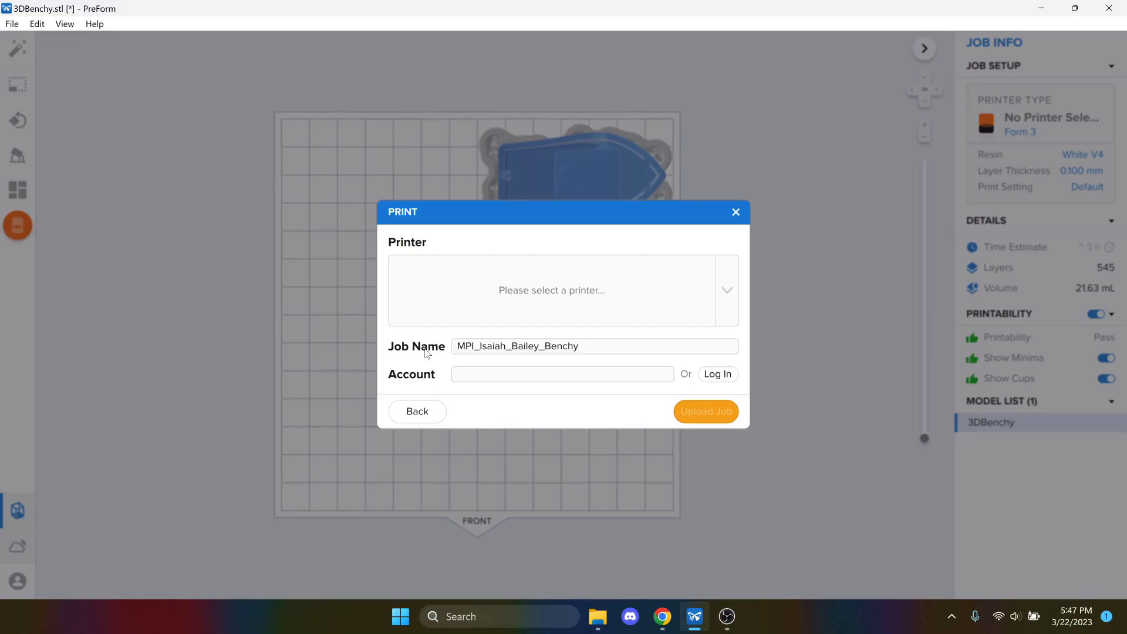
pyautogui.click(579, 345)
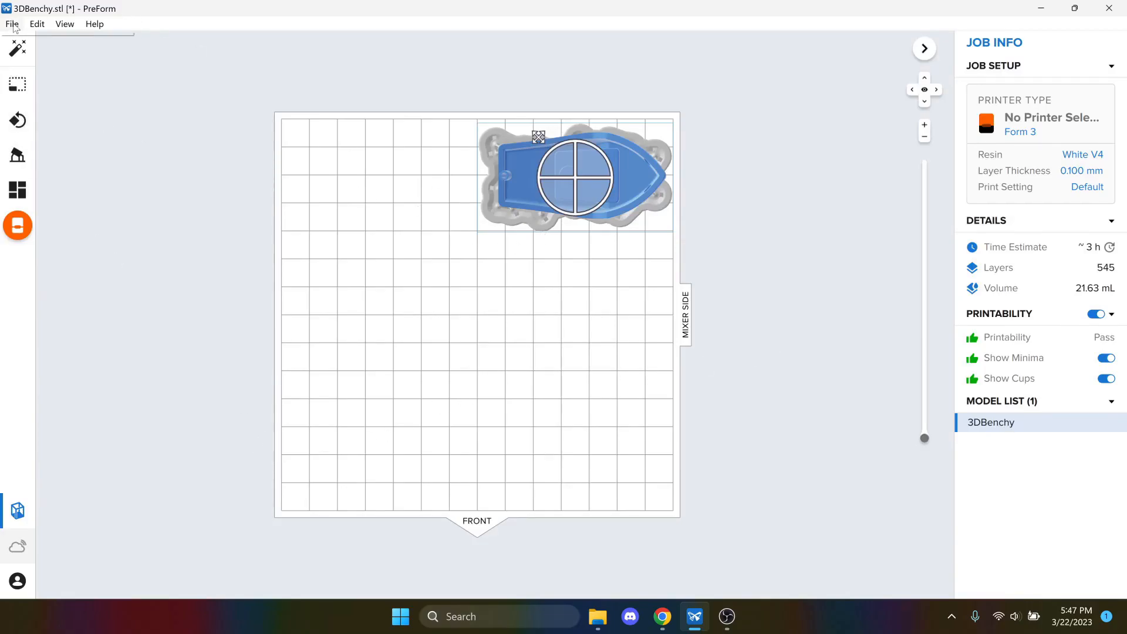
pyautogui.click(11, 24)
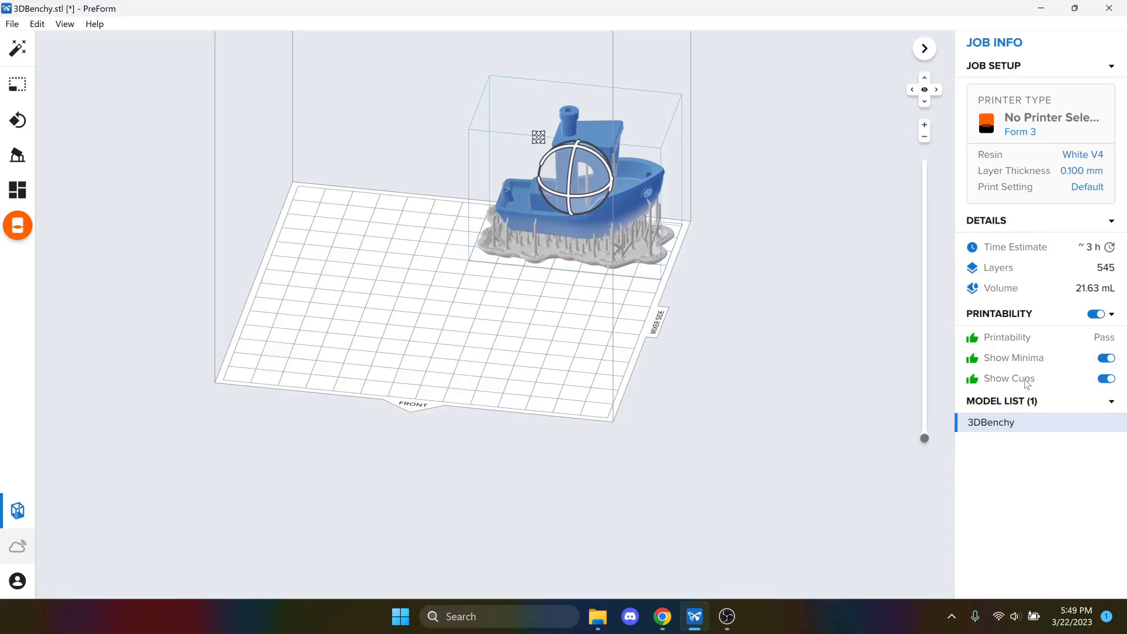
pyautogui.moveTo(703, 257)
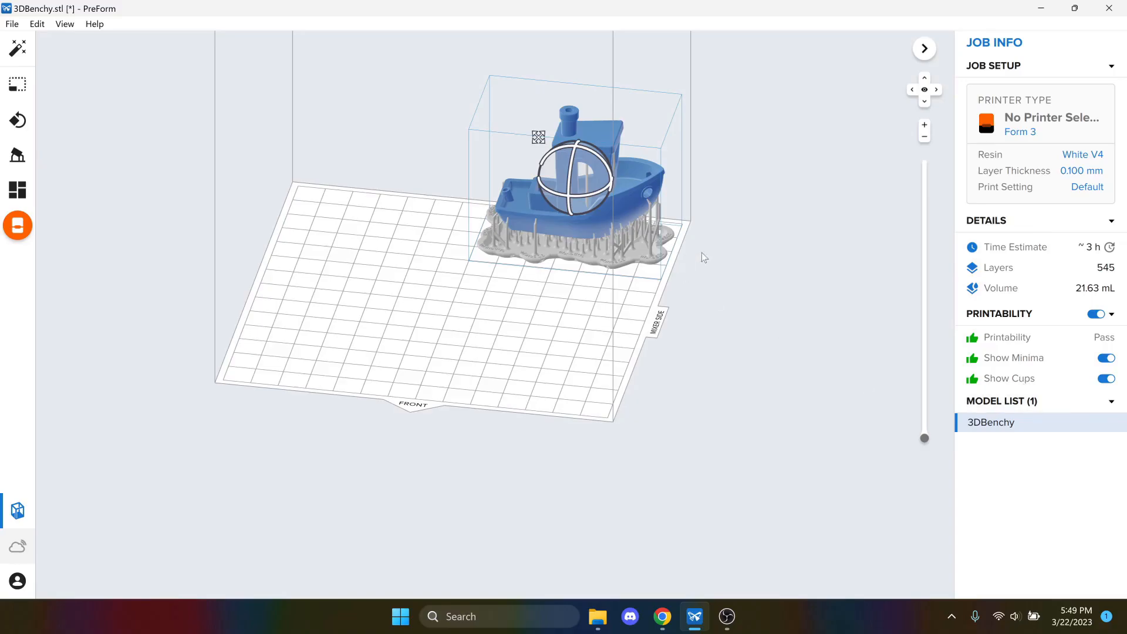